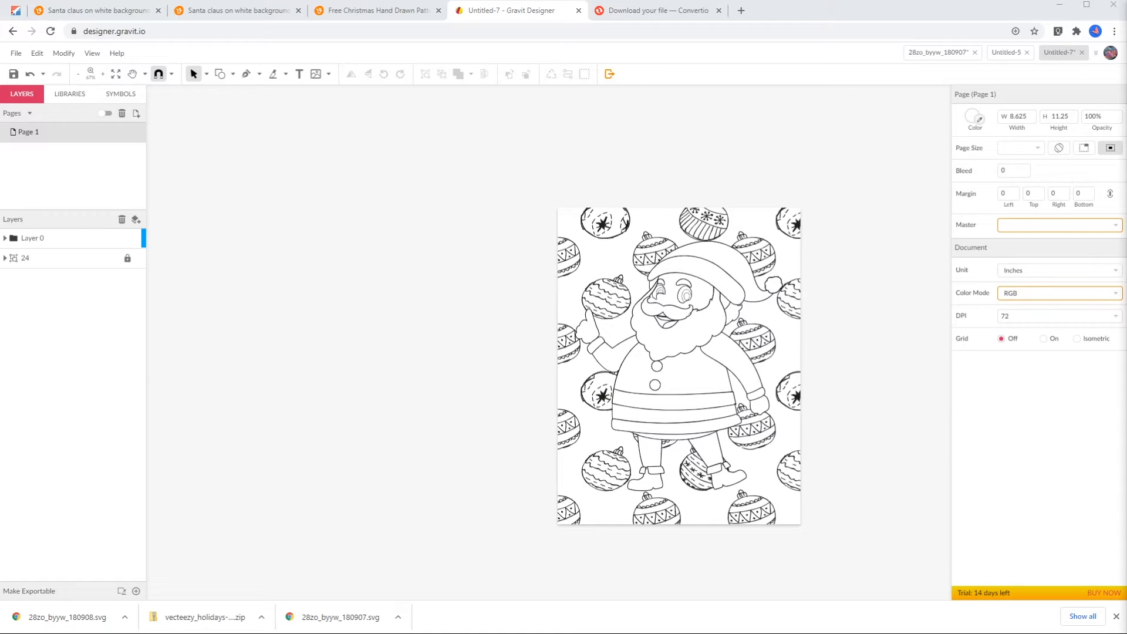
{"action": "mouse_move", "coordinate": [896, 473]}
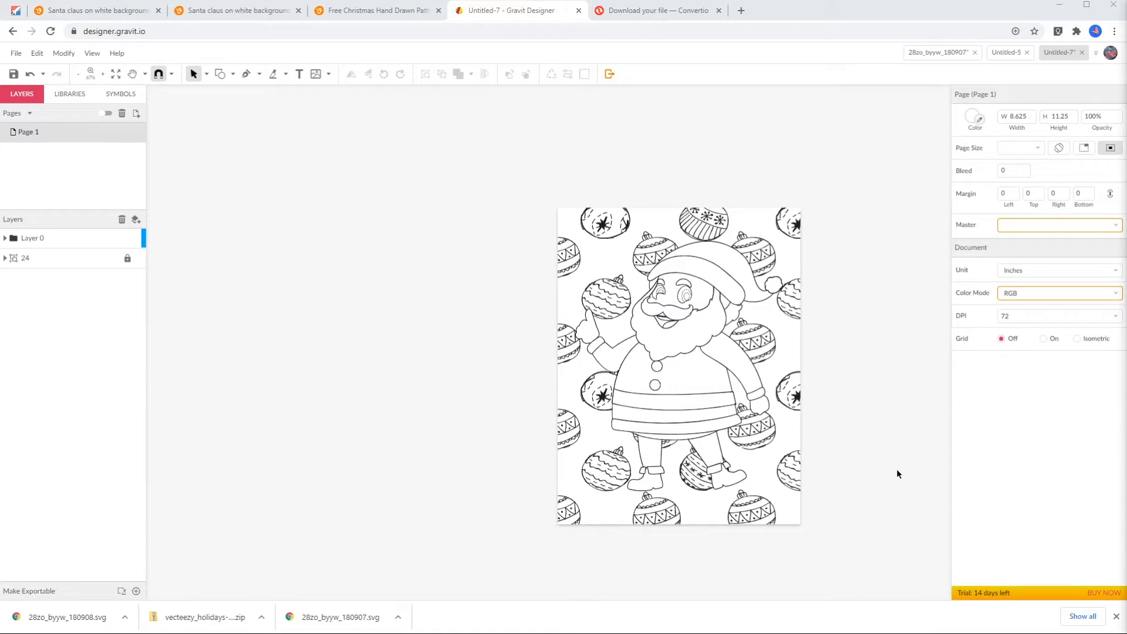
{"action": "mouse_move", "coordinate": [860, 462]}
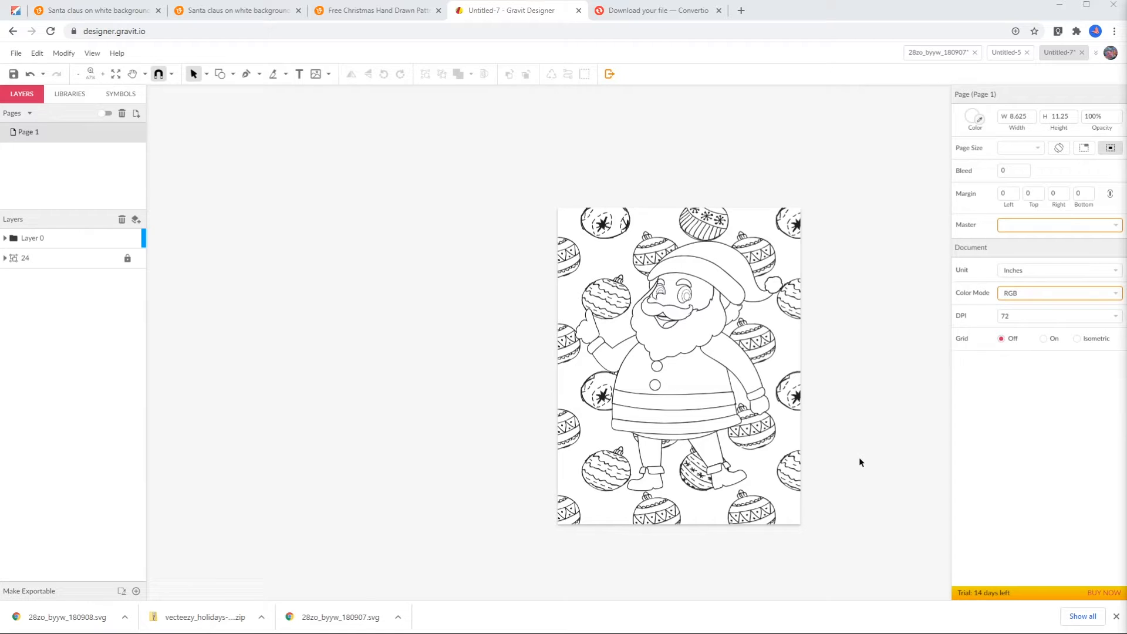
{"action": "mouse_move", "coordinate": [670, 454]}
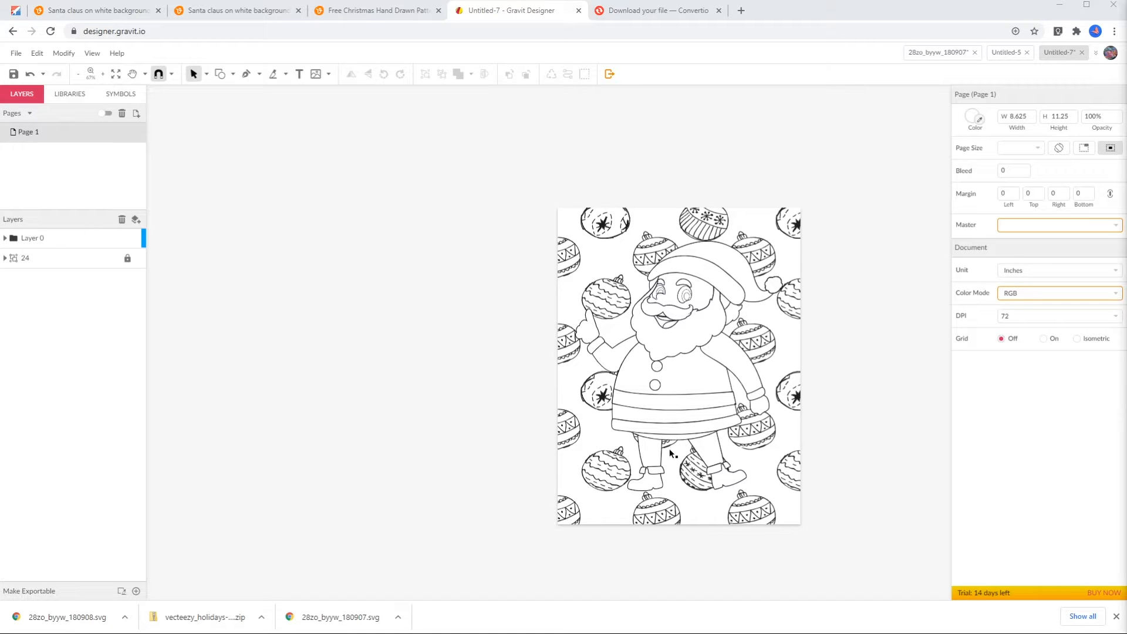
- Browse down the Gravit Designer home page to look over its features
{"action": "left_click", "coordinate": [708, 453]}
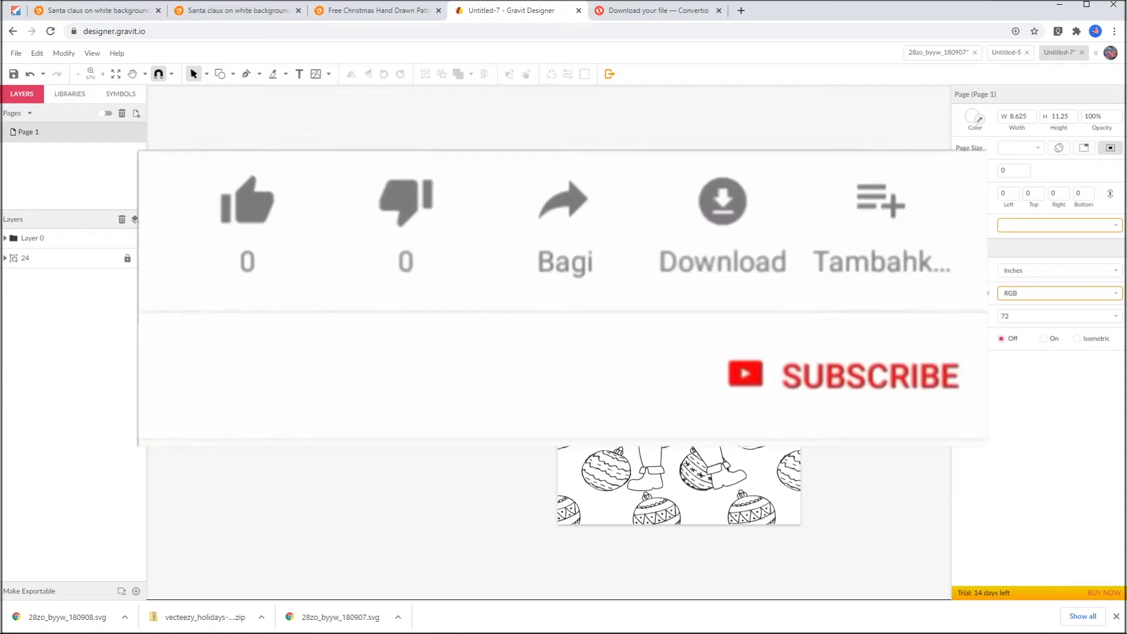
{"action": "left_click", "coordinate": [245, 199]}
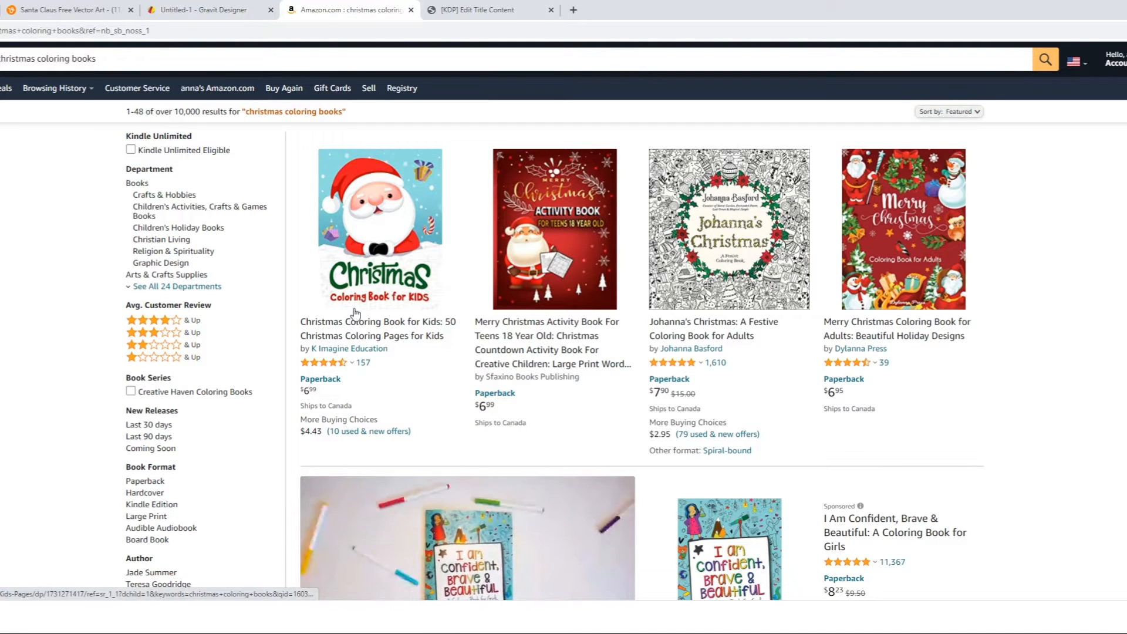
{"action": "scroll", "scroll_direction": "down", "scroll_amount": 3}
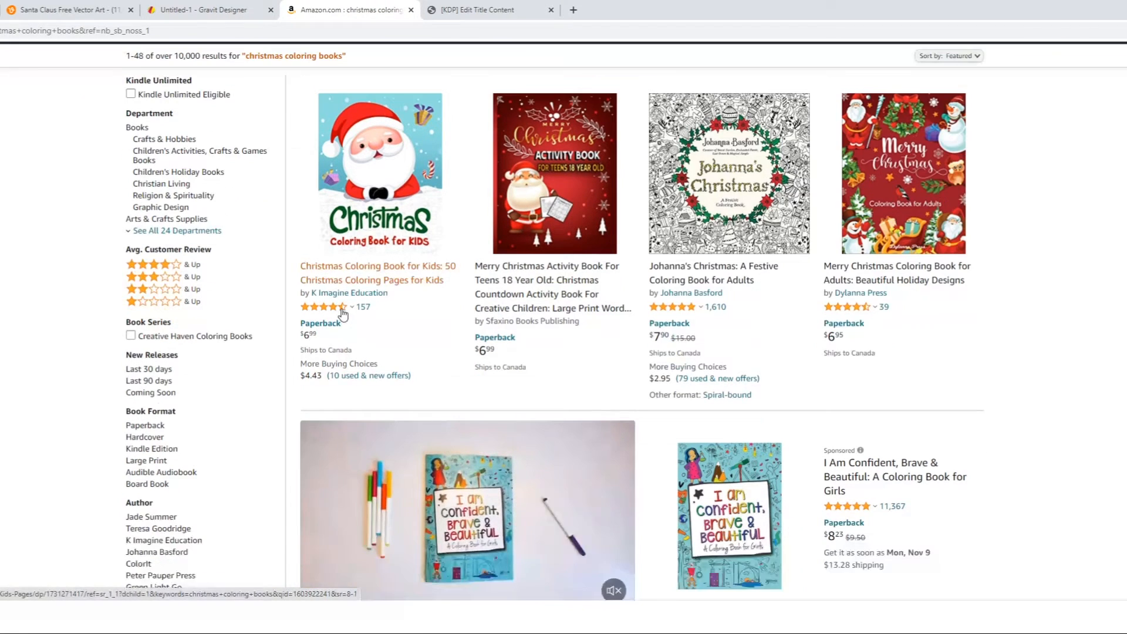
{"action": "mouse_move", "coordinate": [334, 303]}
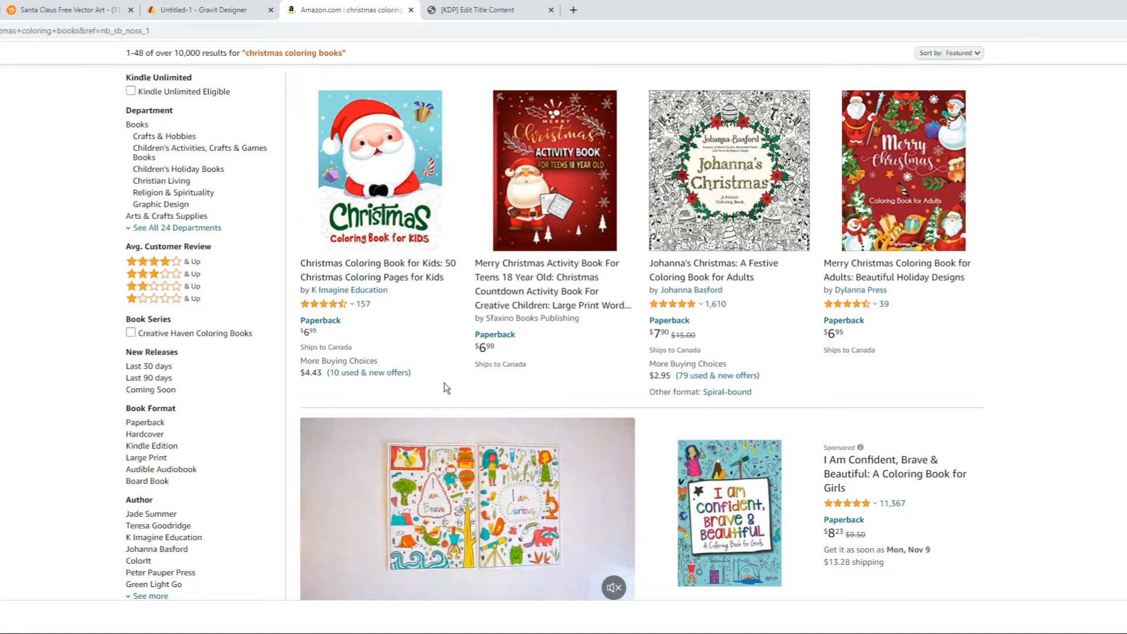
{"action": "scroll", "scroll_direction": "up", "scroll_amount": 3}
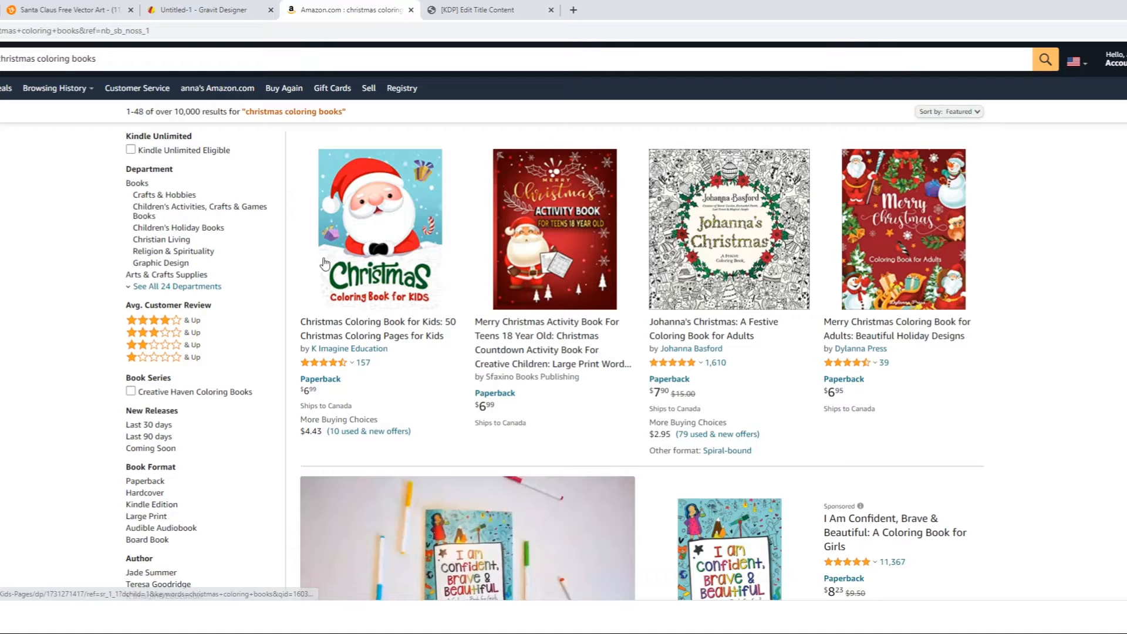
{"action": "mouse_move", "coordinate": [343, 315]}
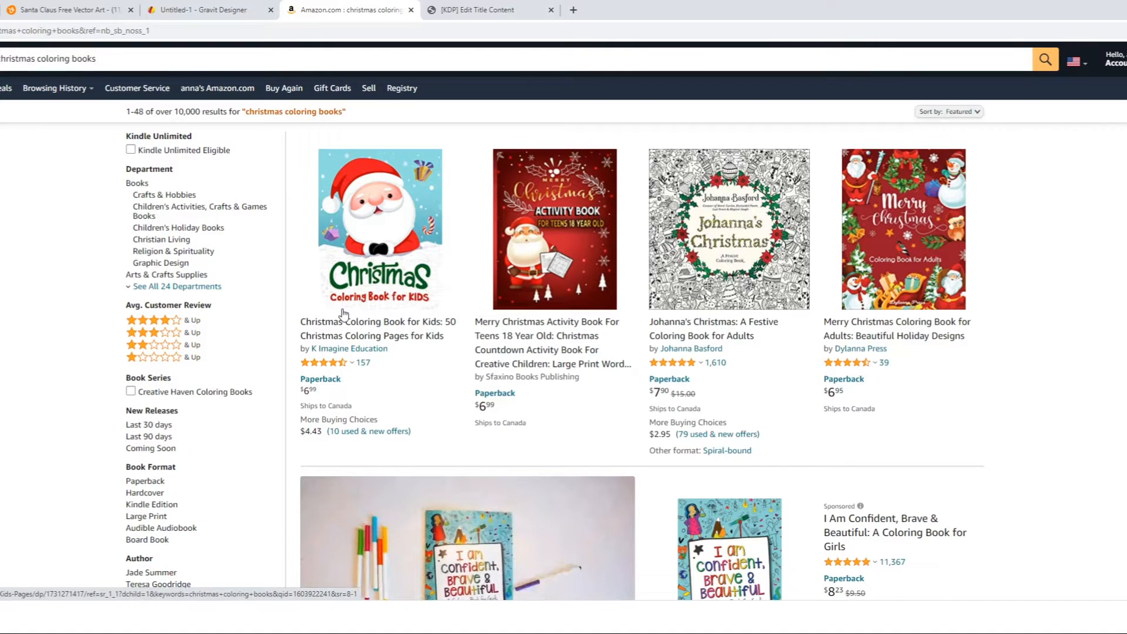
{"action": "mouse_move", "coordinate": [334, 302]}
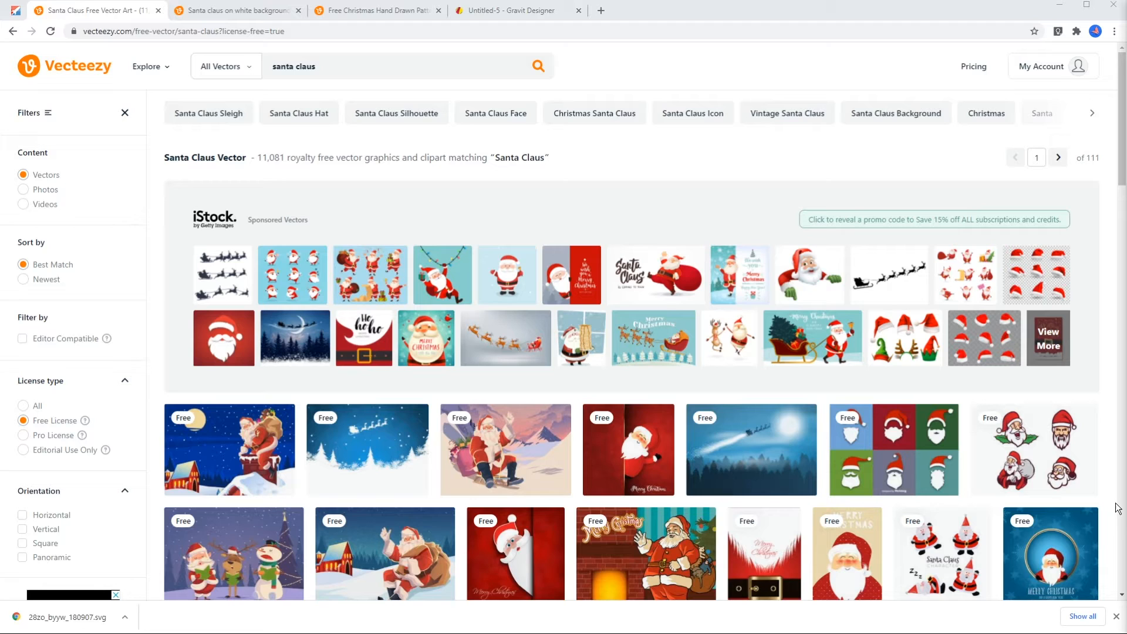
{"action": "mouse_move", "coordinate": [1070, 501]}
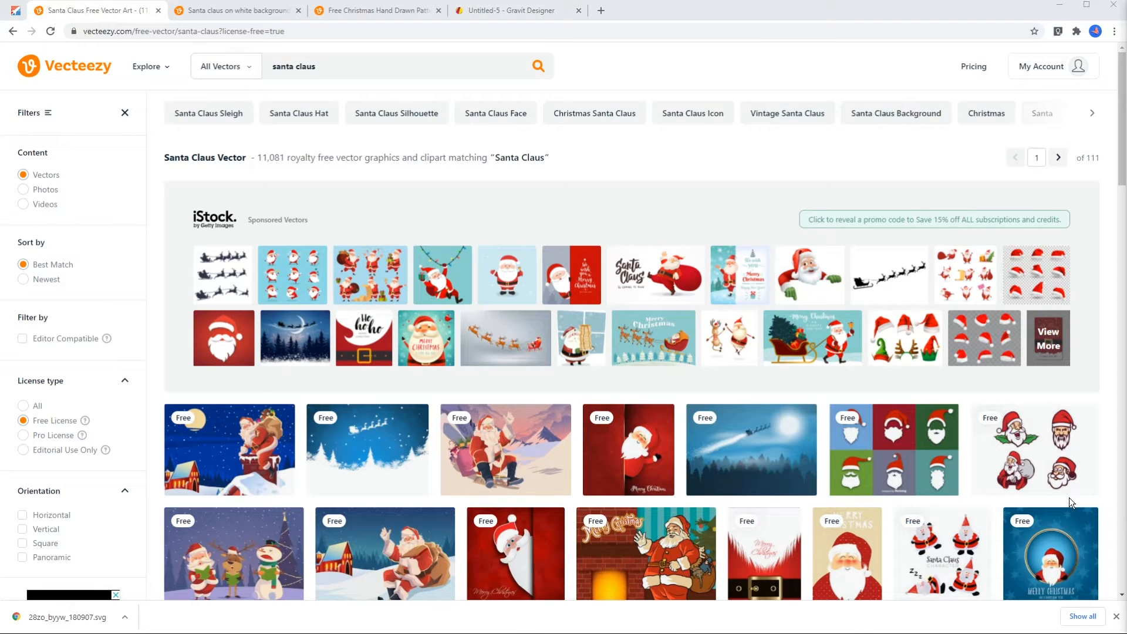
{"action": "left_click", "coordinate": [514, 11]}
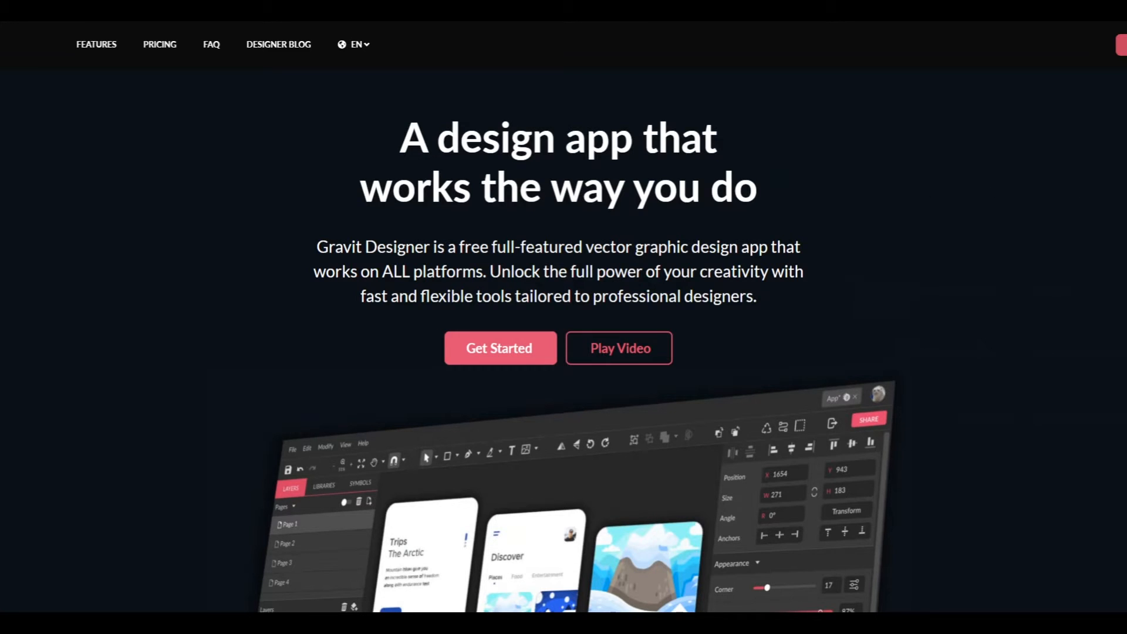
{"action": "scroll", "scroll_direction": "down", "scroll_amount": 3}
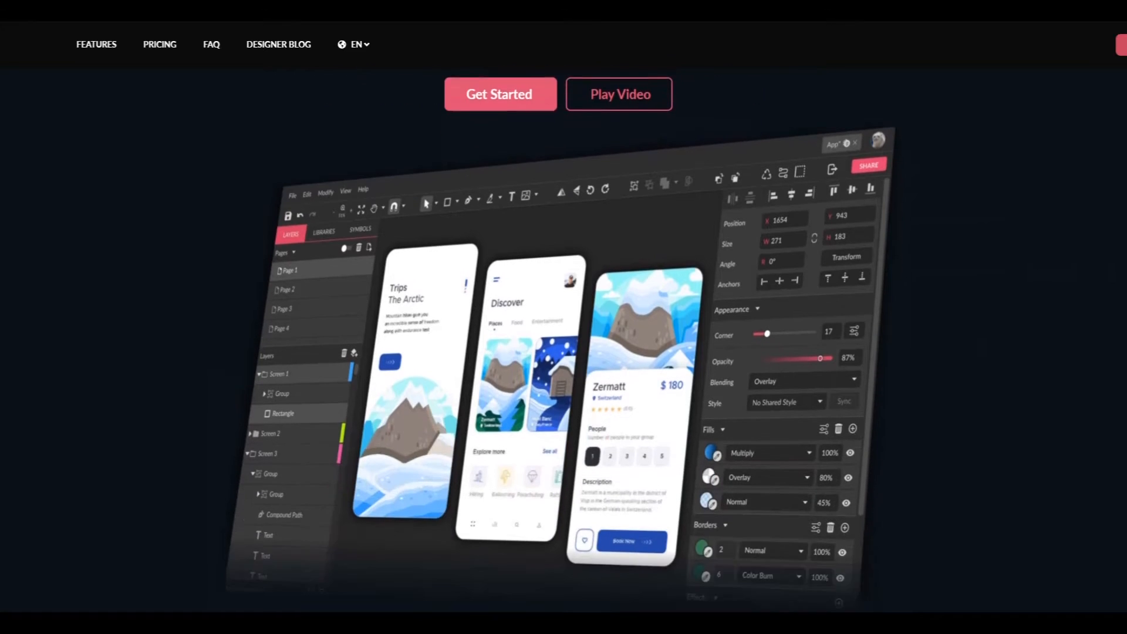
{"action": "scroll", "scroll_direction": "down", "scroll_amount": 3}
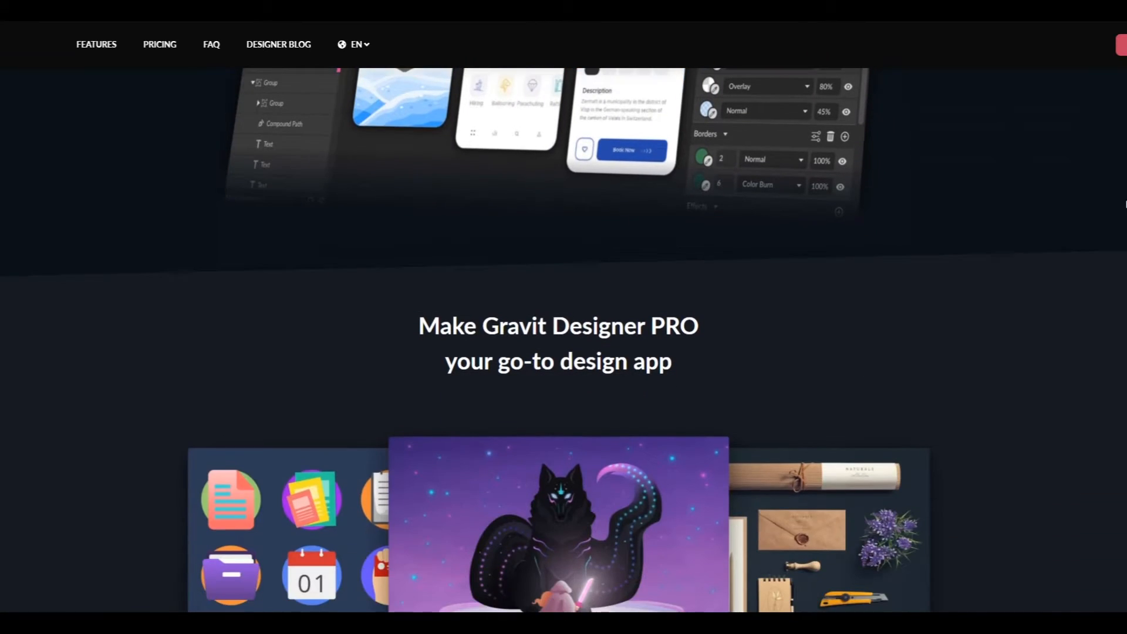
{"action": "scroll", "scroll_direction": "down", "scroll_amount": 3}
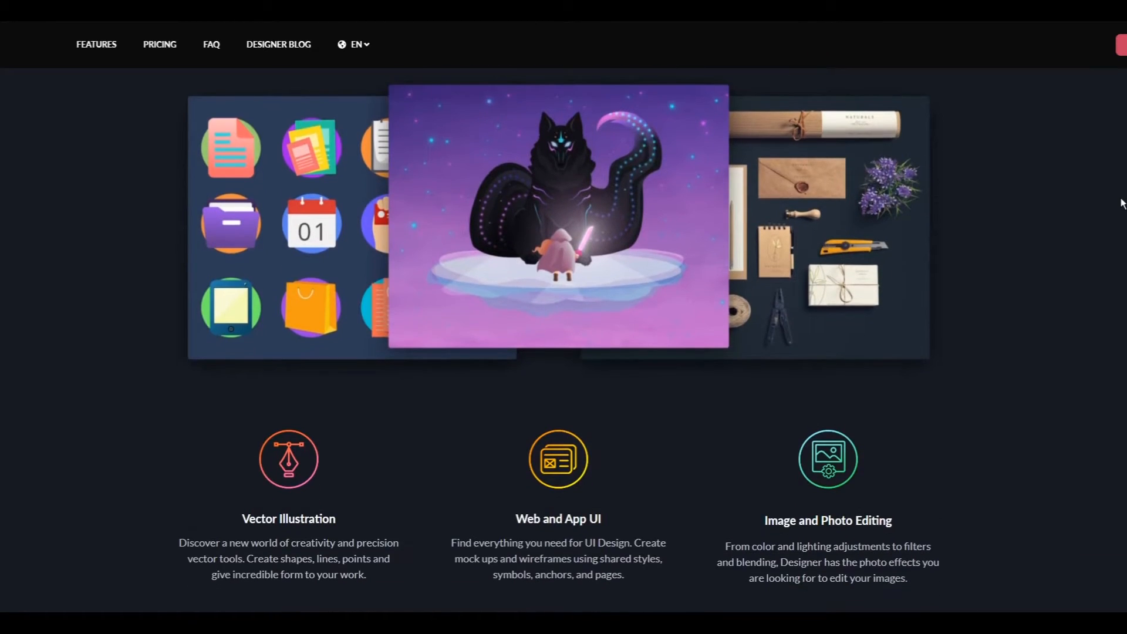
{"action": "scroll", "scroll_direction": "down", "scroll_amount": 3}
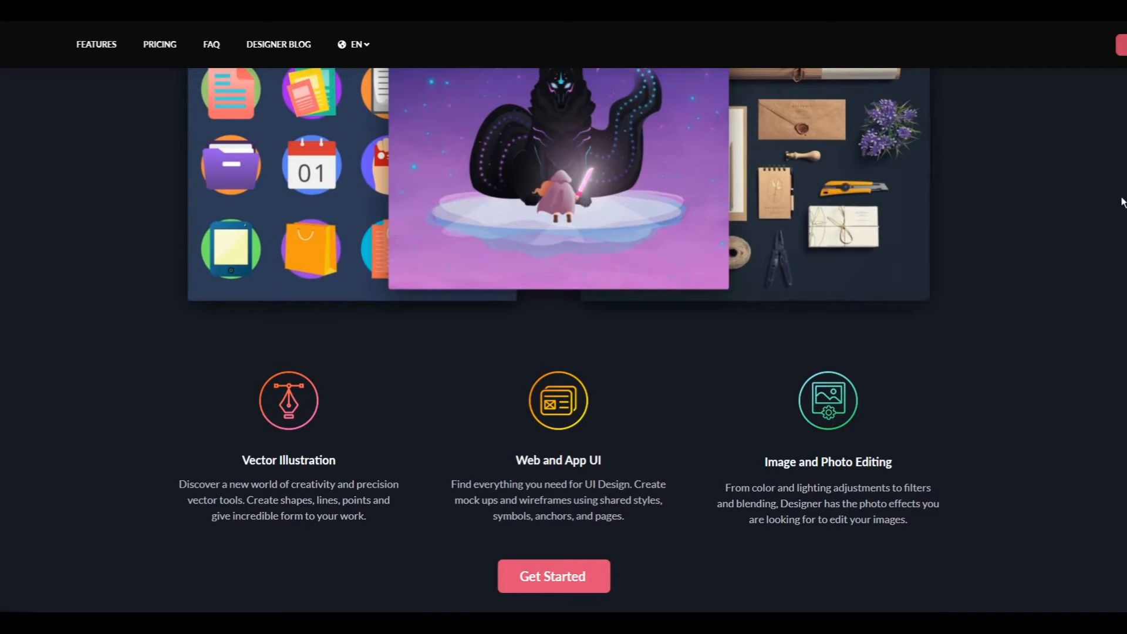
- Bring up the Pricing page comparing the free plan with PRO at $49 per year
{"action": "left_click", "coordinate": [159, 43]}
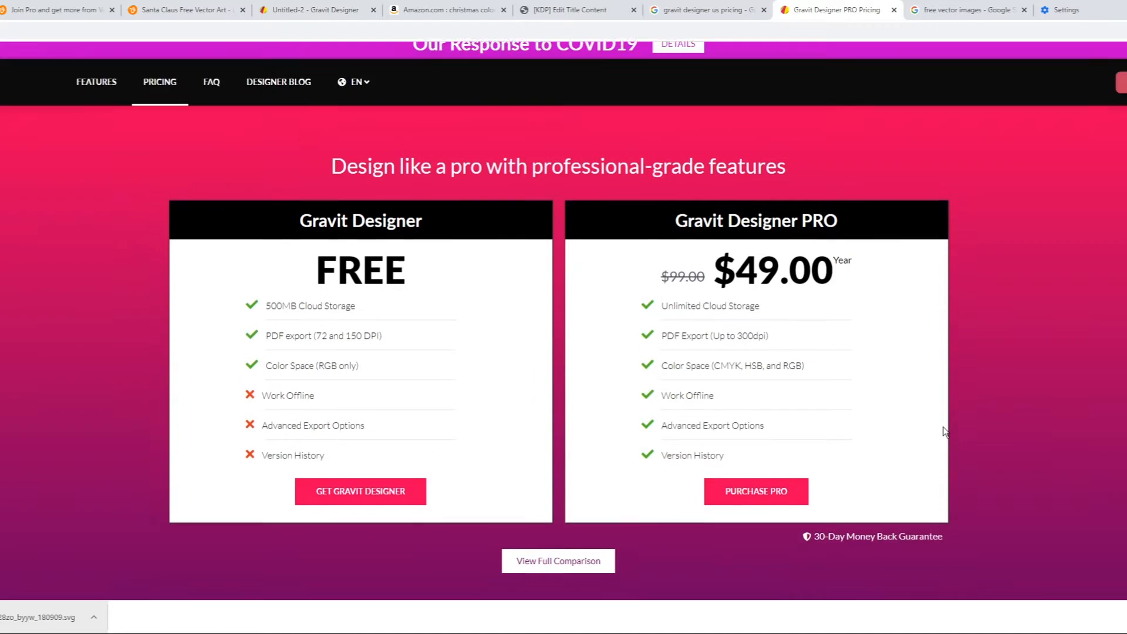
{"action": "scroll", "scroll_direction": "up", "scroll_amount": 3}
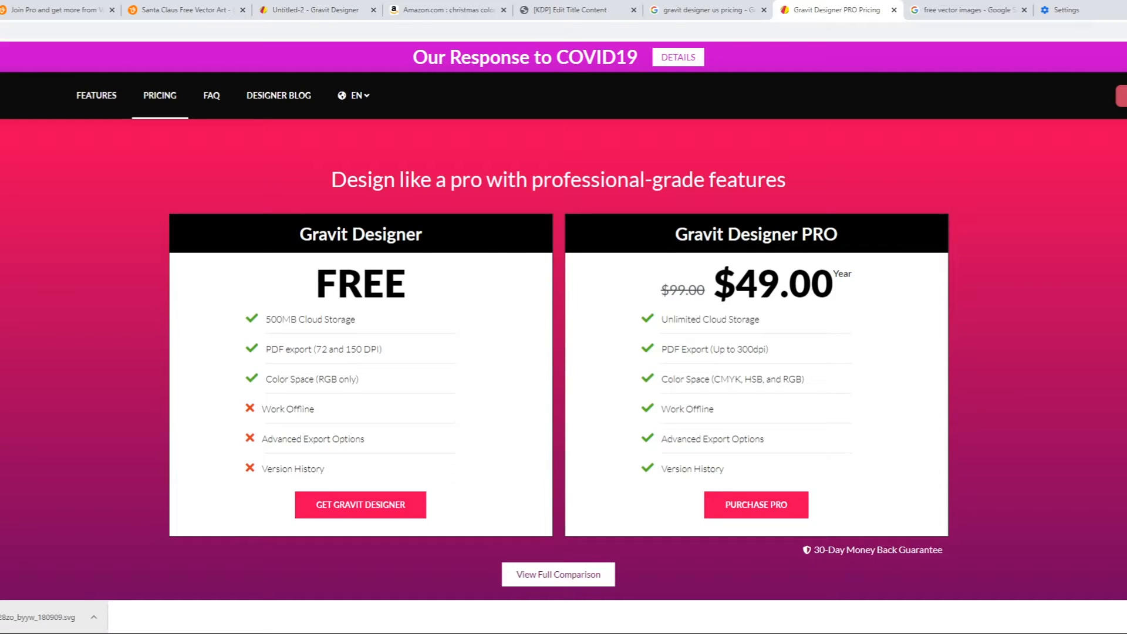
{"action": "mouse_move", "coordinate": [1089, 462]}
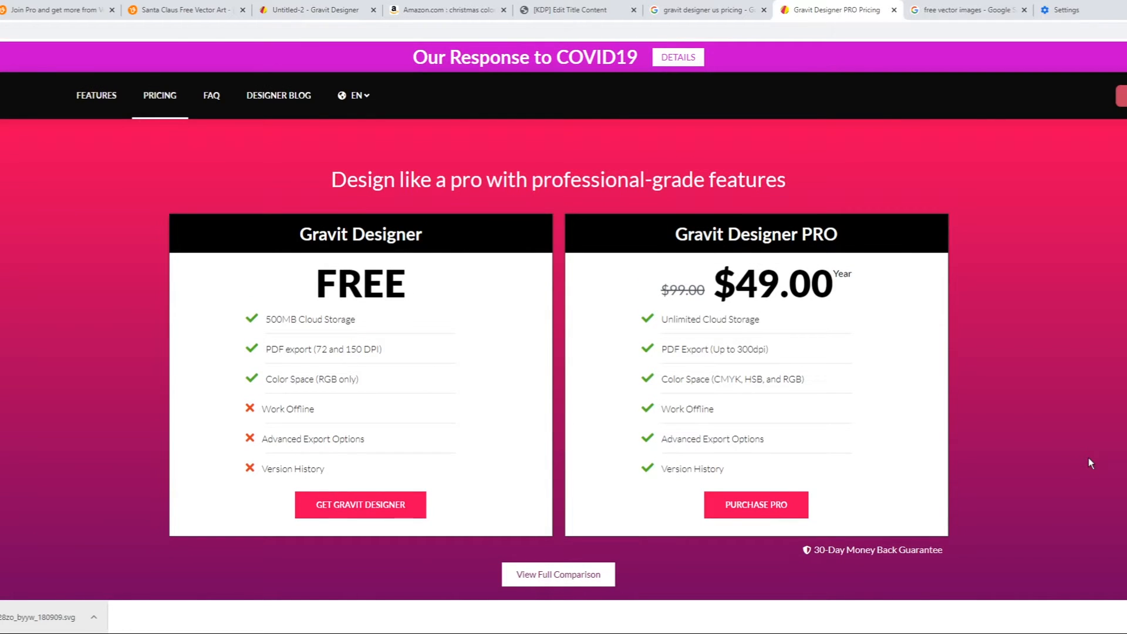
{"action": "mouse_move", "coordinate": [786, 329]}
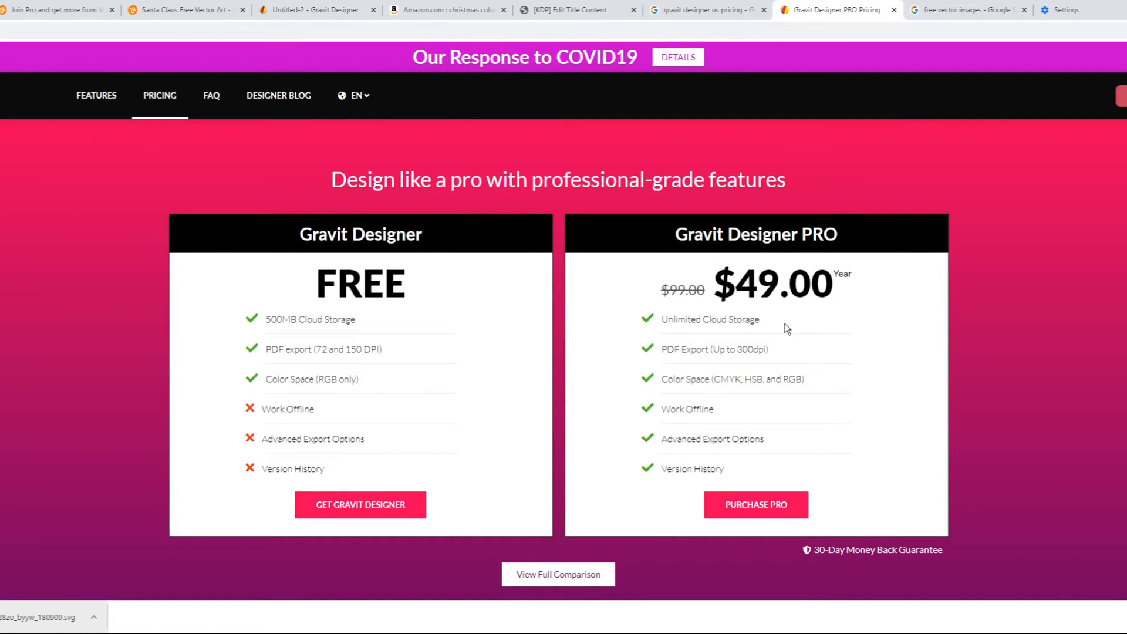
{"action": "mouse_move", "coordinate": [799, 353]}
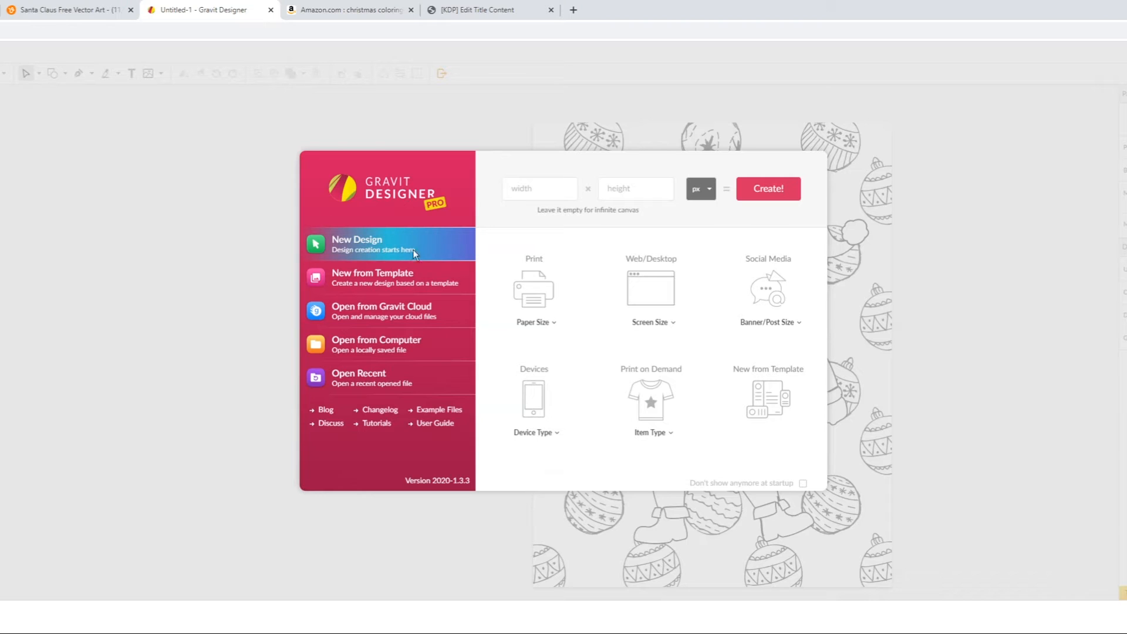
{"action": "mouse_move", "coordinate": [974, 249]}
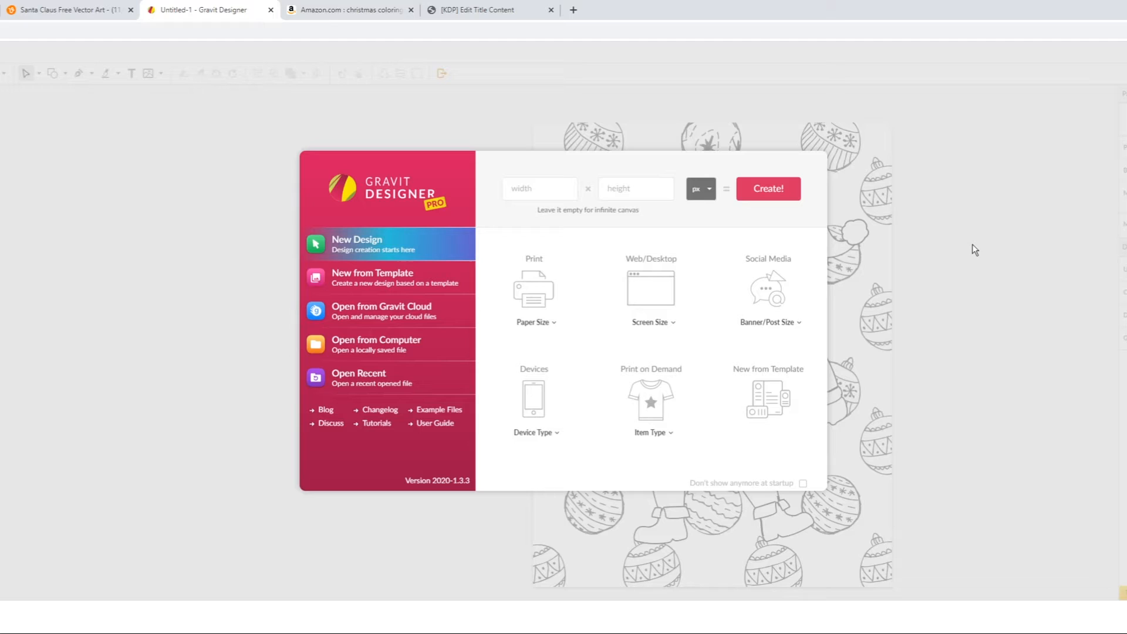
{"action": "mouse_move", "coordinate": [982, 238]}
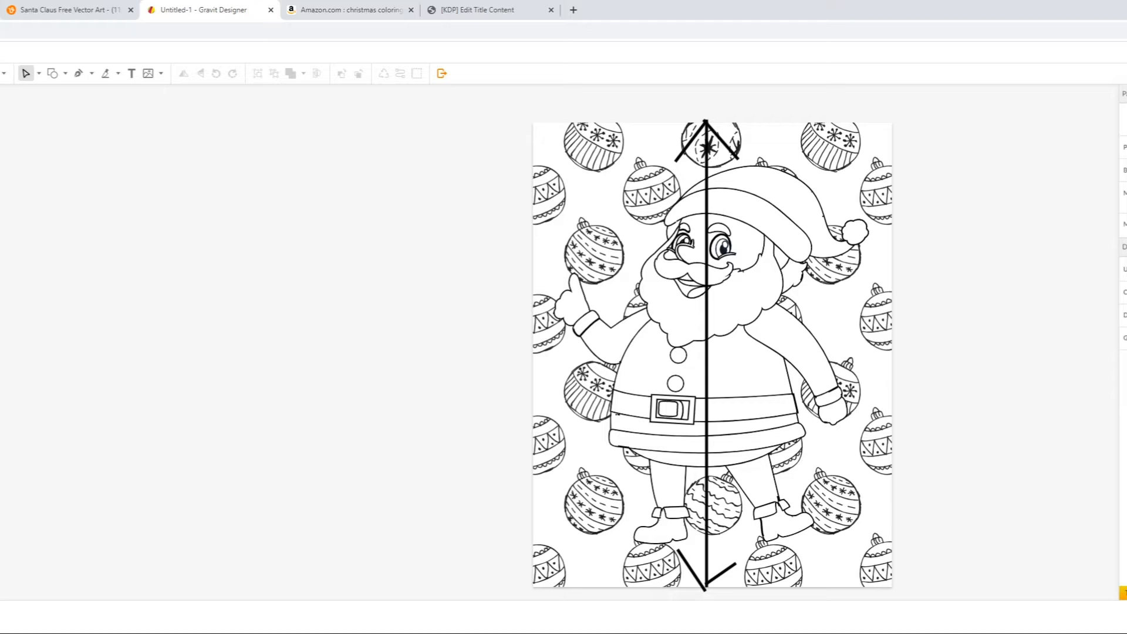
{"action": "mouse_move", "coordinate": [130, 176]}
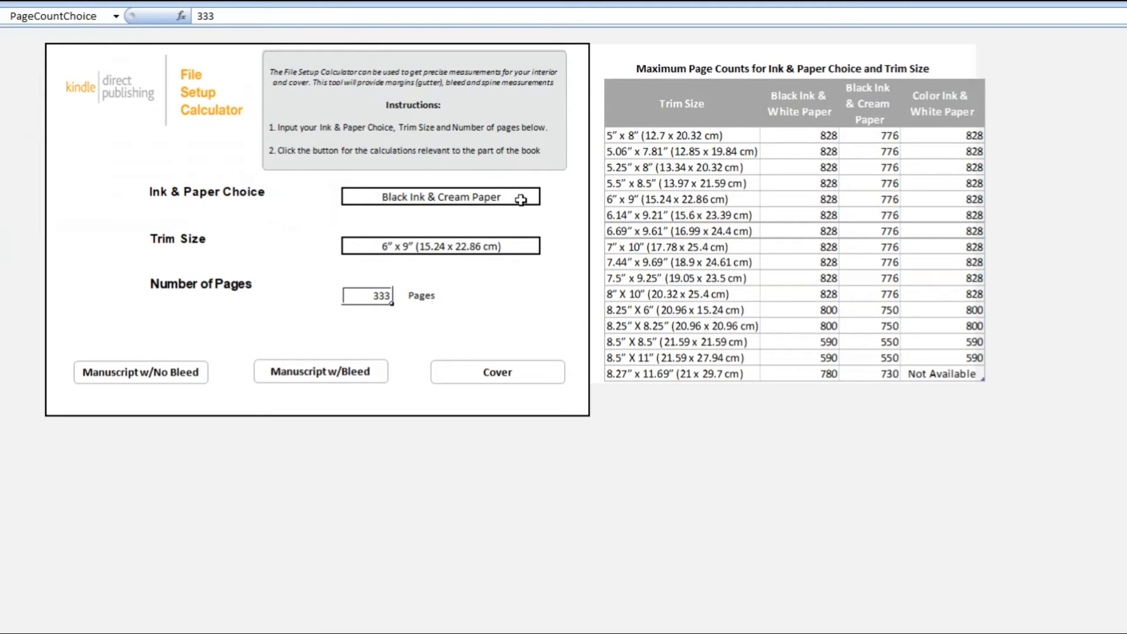
- Set the KDP calculator to black ink on white paper with an 8.5 x 11 inch trim
{"action": "left_click", "coordinate": [545, 197]}
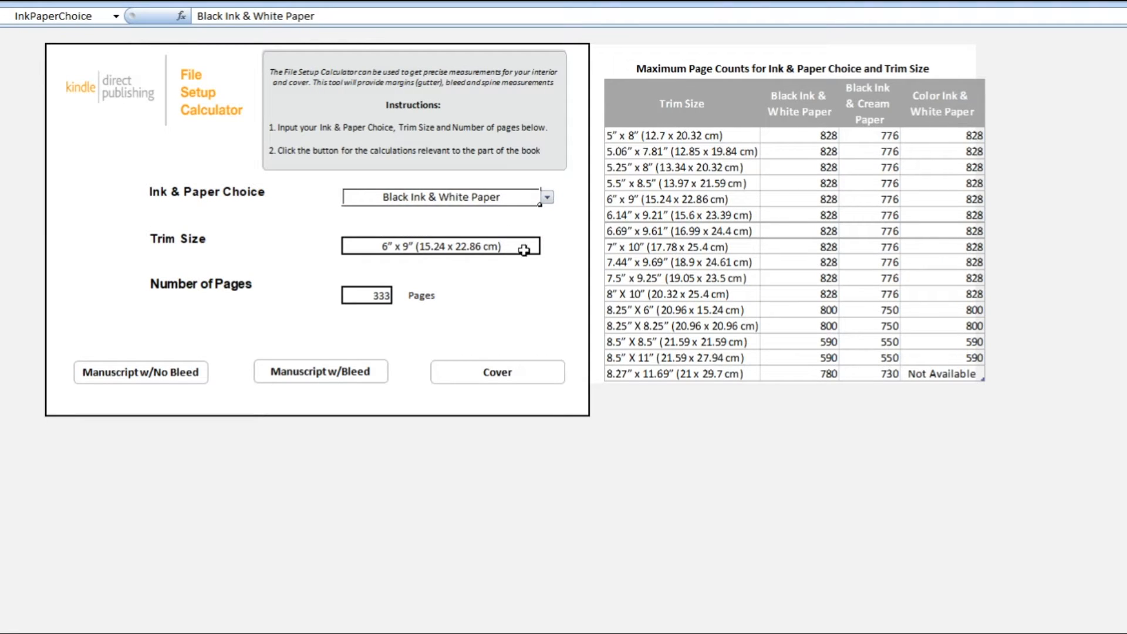
{"action": "left_click", "coordinate": [546, 246]}
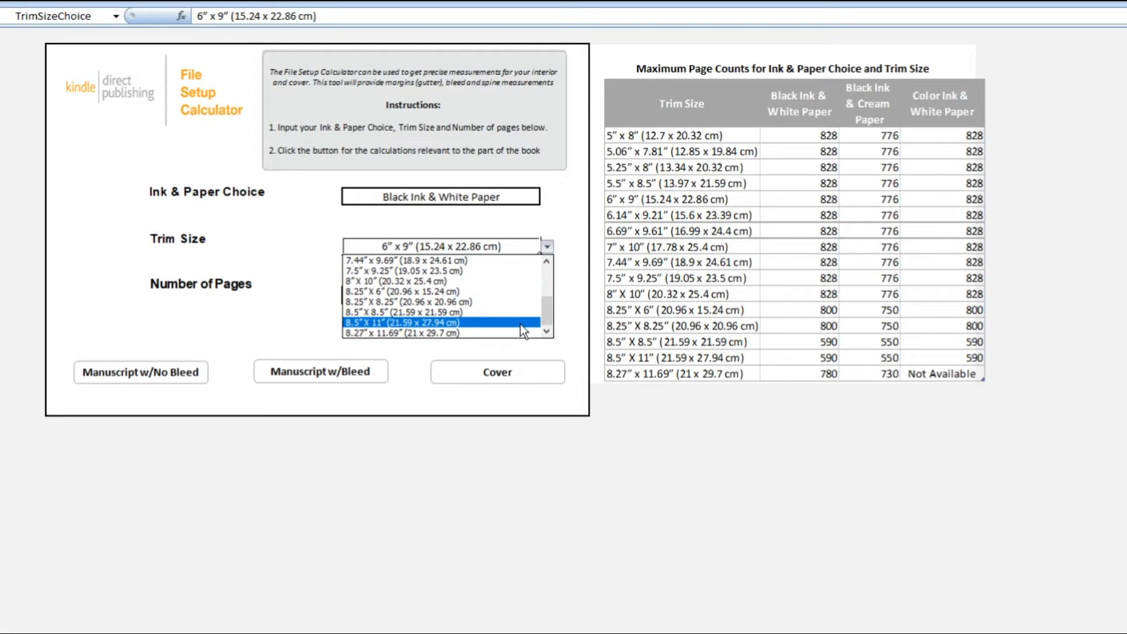
{"action": "left_click", "coordinate": [392, 323]}
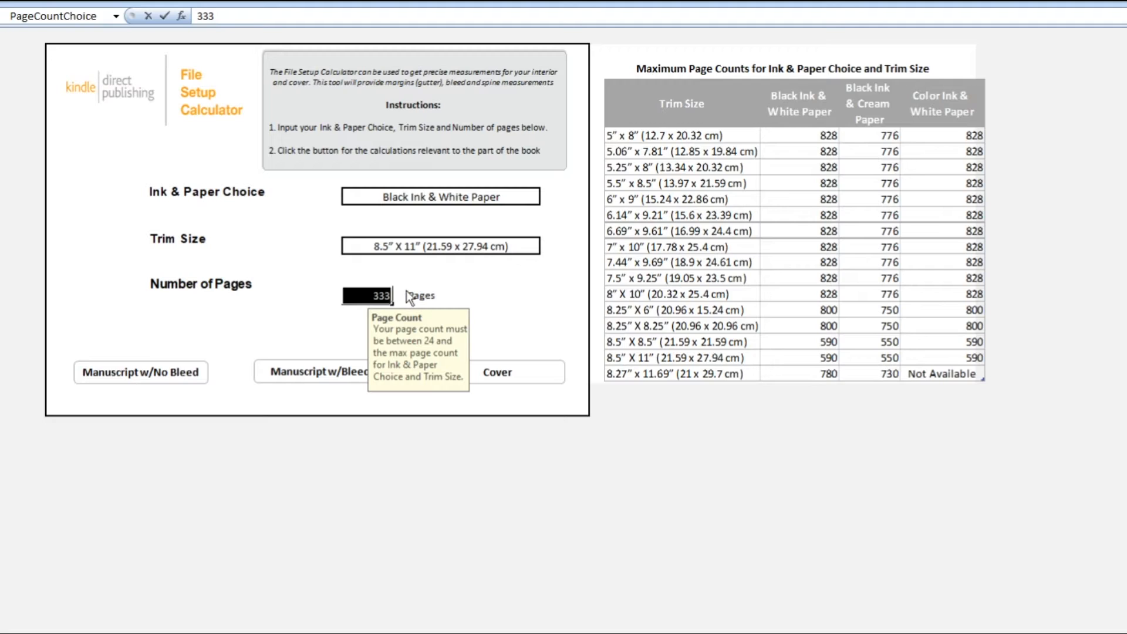
- Enter 108 pages and show the manuscript-with-bleed dimensions
{"action": "type", "text": "108"}
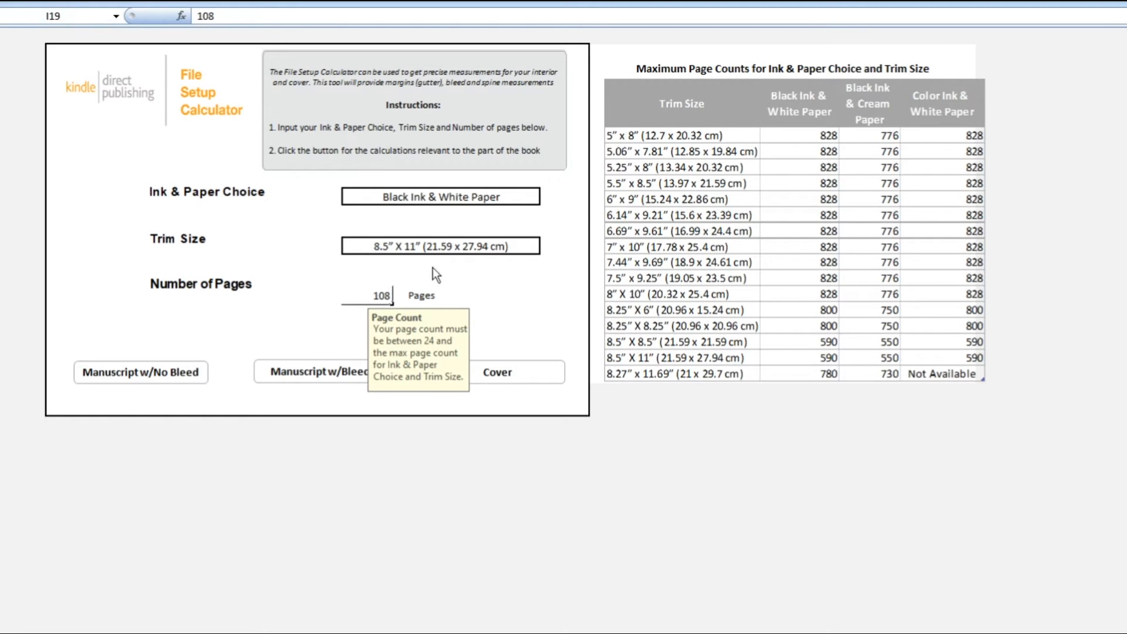
{"action": "left_click", "coordinate": [440, 196]}
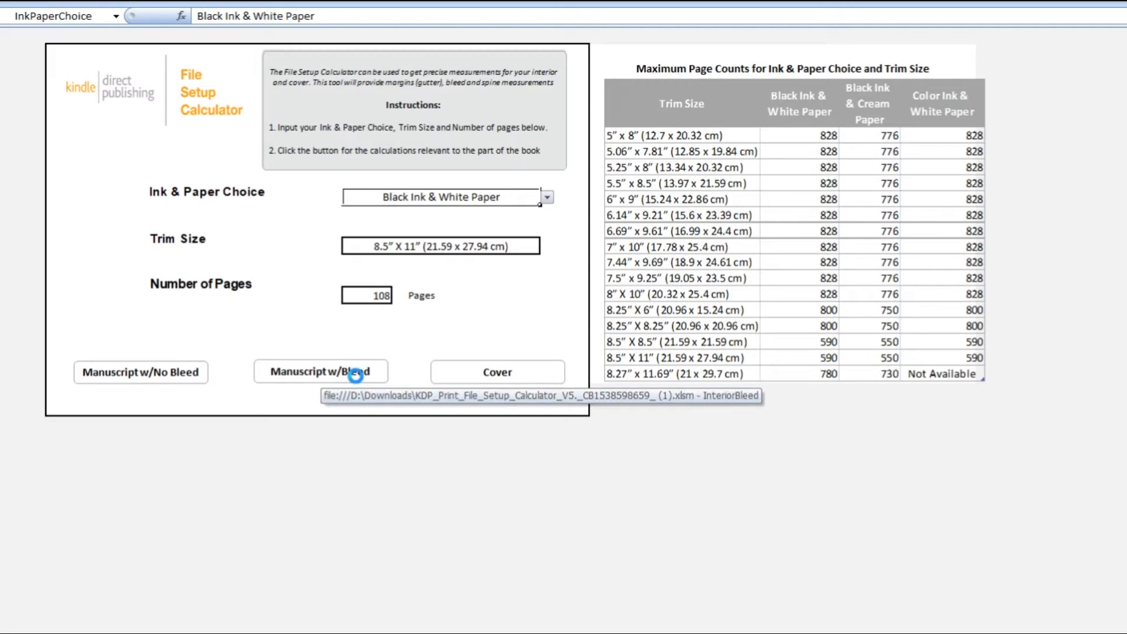
{"action": "left_click", "coordinate": [319, 372]}
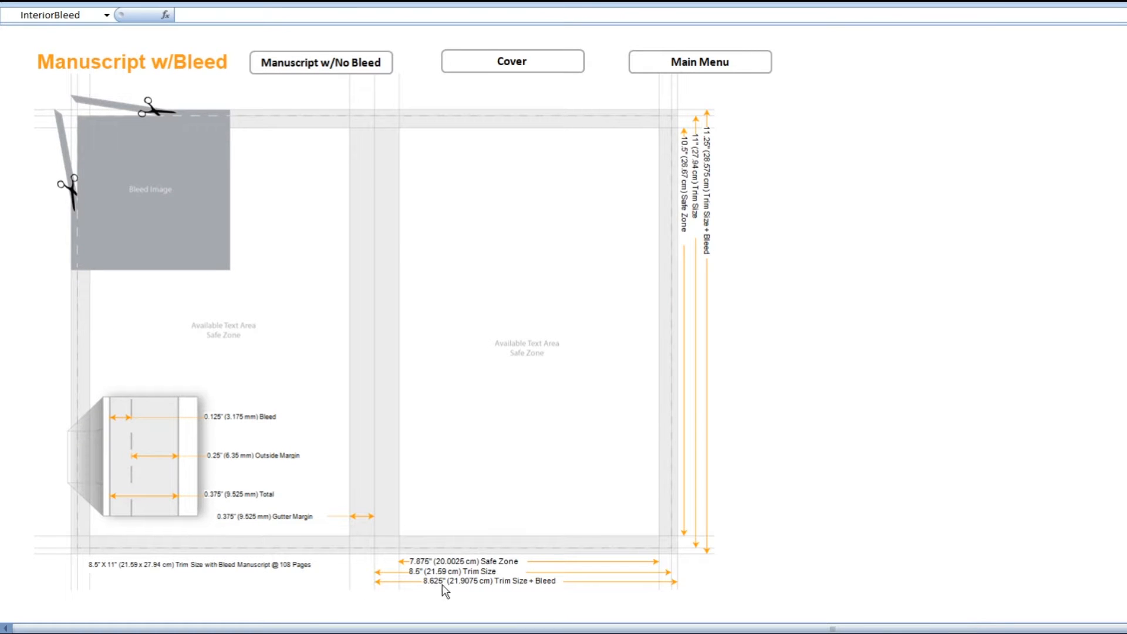
{"action": "mouse_move", "coordinate": [735, 554]}
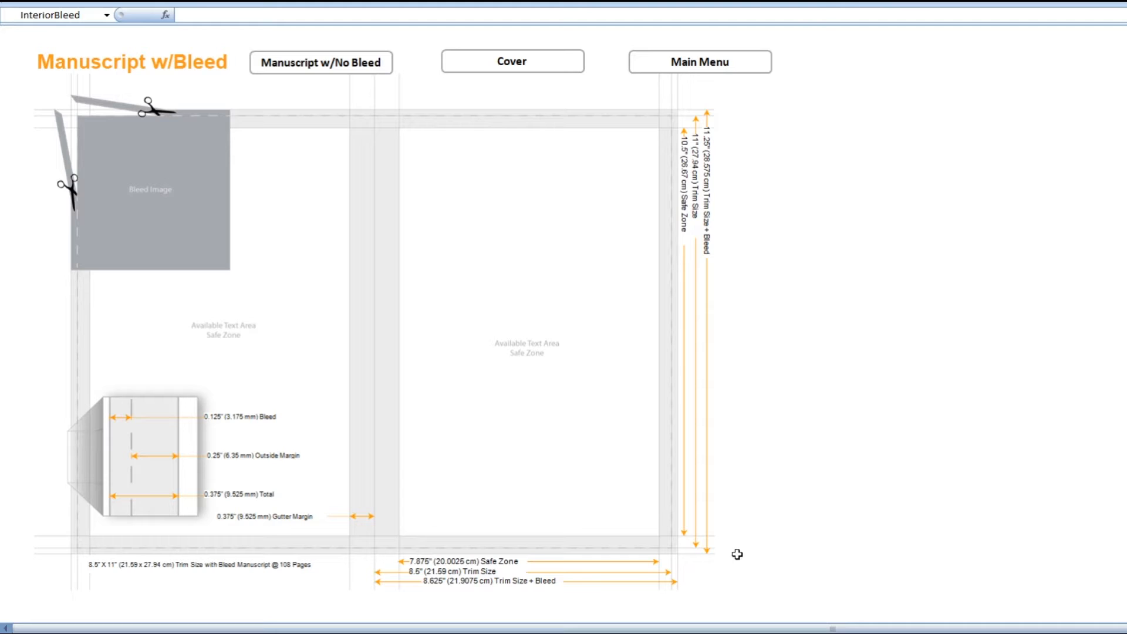
{"action": "mouse_move", "coordinate": [721, 195]}
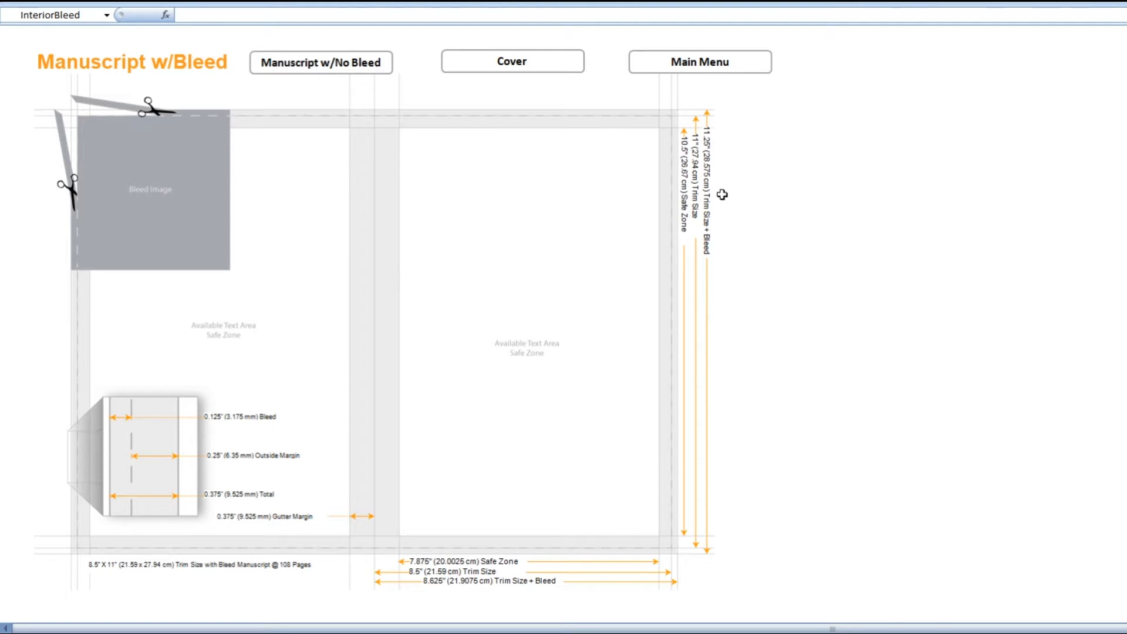
{"action": "mouse_move", "coordinate": [856, 577]}
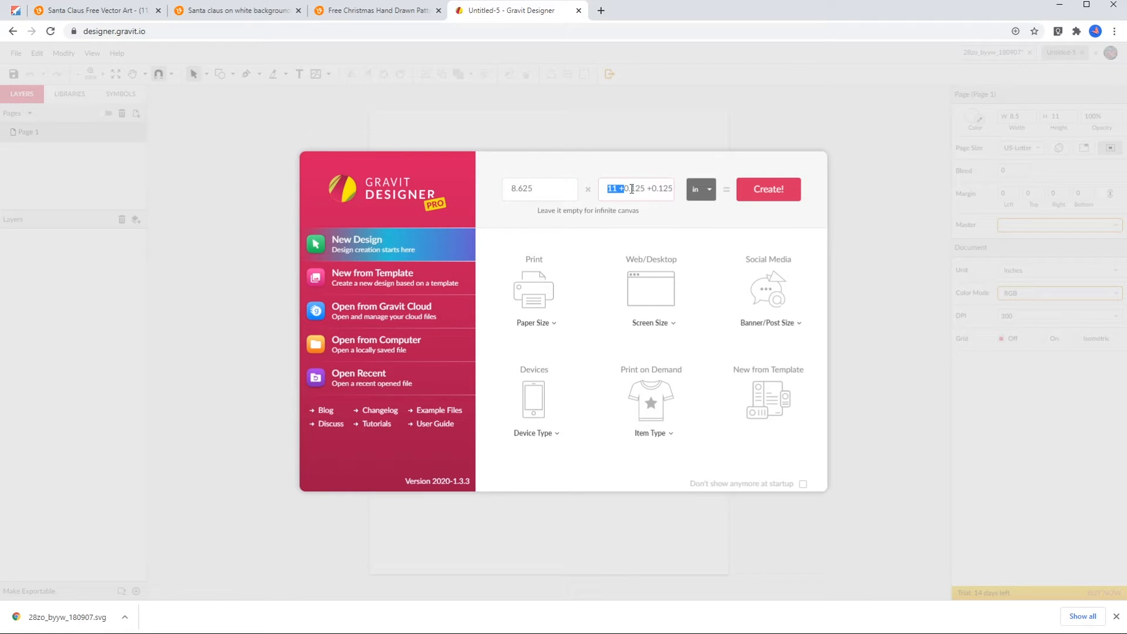
- Create the new blank design at 8.625 × 11.25 inches
{"action": "type", "text": "11.25"}
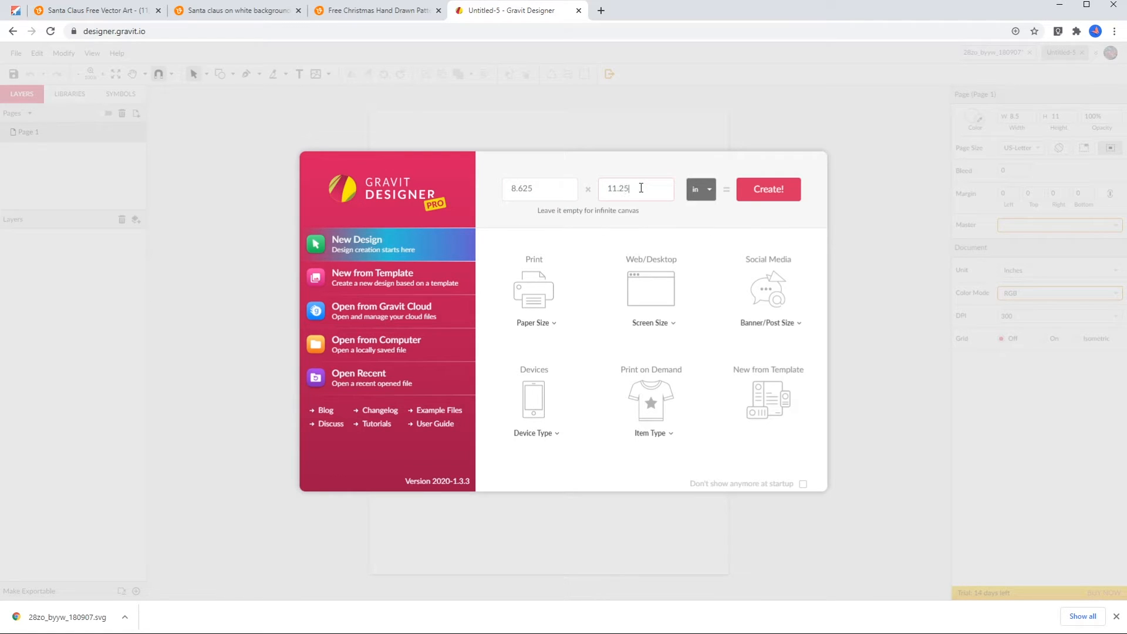
{"action": "left_click", "coordinate": [767, 189]}
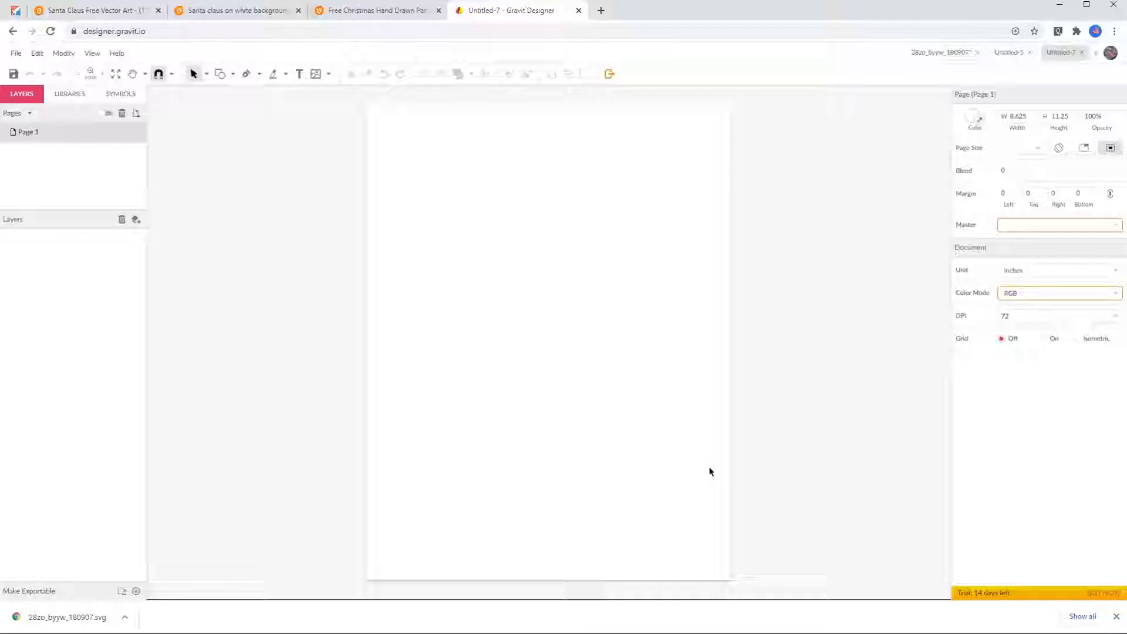
{"action": "left_click", "coordinate": [601, 10]}
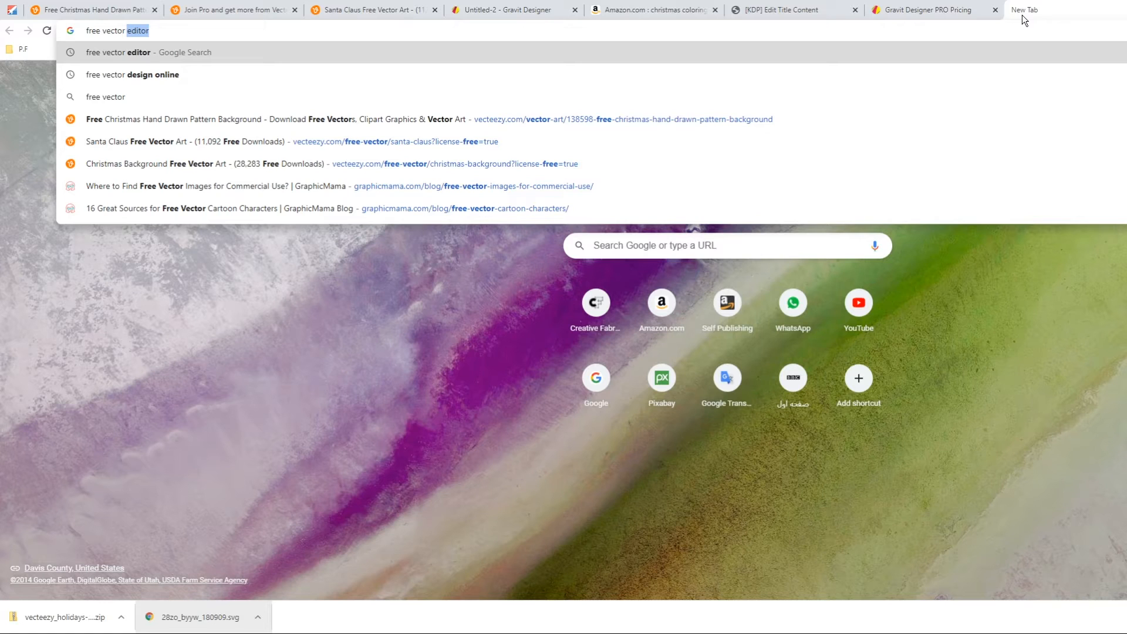
- Search Google for "free vector images"
{"action": "type", "text": "images"}
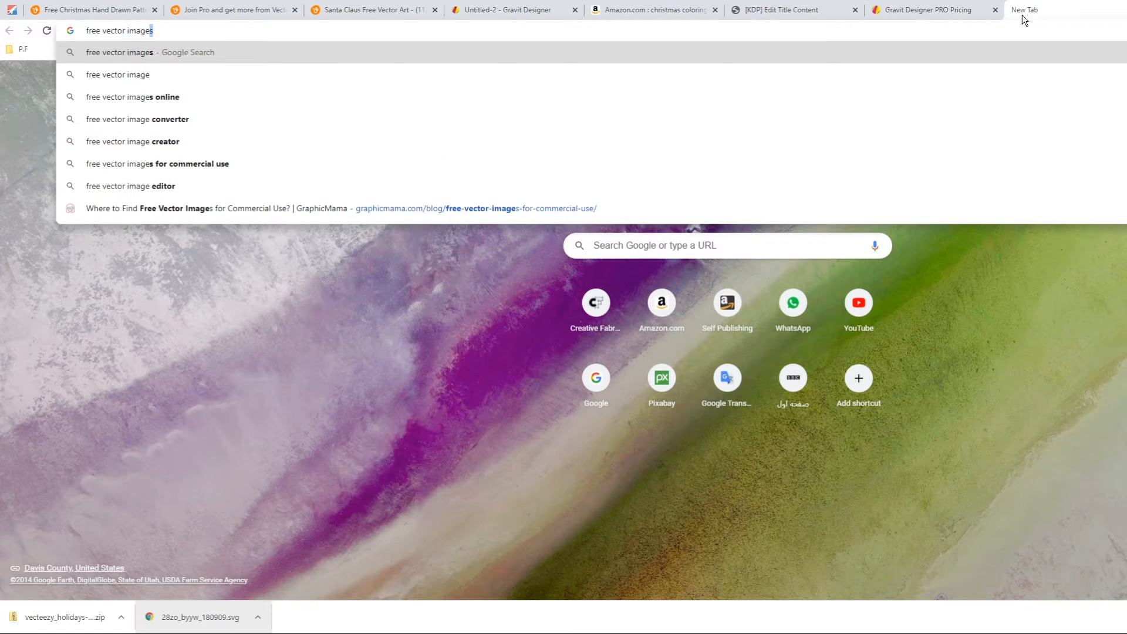
{"action": "key", "text": "Return"}
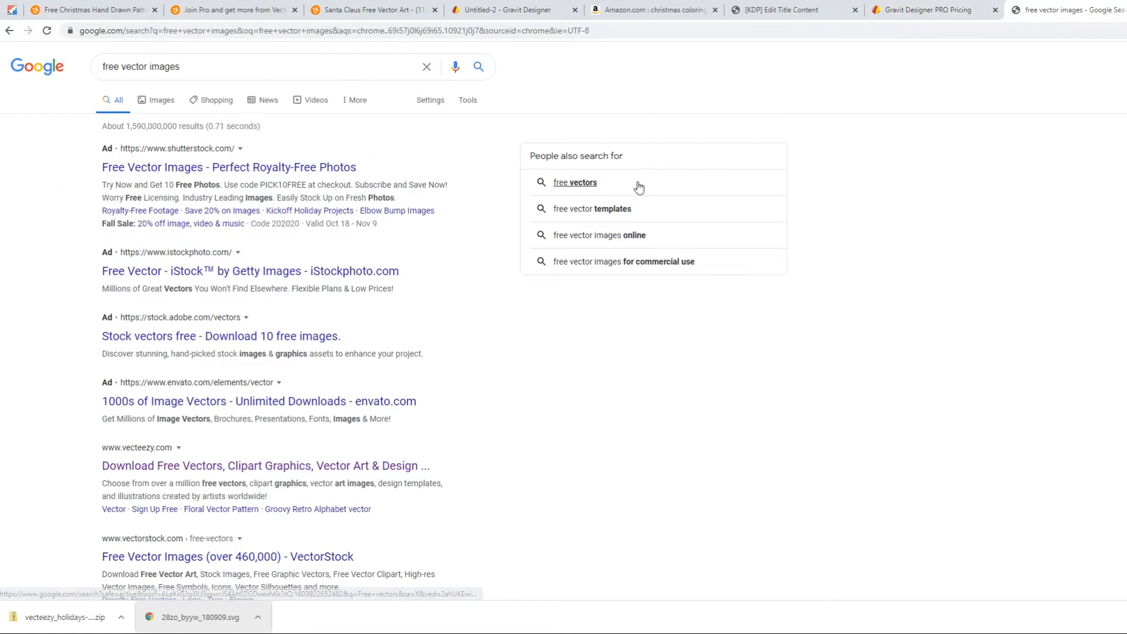
{"action": "mouse_move", "coordinate": [348, 244]}
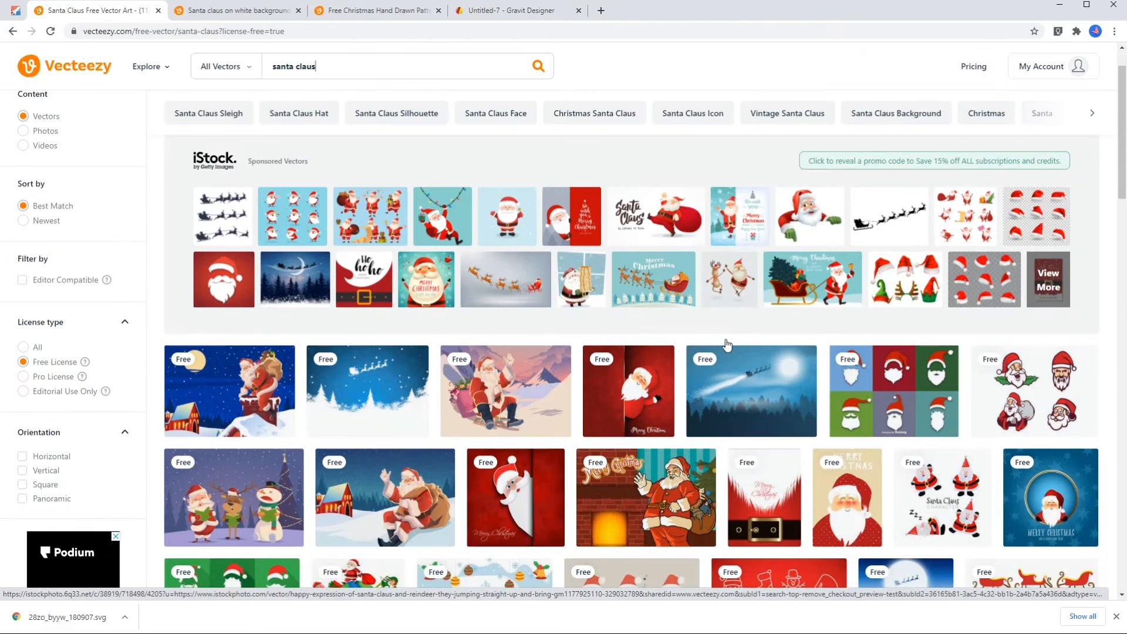
- Scroll through Vecteezy's free Santa Claus vector results
{"action": "scroll", "scroll_direction": "down", "scroll_amount": 3}
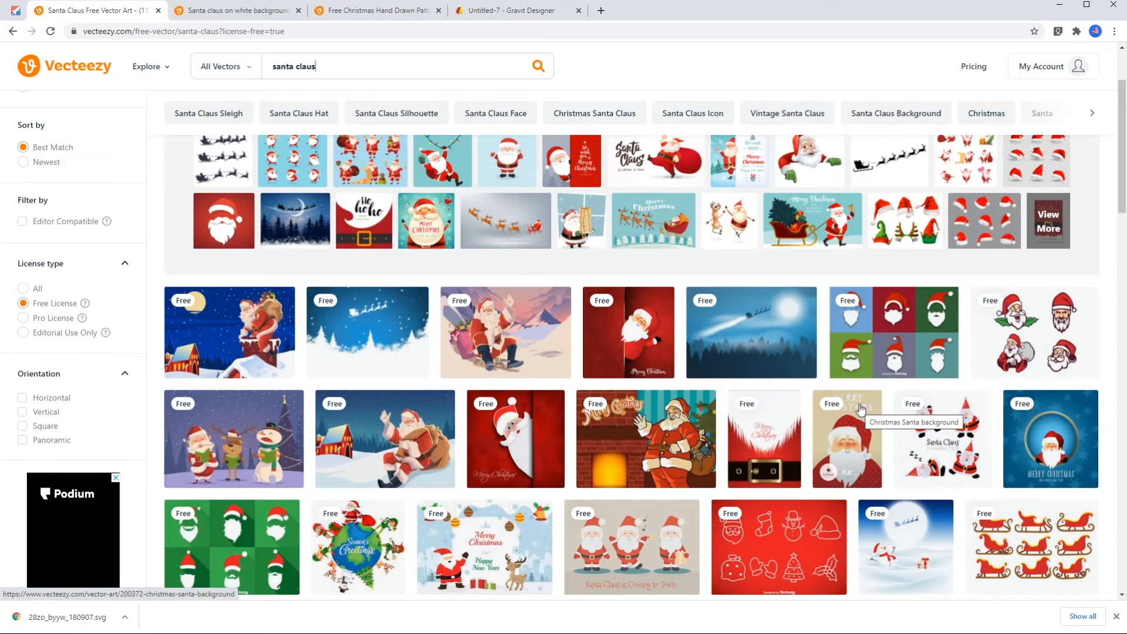
{"action": "mouse_move", "coordinate": [861, 381]}
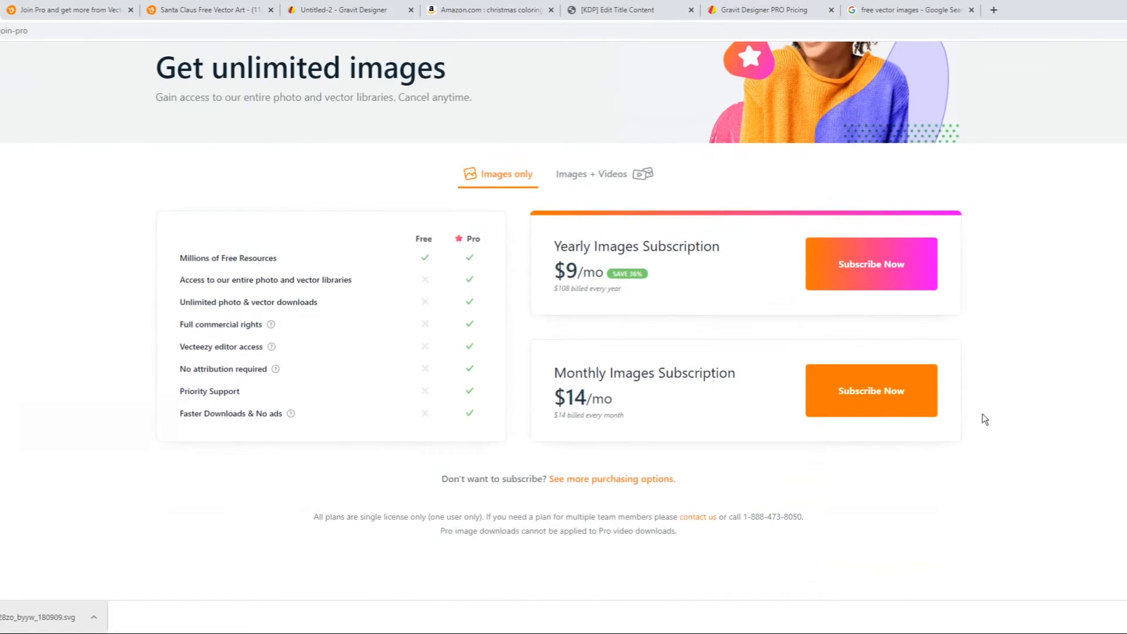
{"action": "mouse_move", "coordinate": [400, 535]}
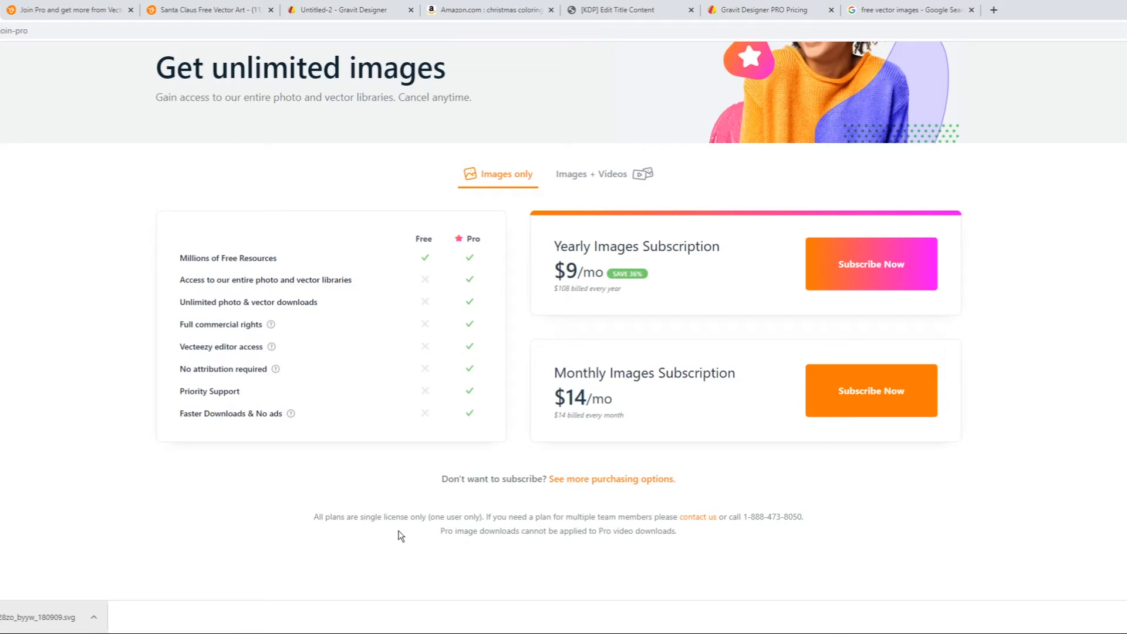
{"action": "mouse_move", "coordinate": [270, 323]}
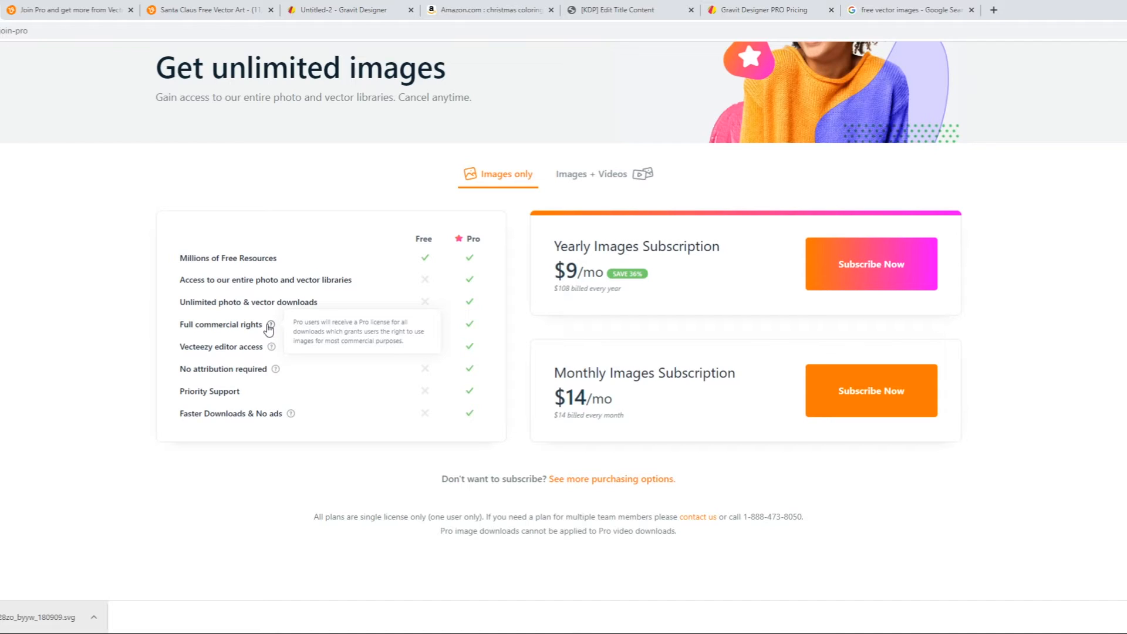
{"action": "mouse_move", "coordinate": [197, 575]}
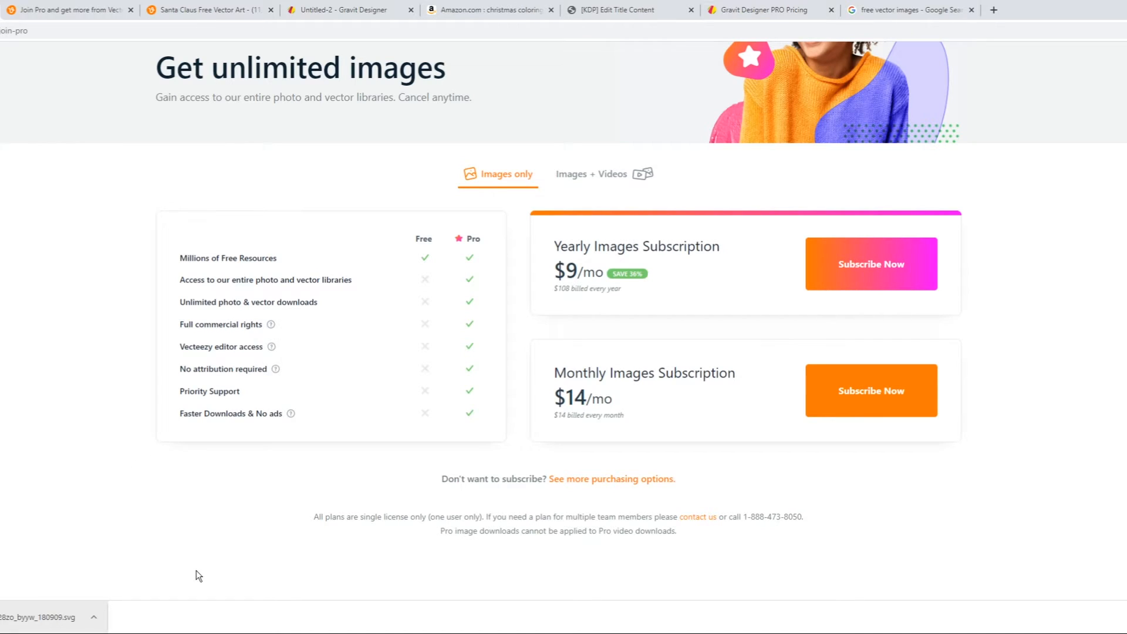
{"action": "mouse_move", "coordinate": [622, 316]}
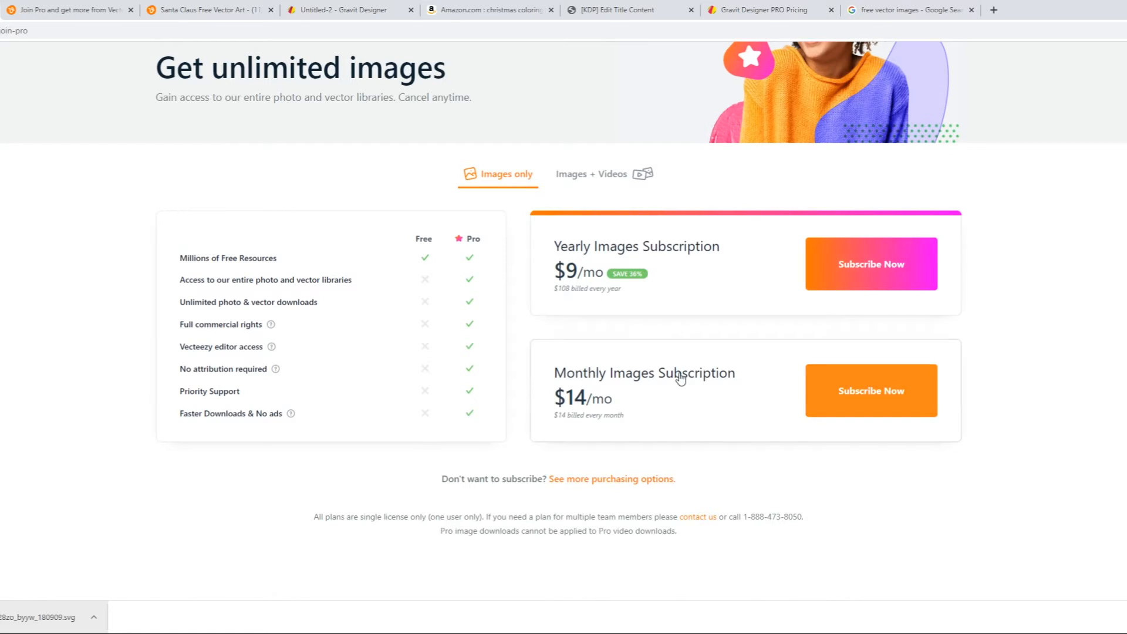
{"action": "mouse_move", "coordinate": [971, 439]}
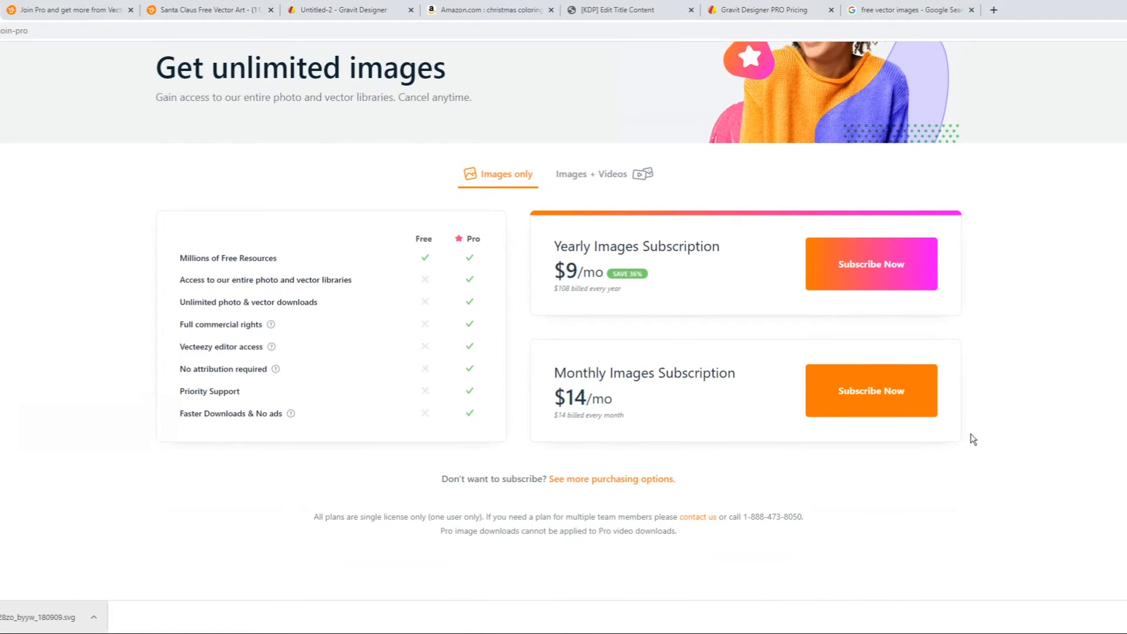
{"action": "mouse_move", "coordinate": [313, 500]}
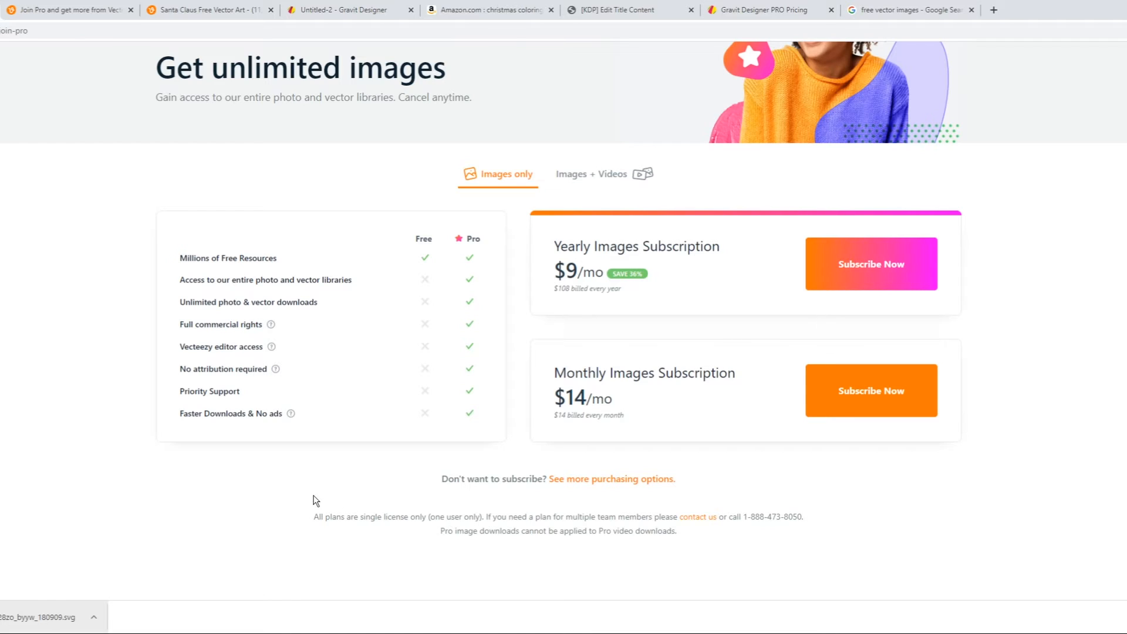
{"action": "mouse_move", "coordinate": [271, 325]}
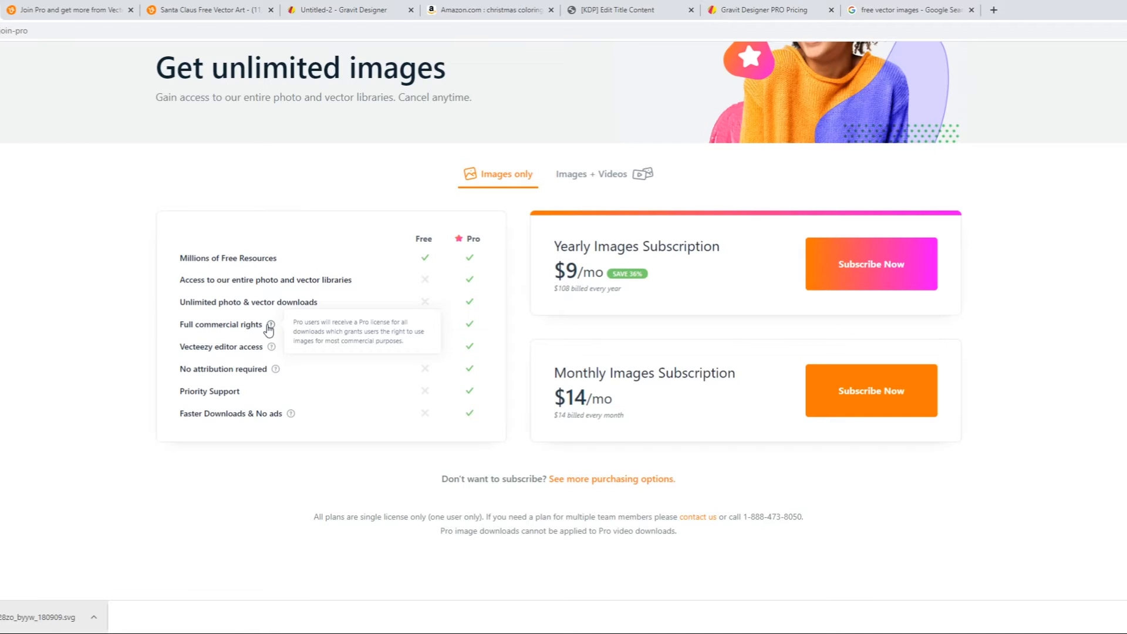
{"action": "mouse_move", "coordinate": [199, 571]}
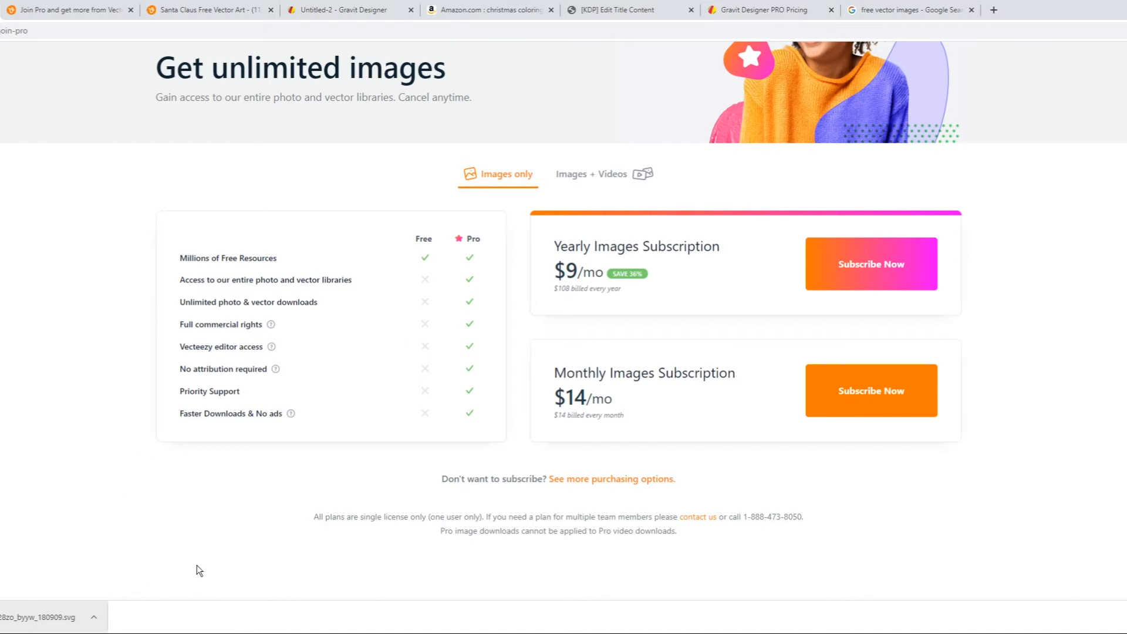
{"action": "mouse_move", "coordinate": [559, 303]}
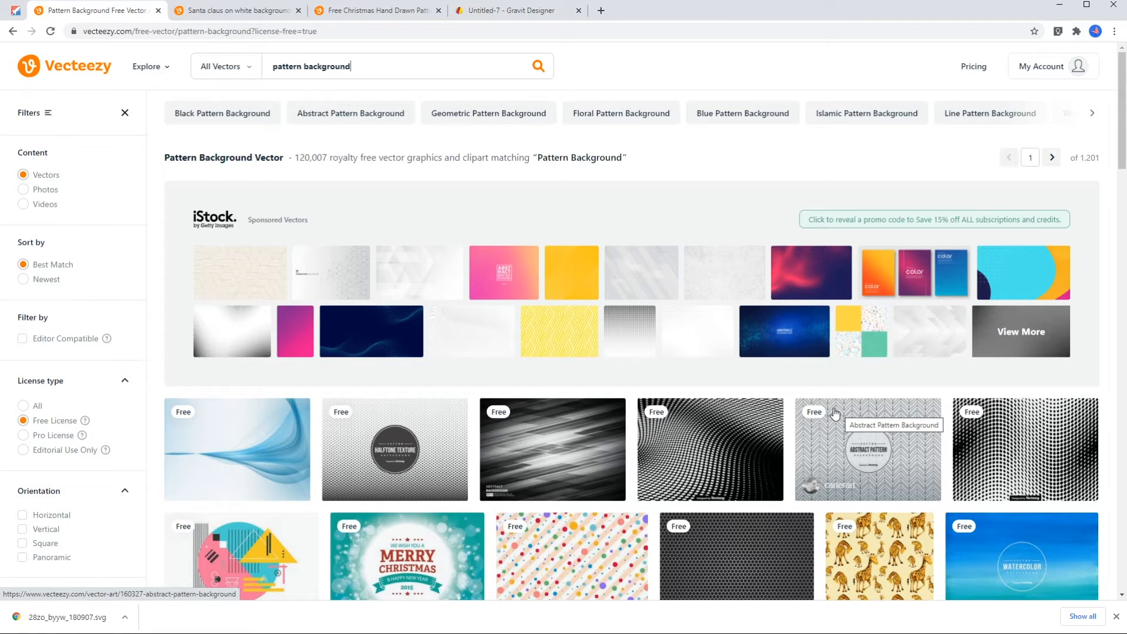
{"action": "mouse_move", "coordinate": [827, 364]}
{"action": "type", "text": "chri"}
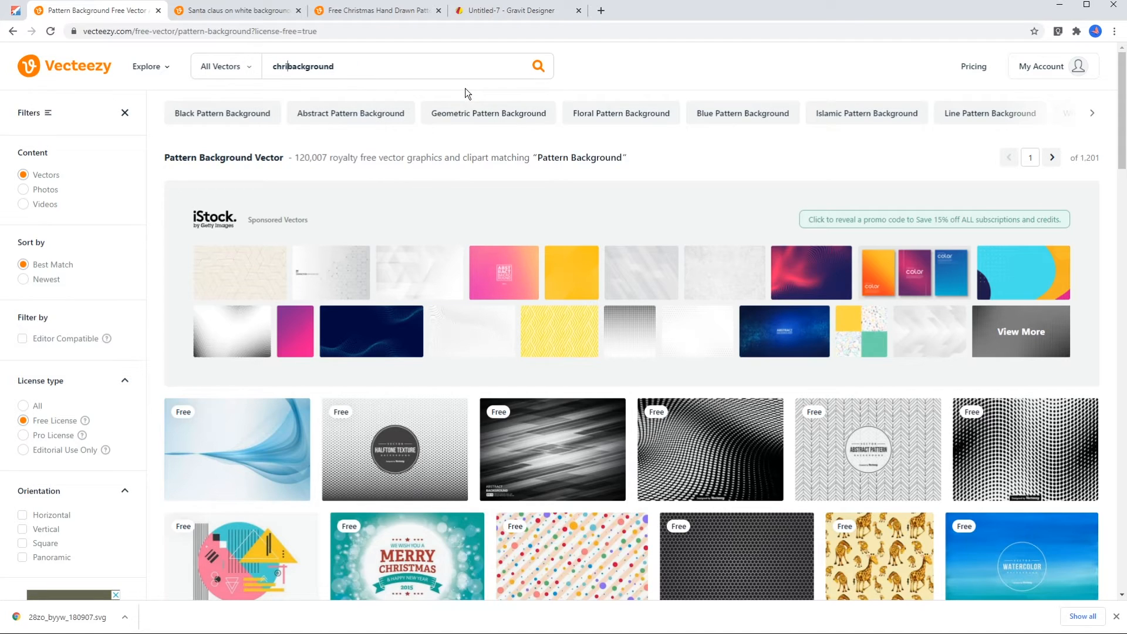
- Search Vecteezy for free christmas background vectors and look through the results
{"action": "type", "text": "stmas"}
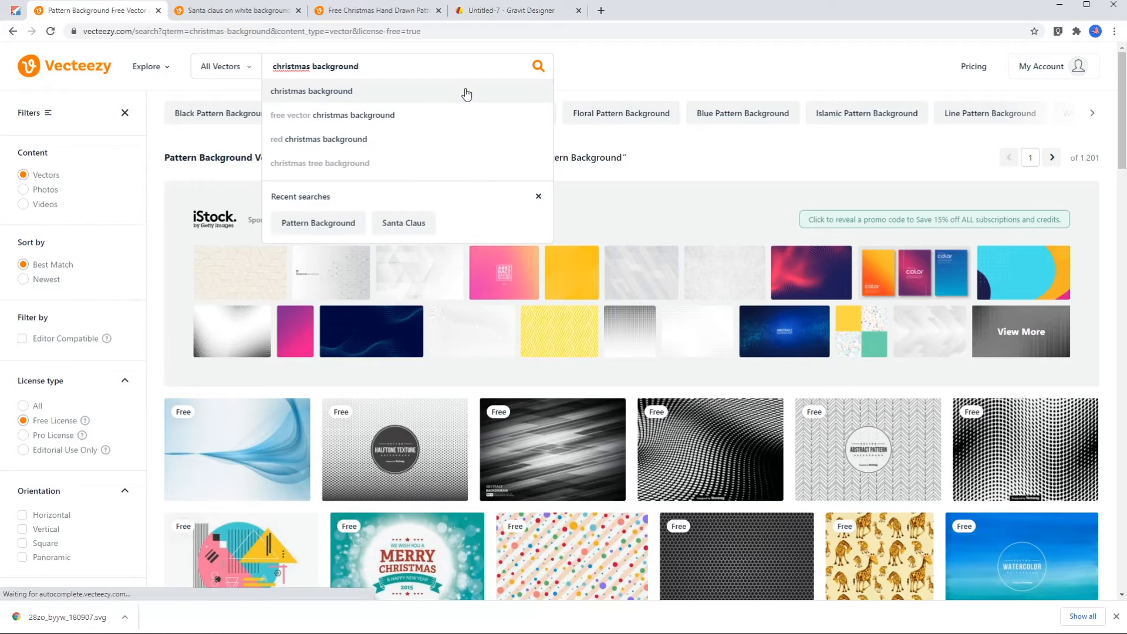
{"action": "left_click", "coordinate": [311, 91]}
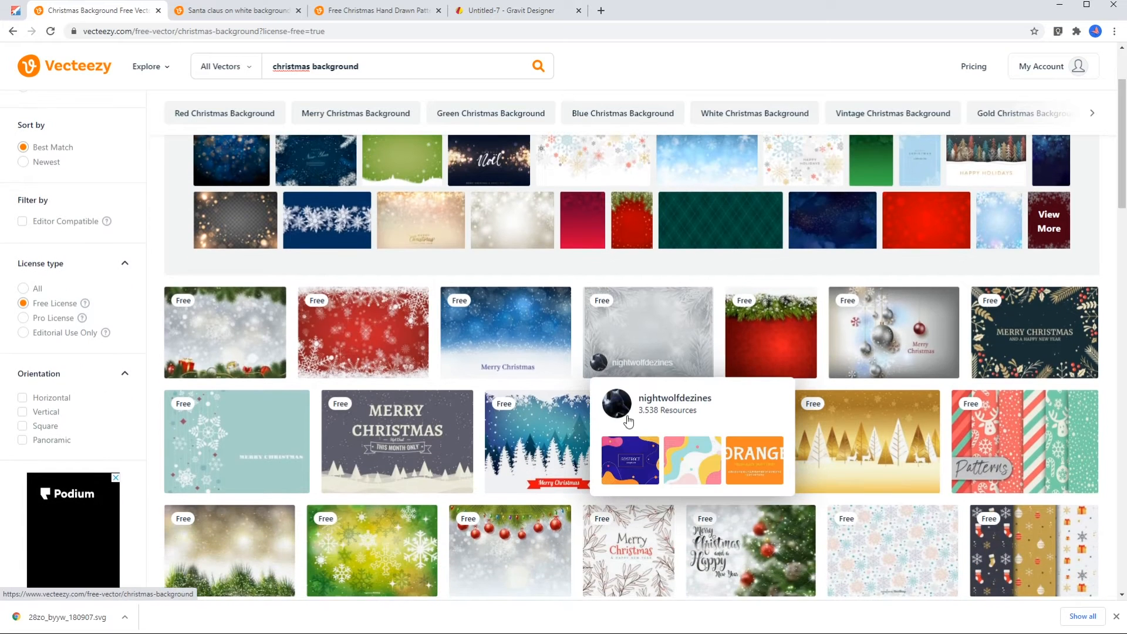
{"action": "scroll", "scroll_direction": "down", "scroll_amount": 3}
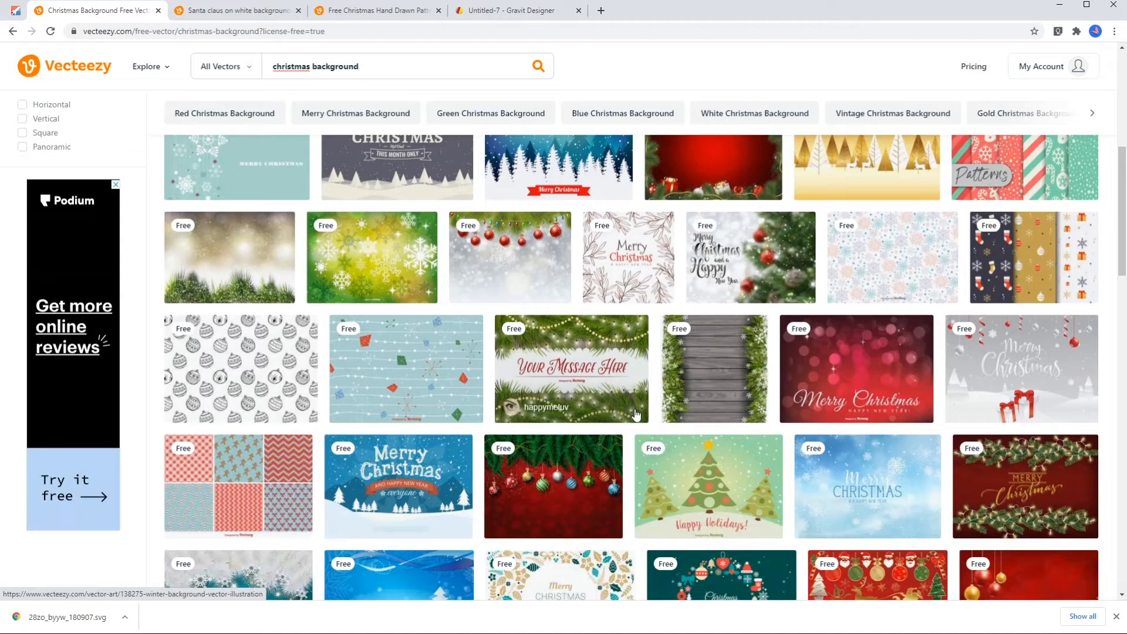
- Start the free download of the hand-drawn Christmas ornament pattern
{"action": "left_click", "coordinate": [238, 367]}
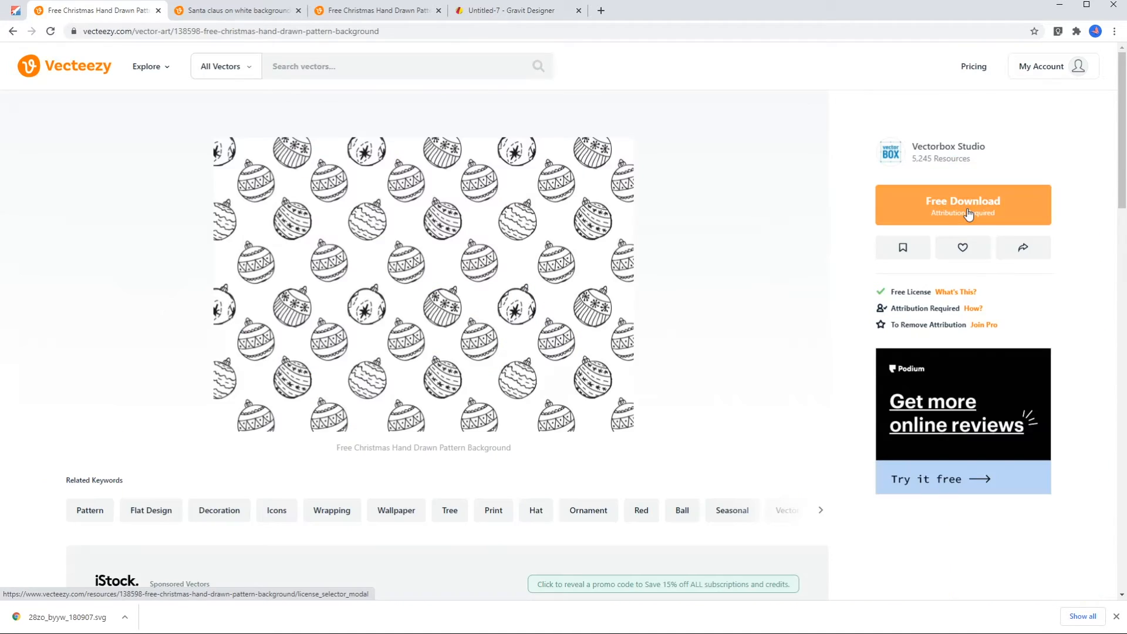
{"action": "left_click", "coordinate": [963, 205]}
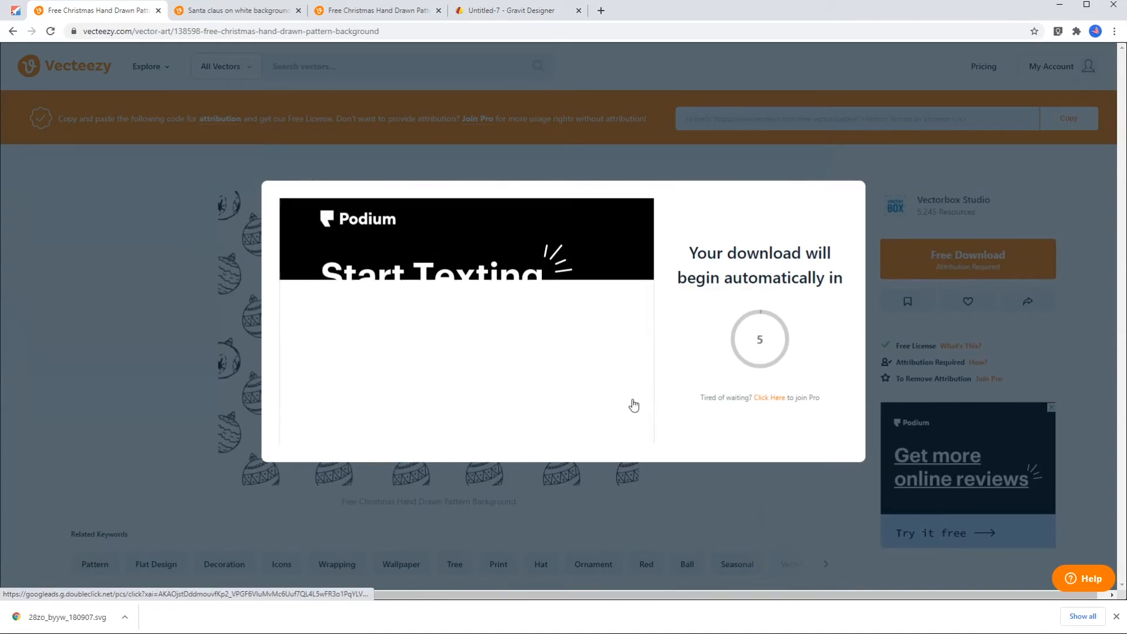
{"action": "left_click", "coordinate": [512, 11]}
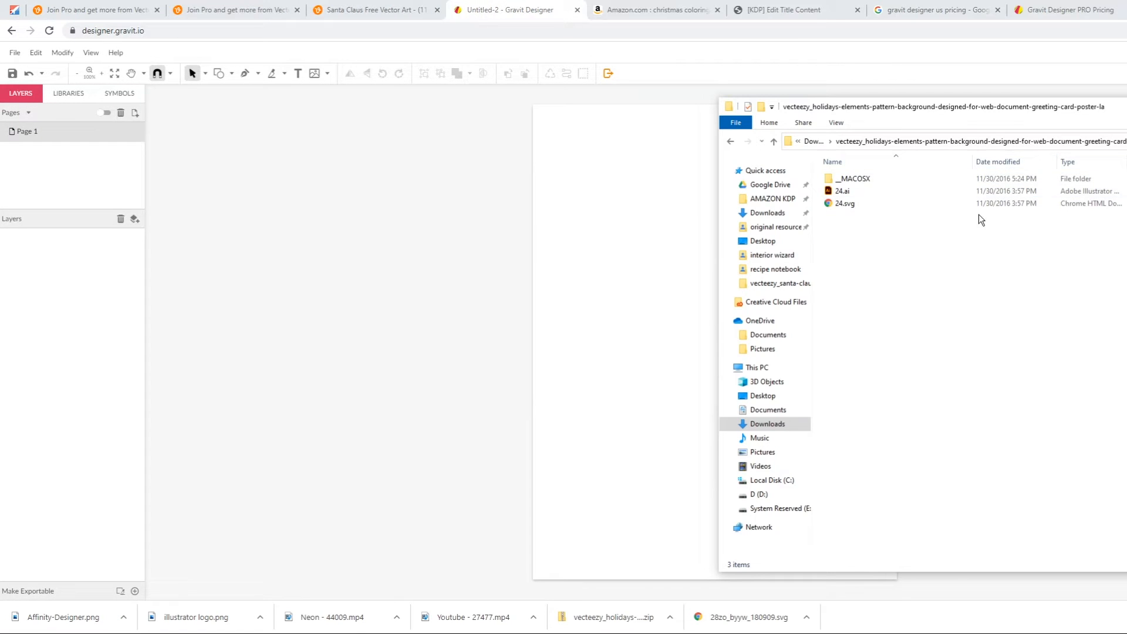
- Place 24.svg onto the Gravit Designer page and position the ornament pattern
{"action": "left_click", "coordinate": [845, 203]}
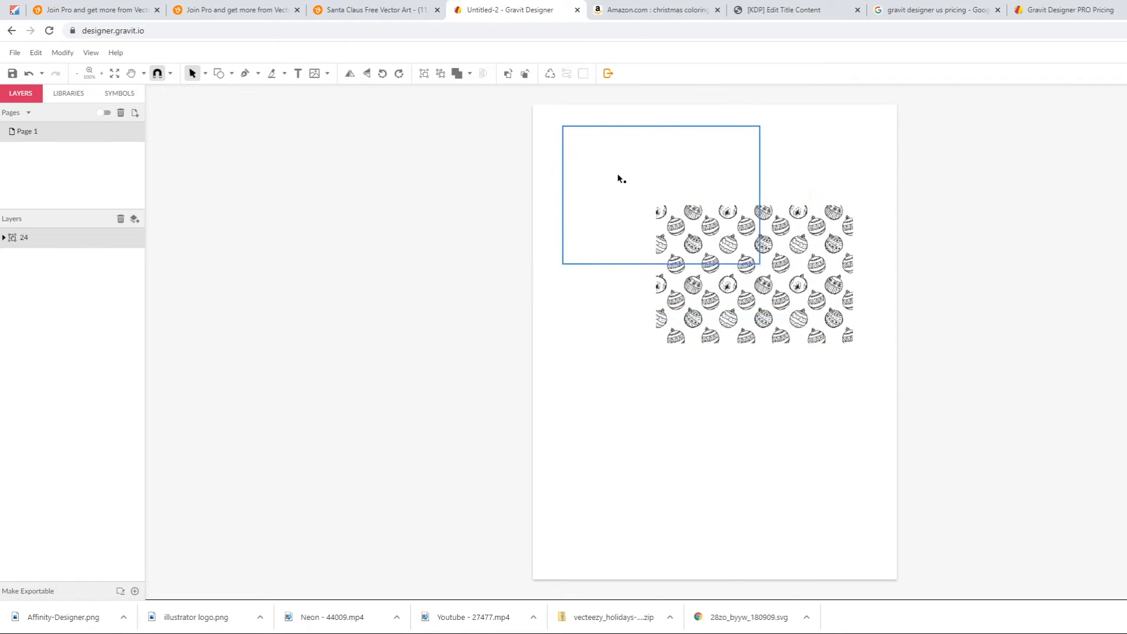
{"action": "left_click_drag", "start_coordinate": [620, 179], "coordinate": [594, 161]}
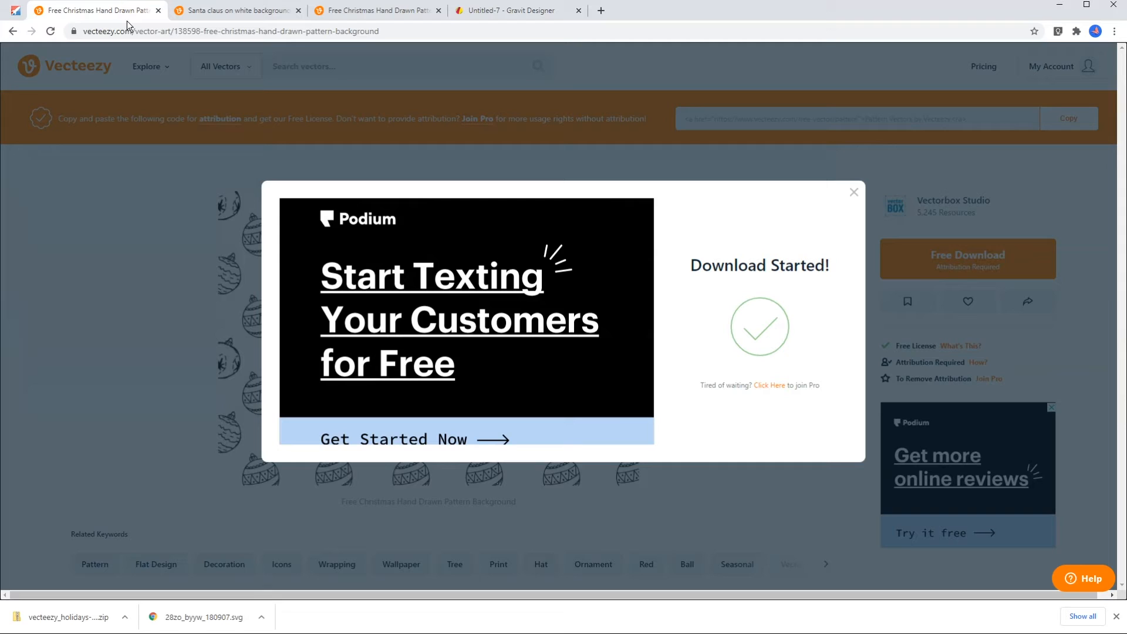
{"action": "mouse_move", "coordinate": [732, 151]}
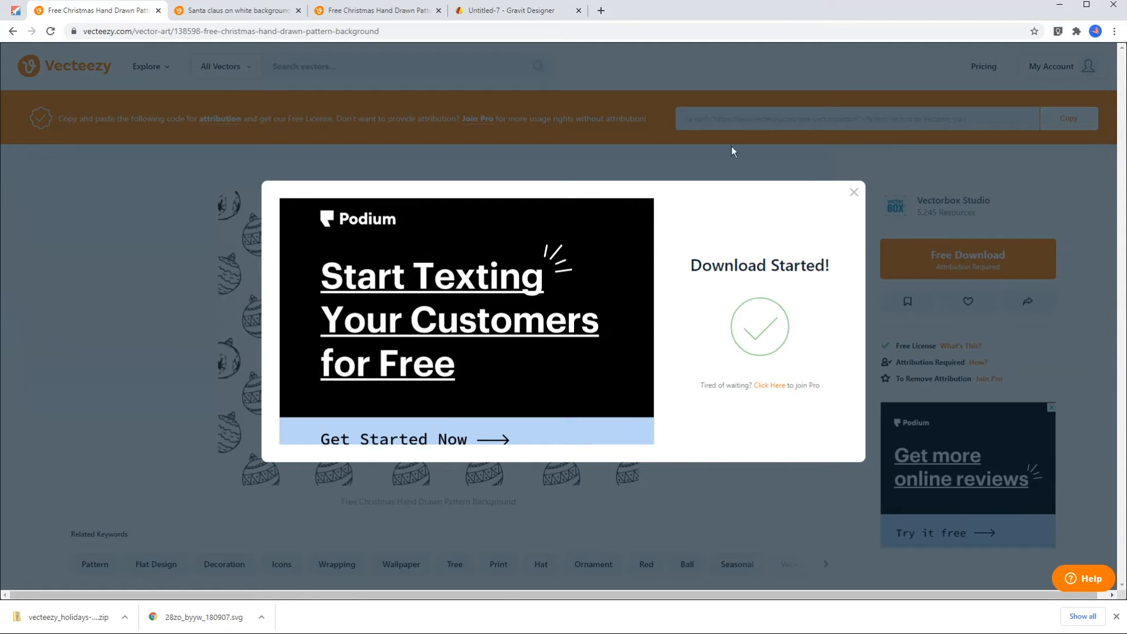
- Search Vecteezy for free santa claus vectors
{"action": "left_click", "coordinate": [853, 191]}
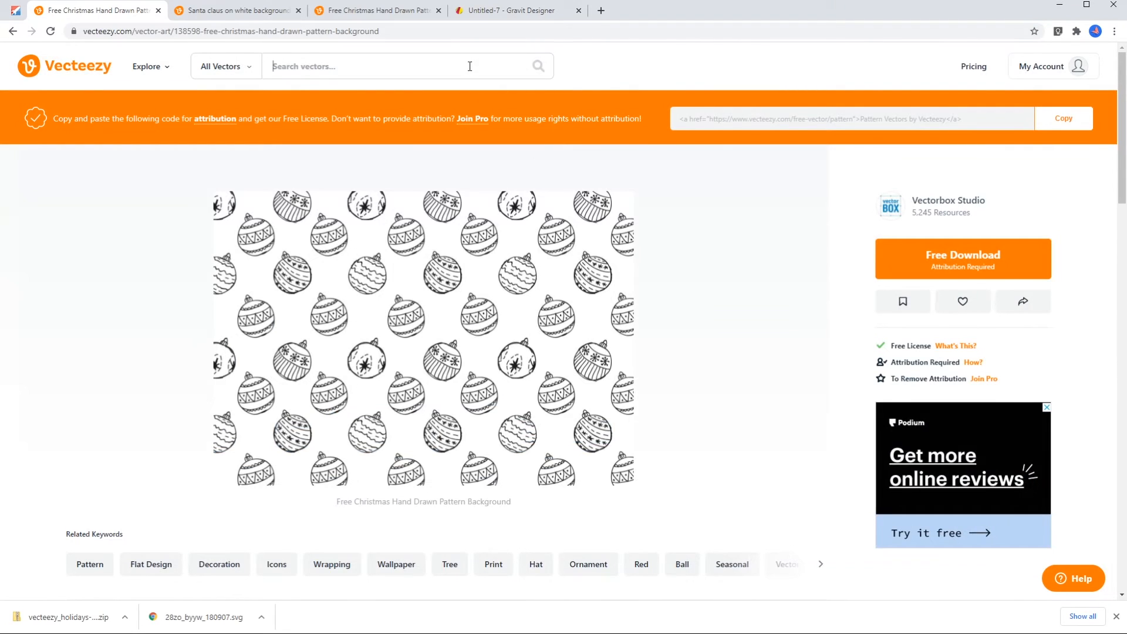
{"action": "type", "text": "santa"}
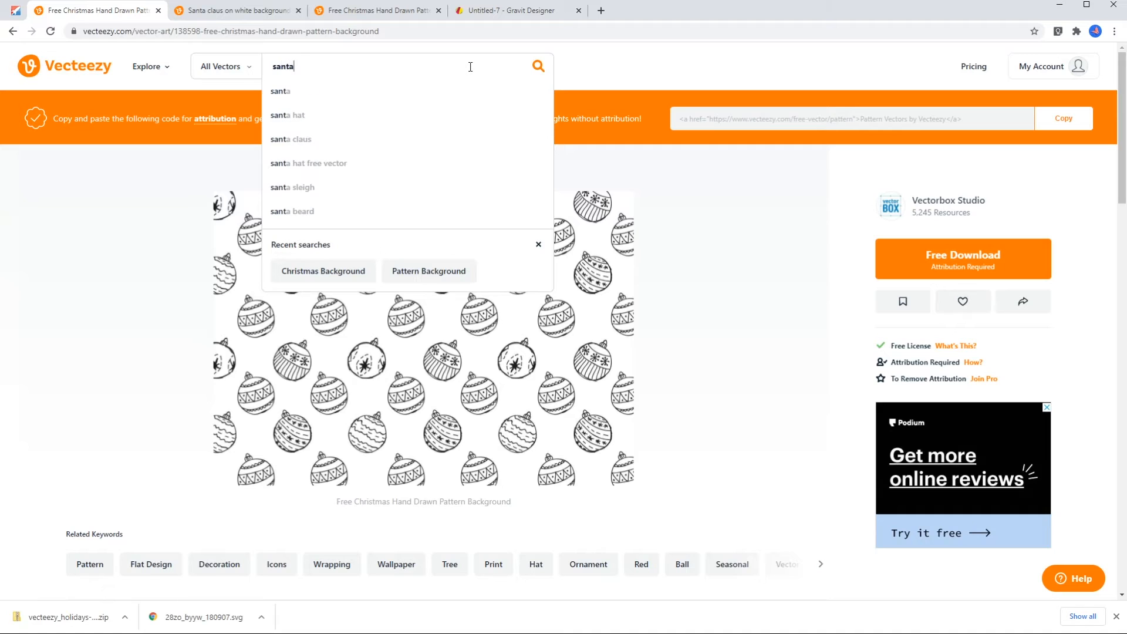
{"action": "left_click", "coordinate": [290, 140]}
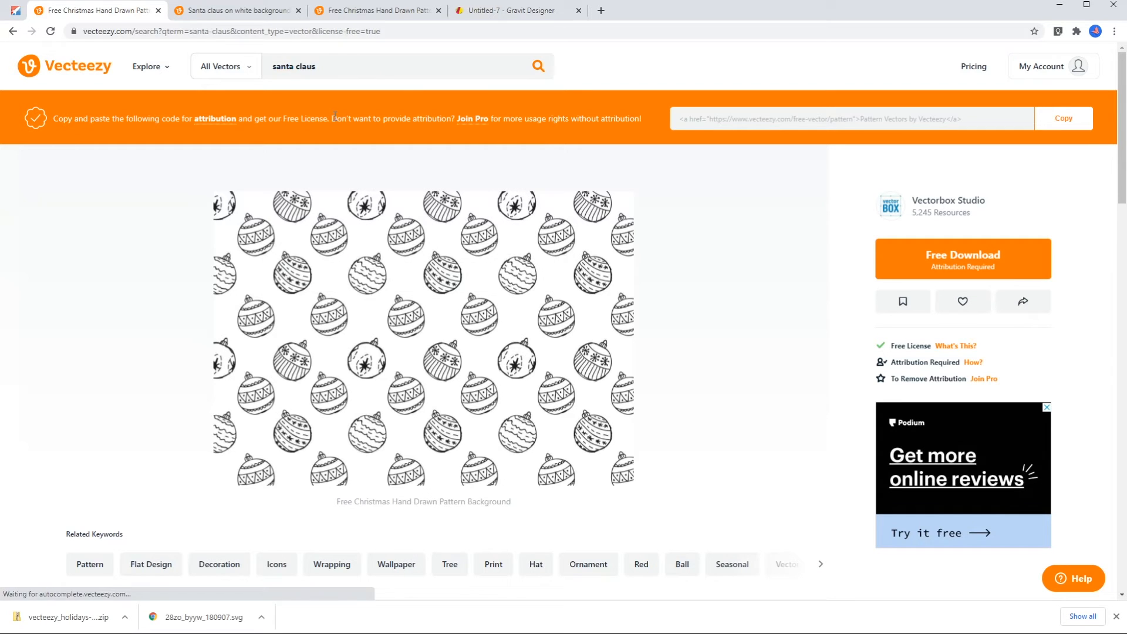
{"action": "left_click", "coordinate": [538, 65]}
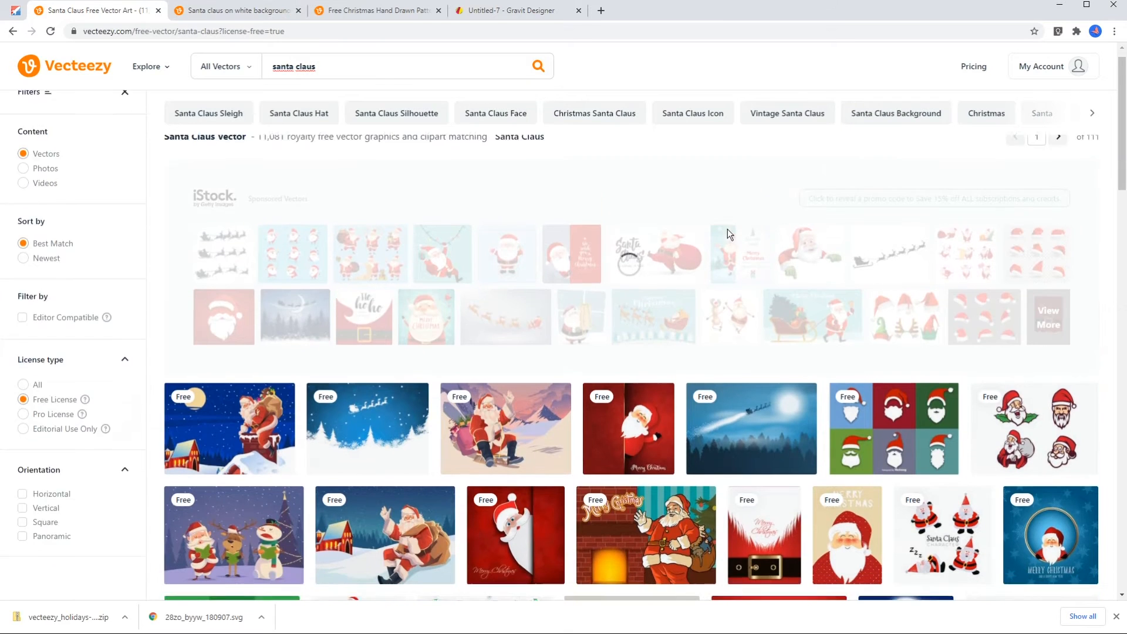
- Pick the cartoon Santa illustration from the results
{"action": "scroll", "scroll_direction": "down", "scroll_amount": 3}
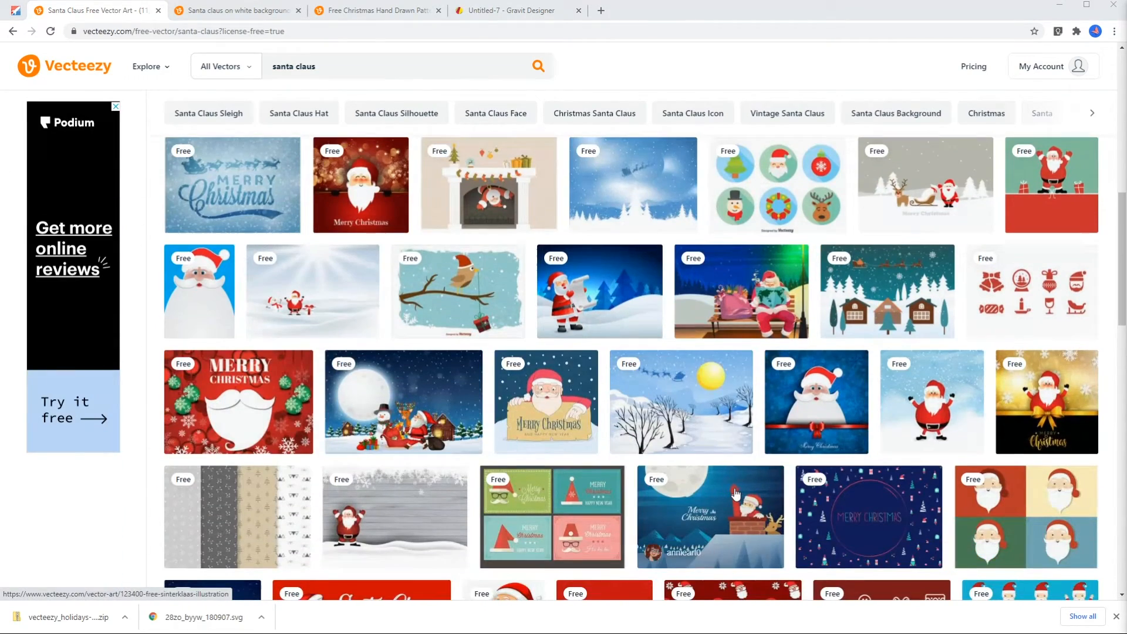
{"action": "scroll", "scroll_direction": "down", "scroll_amount": 3}
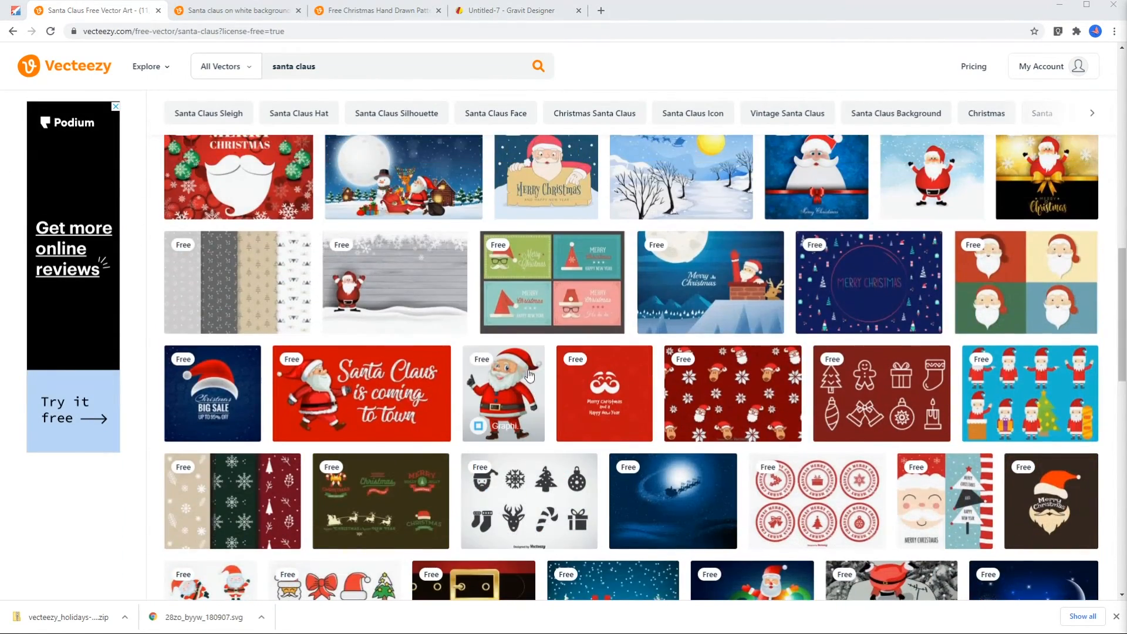
{"action": "left_click", "coordinate": [504, 393]}
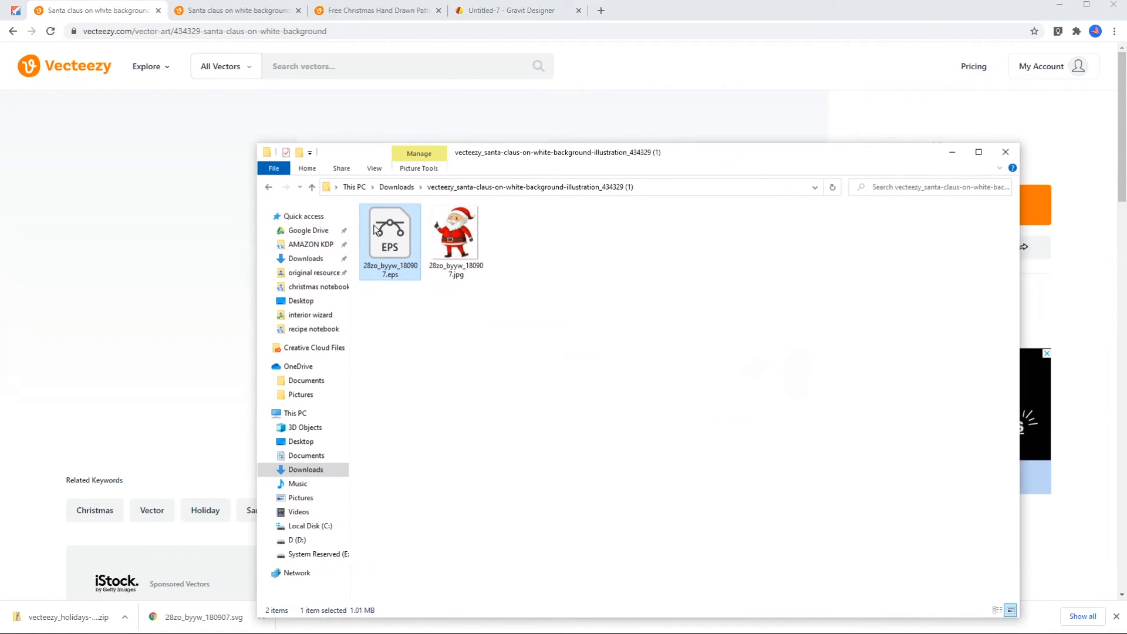
{"action": "mouse_move", "coordinate": [863, 308]}
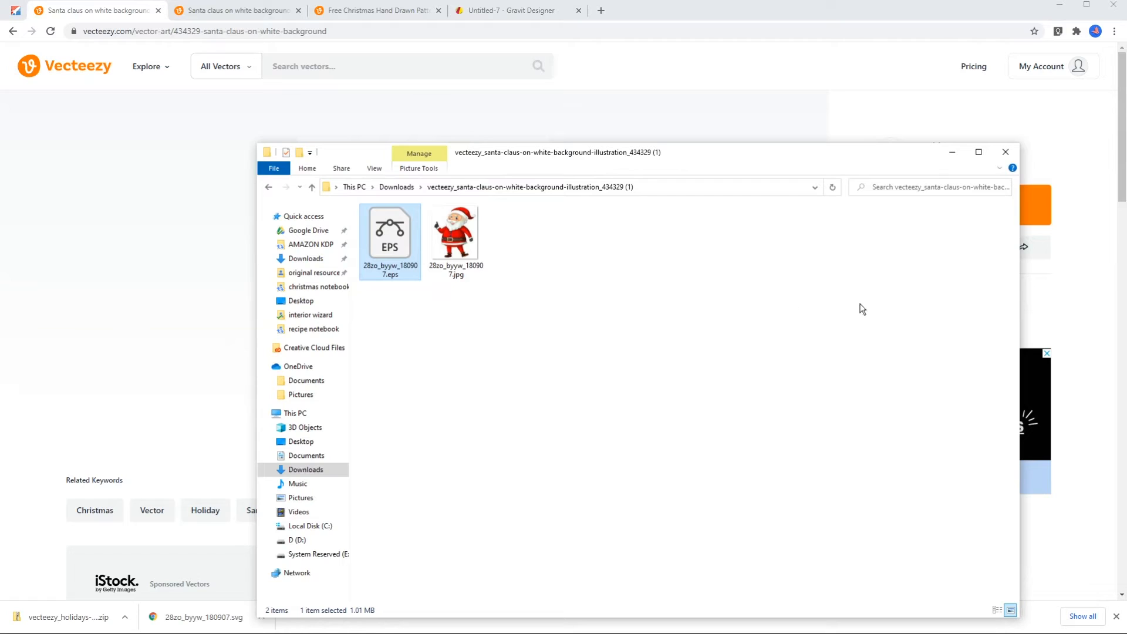
{"action": "mouse_move", "coordinate": [622, 268]}
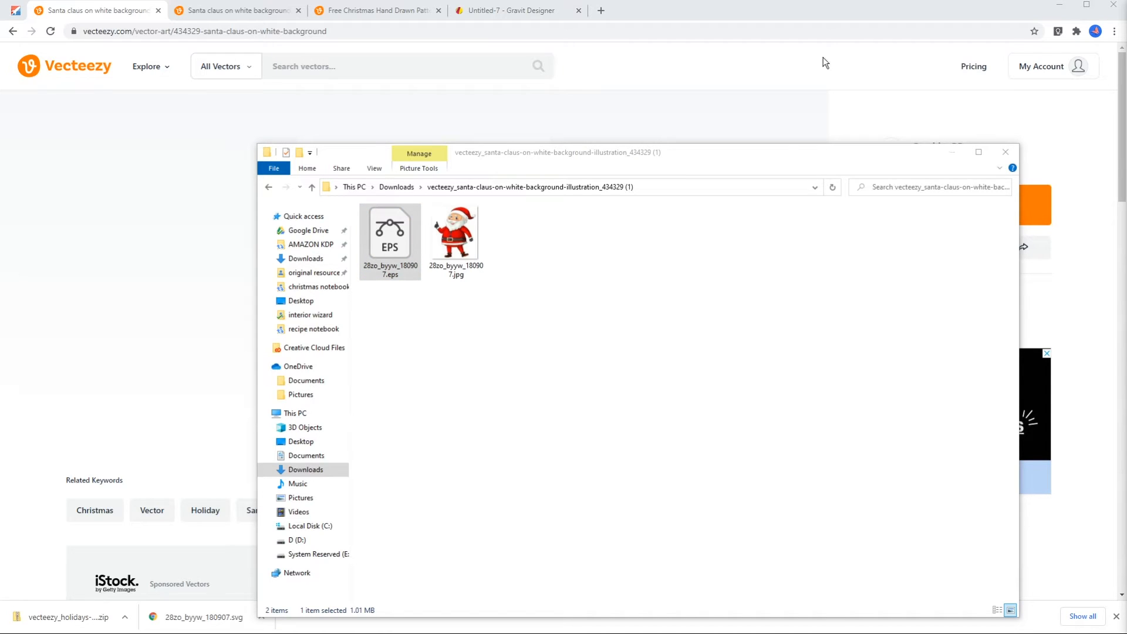
- Search Google for "eps to svg" converters
{"action": "type", "text": "eps to svg"}
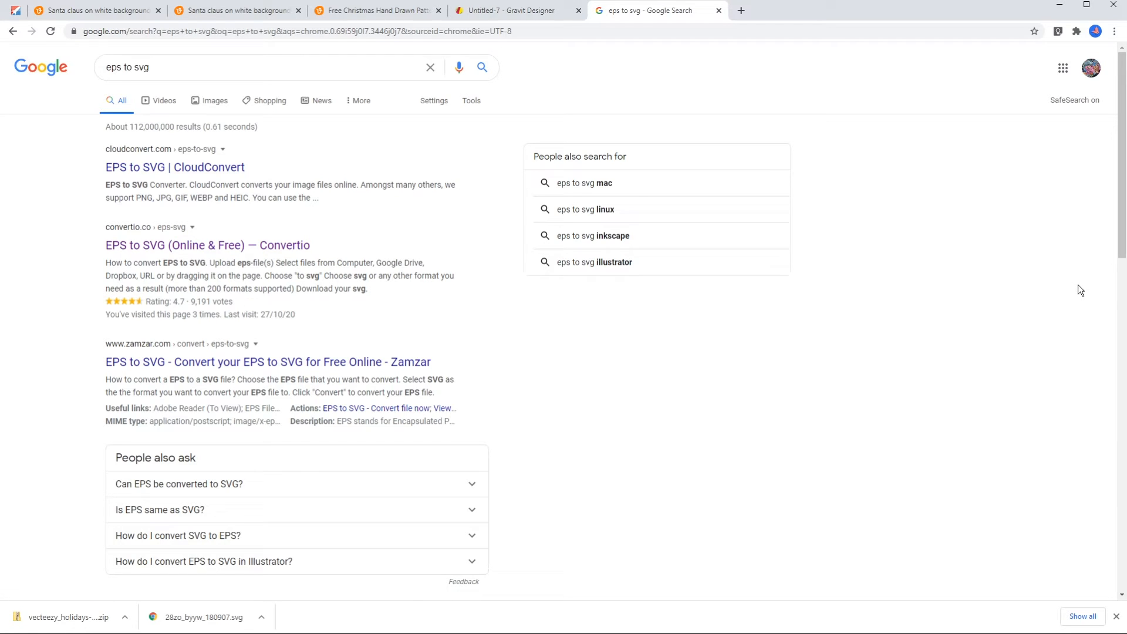
{"action": "mouse_move", "coordinate": [265, 258]}
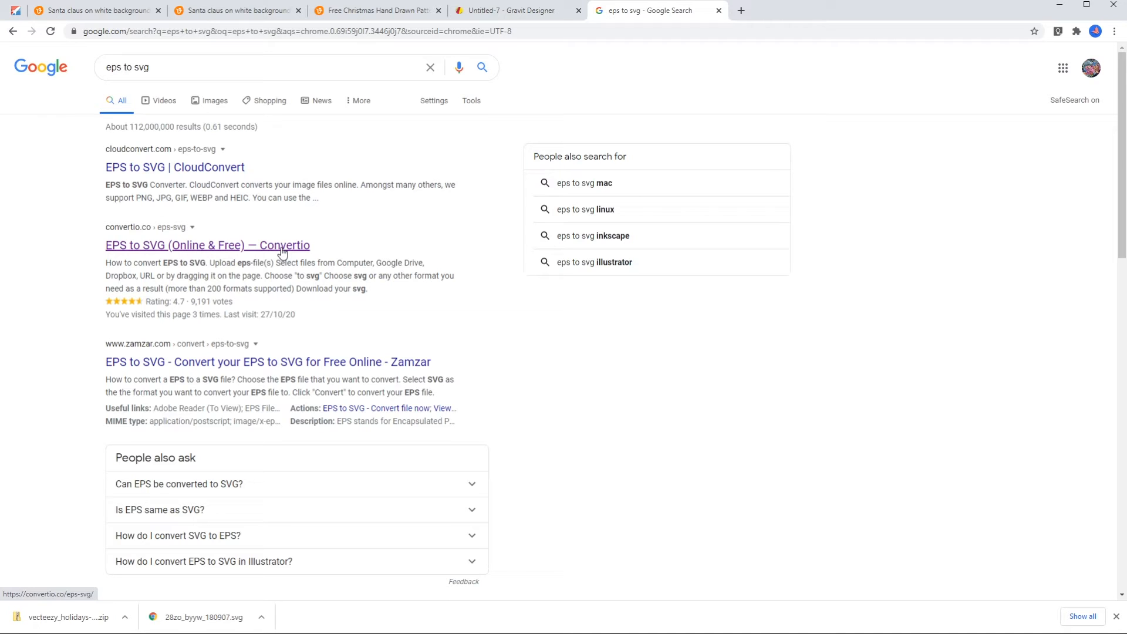
- Convert the Santa EPS 28zo_byyw_180907.eps to SVG in Convertio and download it
{"action": "left_click", "coordinate": [206, 245]}
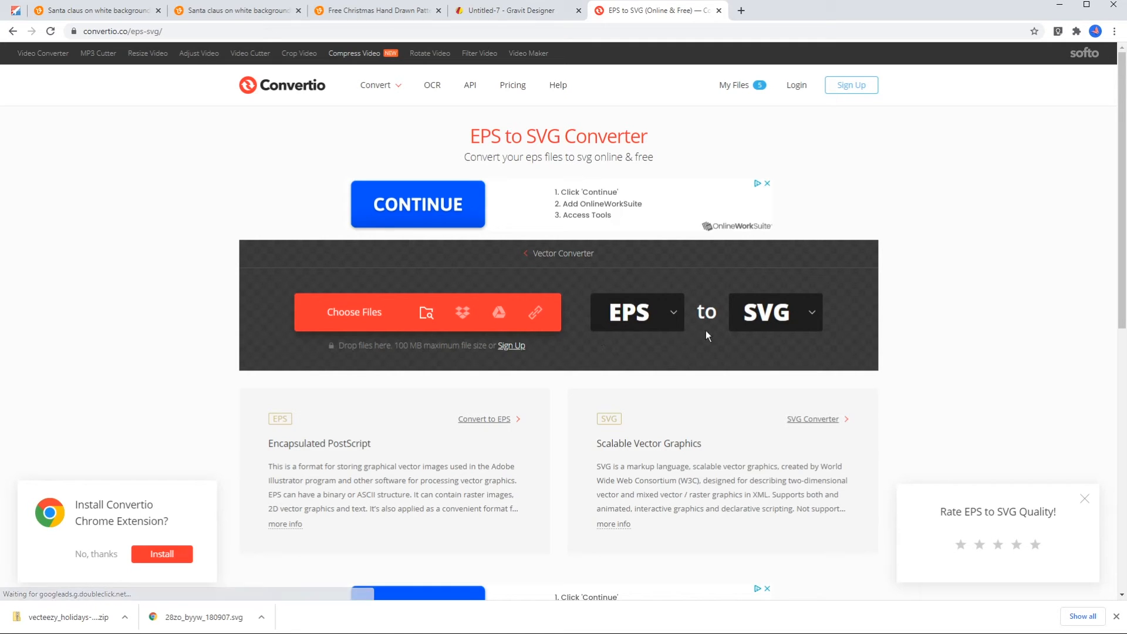
{"action": "mouse_move", "coordinate": [732, 347]}
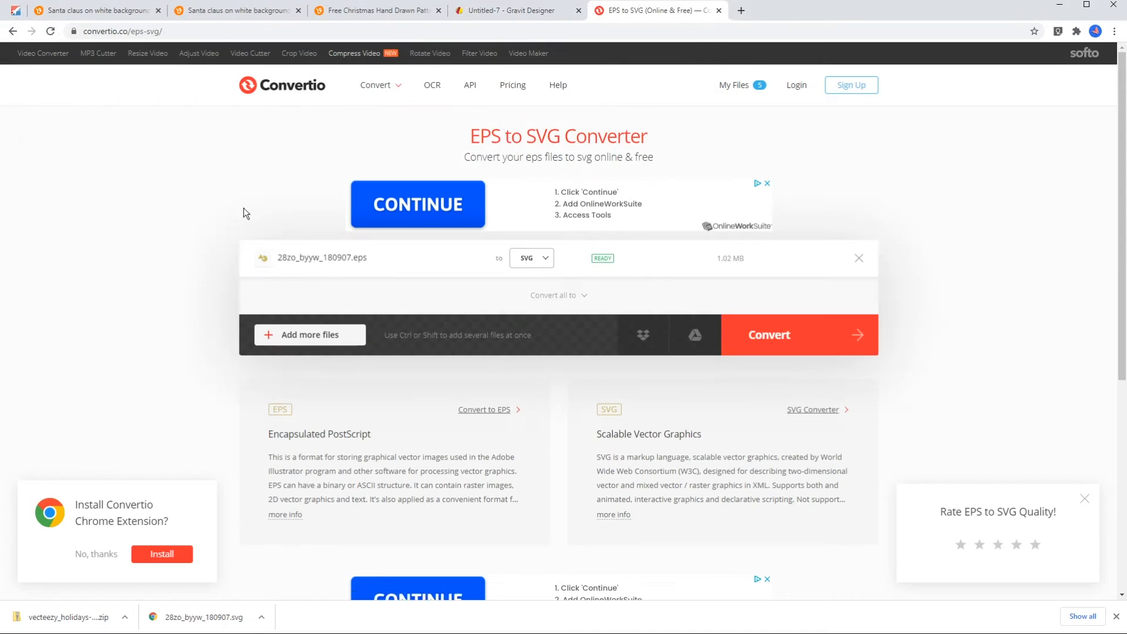
{"action": "mouse_move", "coordinate": [810, 345]}
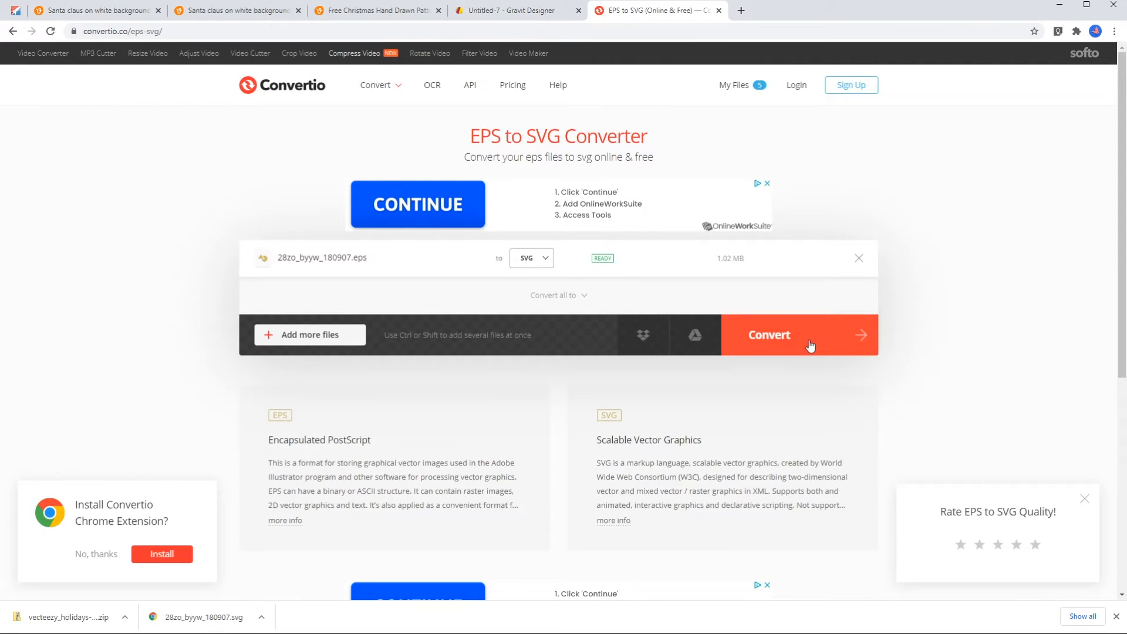
{"action": "left_click", "coordinate": [768, 334]}
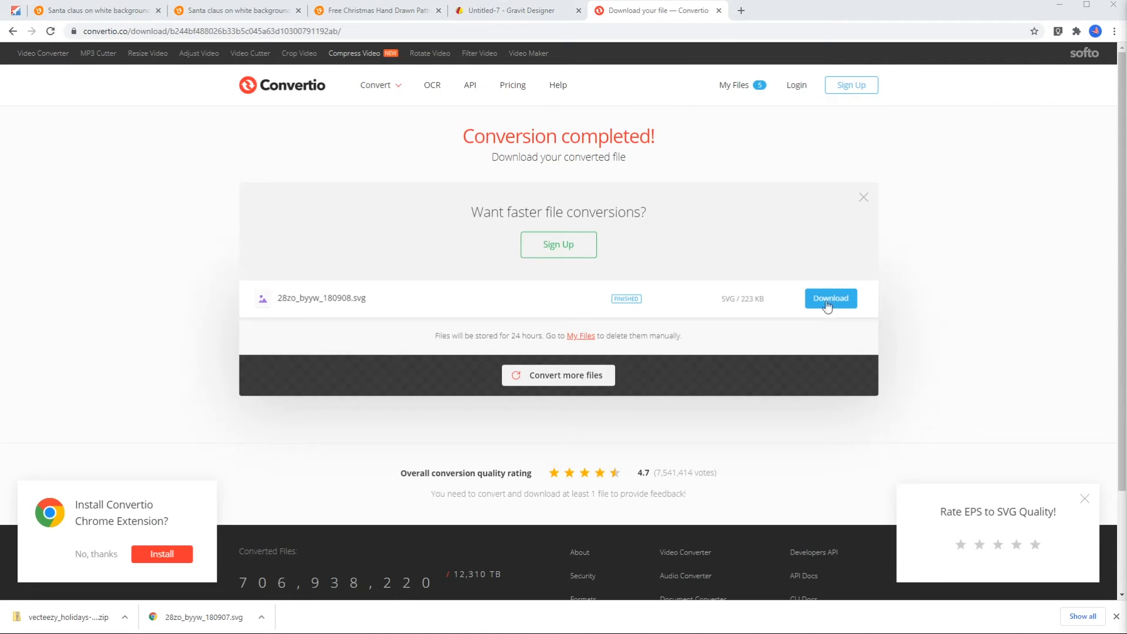
{"action": "left_click", "coordinate": [830, 298]}
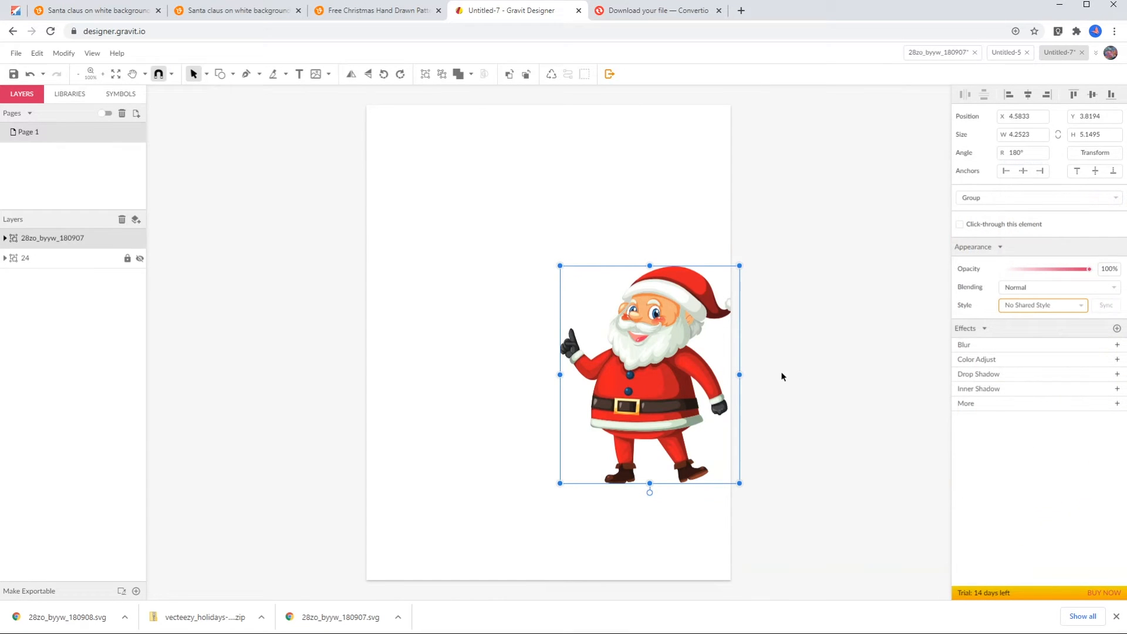
{"action": "mouse_move", "coordinate": [623, 351]}
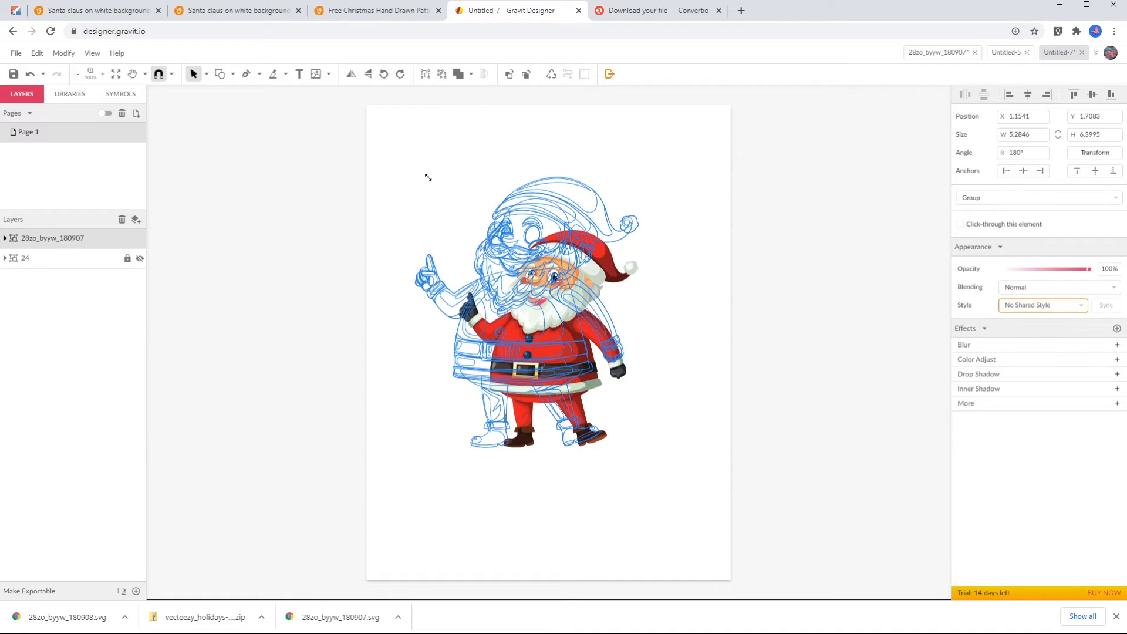
- Import the Santa SVG, place it enlarged on the page and adjust its anchor in the Inspector
{"action": "left_click", "coordinate": [525, 308]}
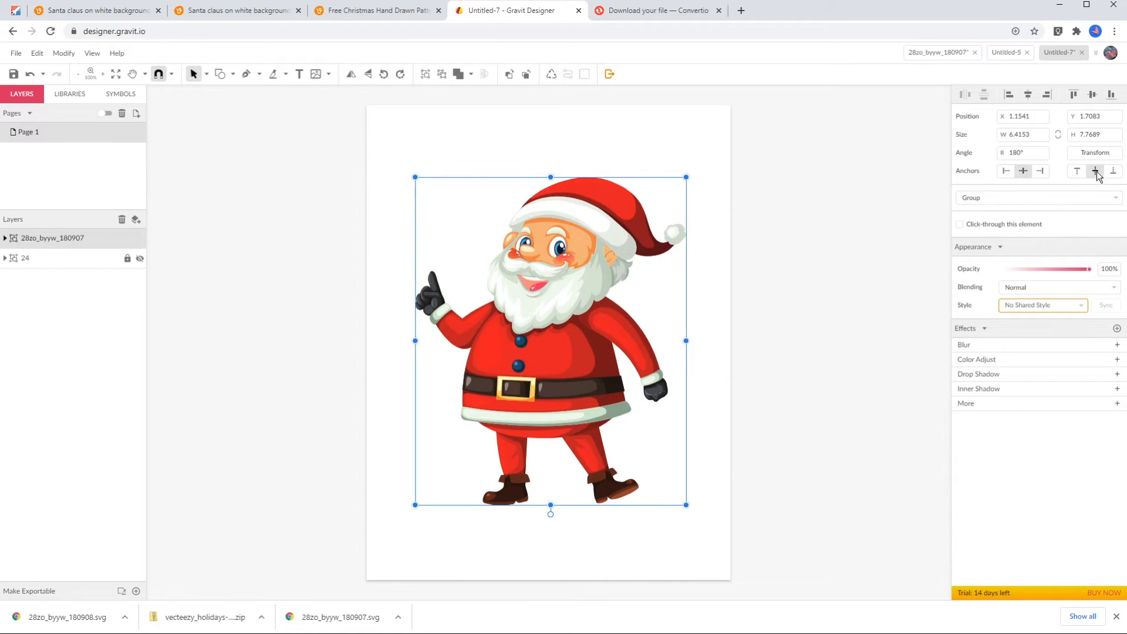
{"action": "left_click", "coordinate": [812, 287]}
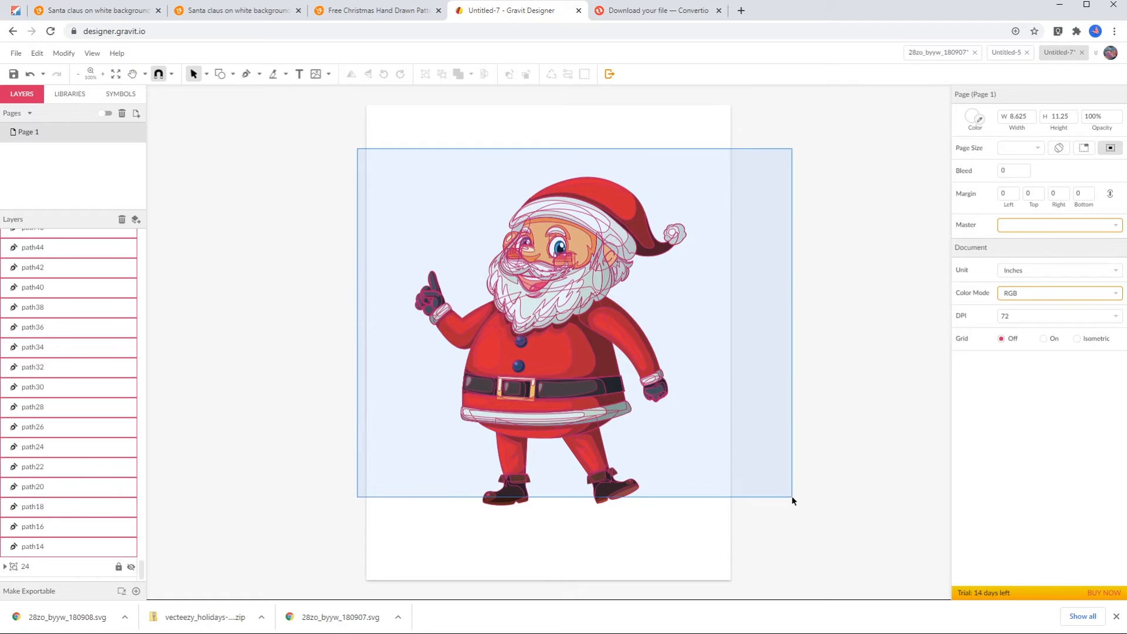
- Marquee-select all Santa paths and set their Borders colour to black
{"action": "left_click", "coordinate": [548, 338]}
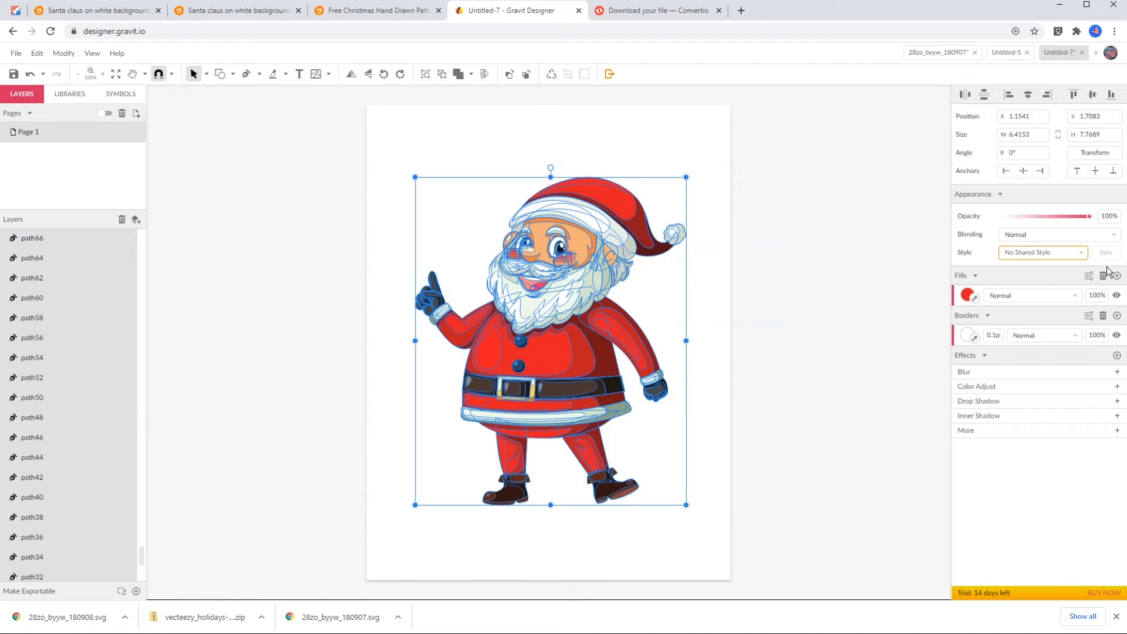
{"action": "mouse_move", "coordinate": [994, 335]}
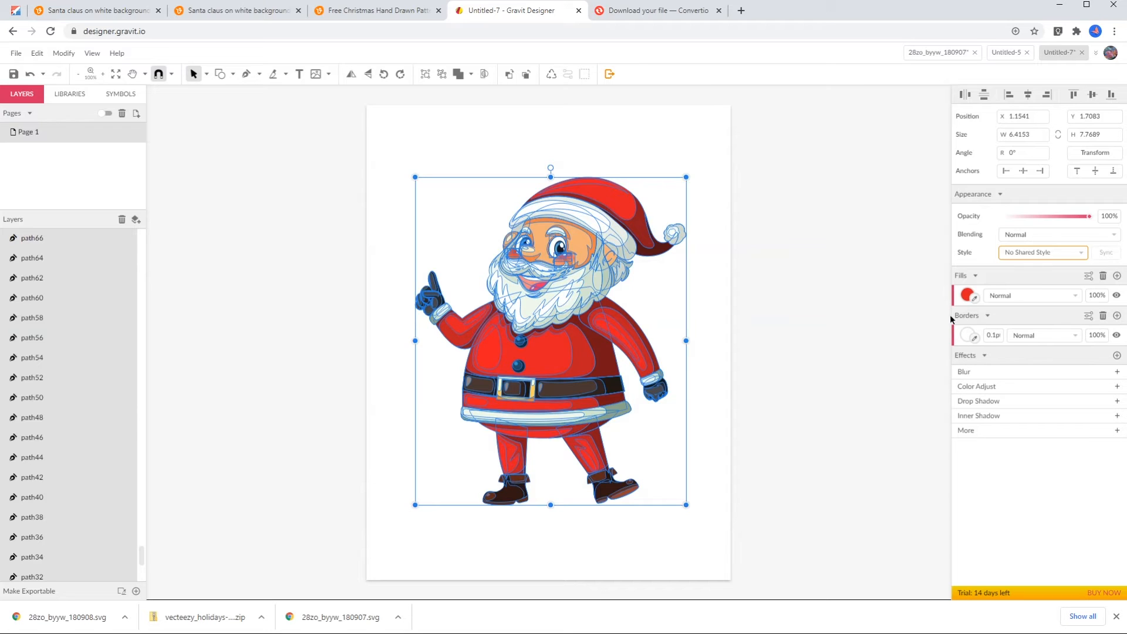
{"action": "mouse_move", "coordinate": [971, 337]}
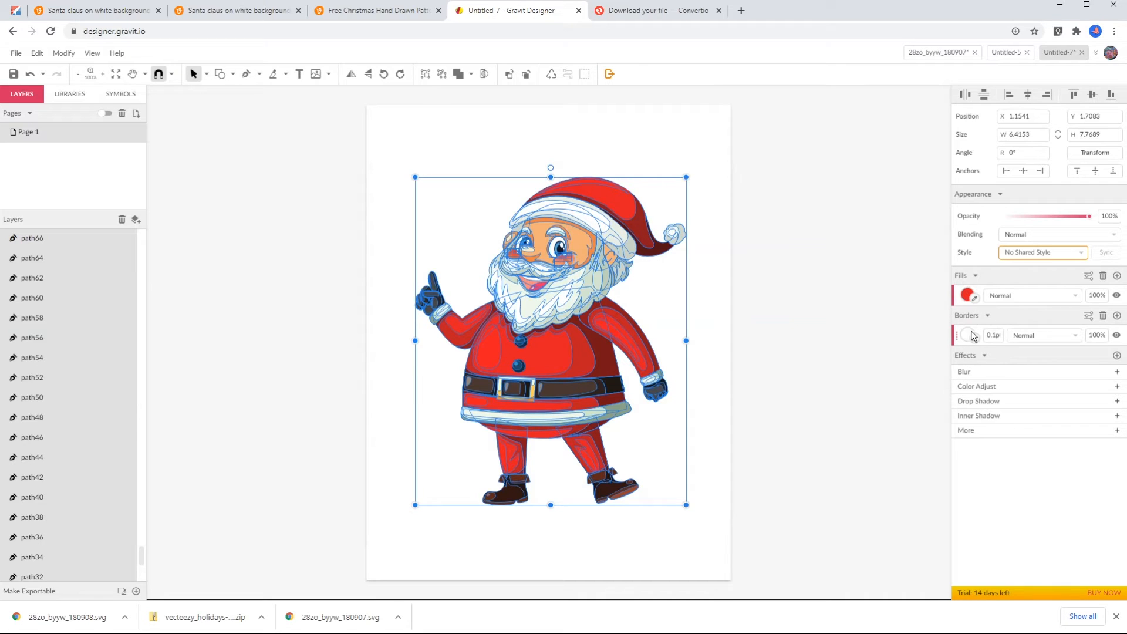
{"action": "left_click", "coordinate": [969, 335]}
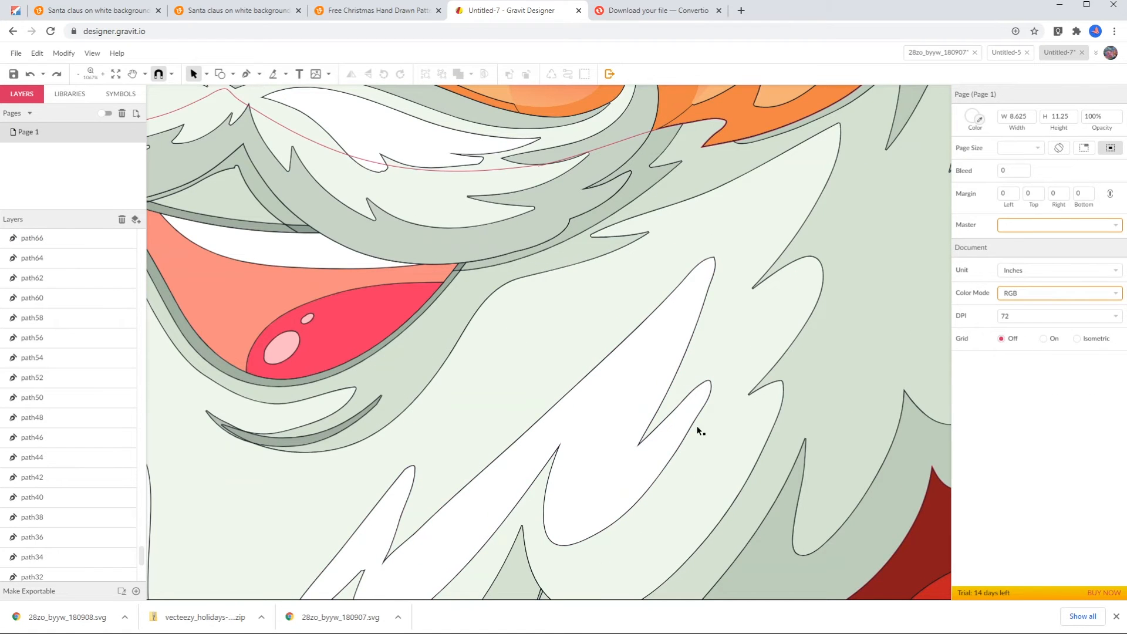
- Clear the leftover coloured cheek, hat and eye shapes and set the outlines to 2 pt with no fills
{"action": "scroll", "scroll_direction": "down", "scroll_amount": 3}
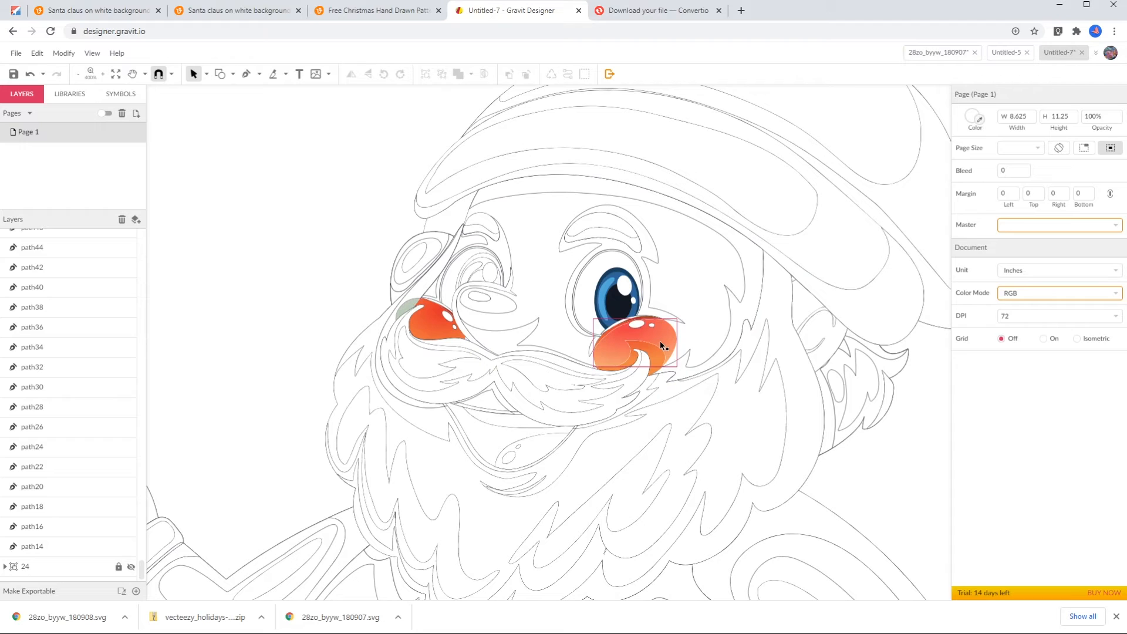
{"action": "left_click", "coordinate": [636, 345]}
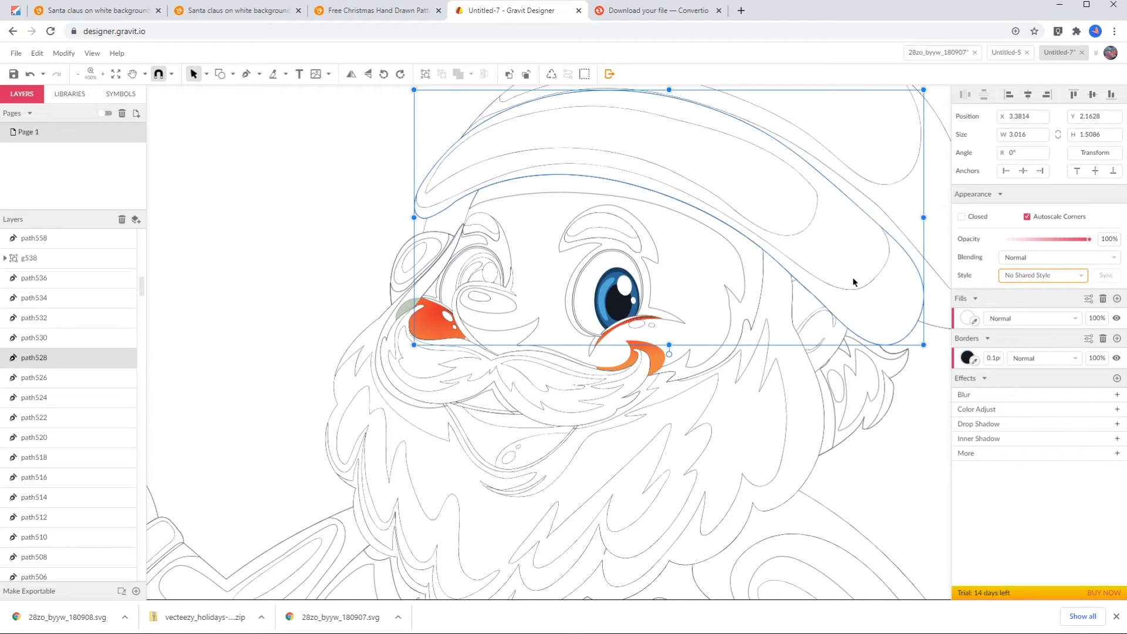
{"action": "left_click", "coordinate": [802, 221]}
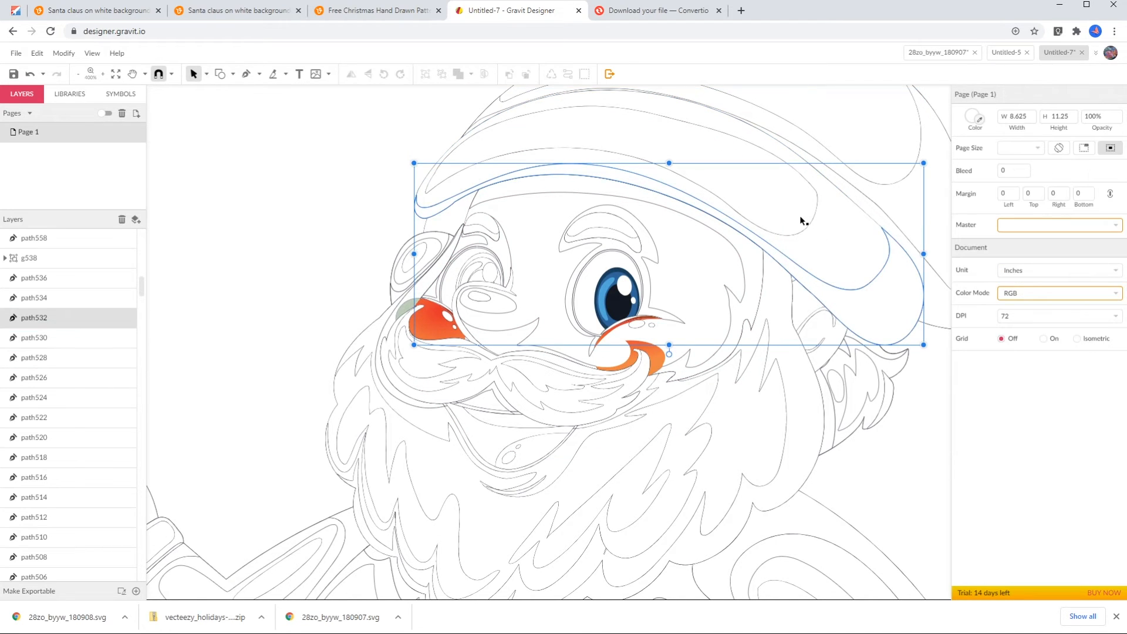
{"action": "left_click", "coordinate": [33, 297]}
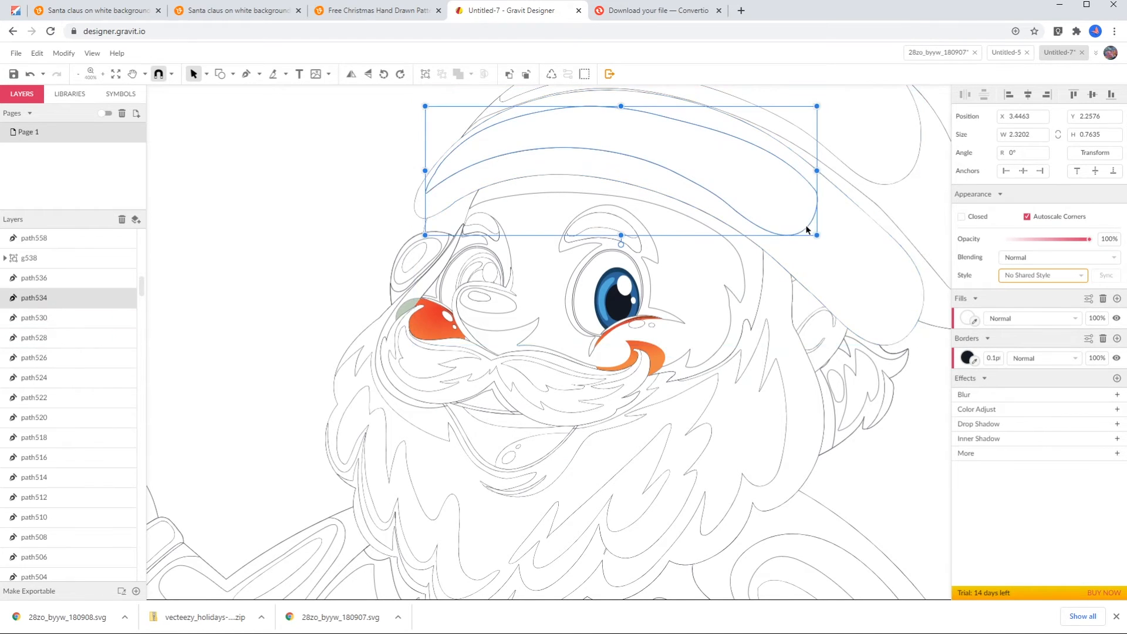
{"action": "left_click", "coordinate": [618, 312]}
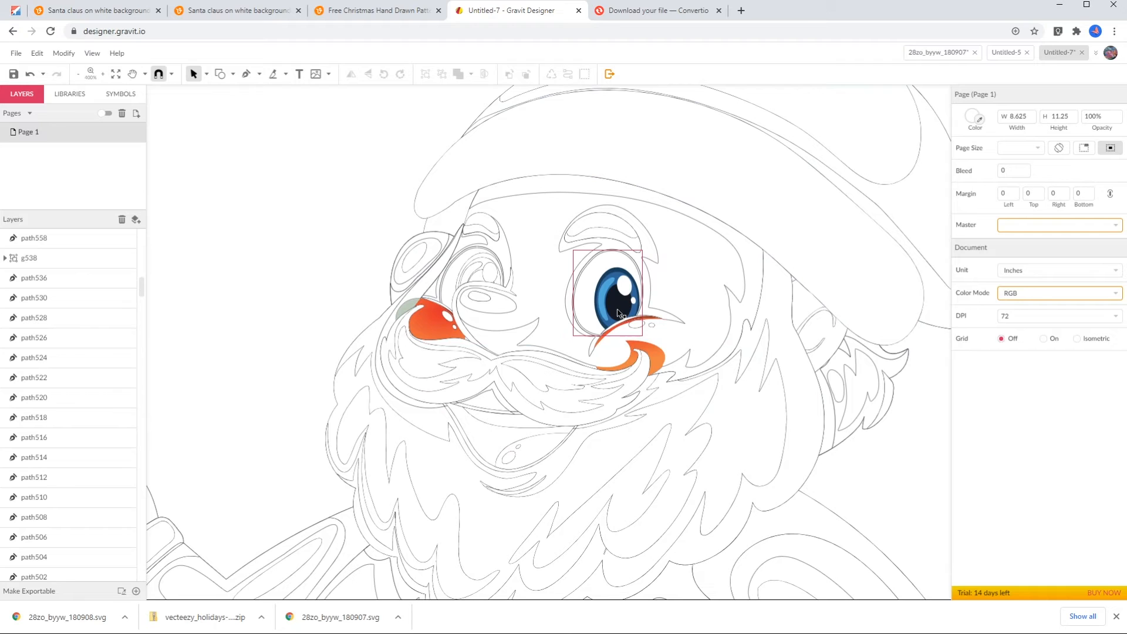
{"action": "left_click", "coordinate": [434, 319]}
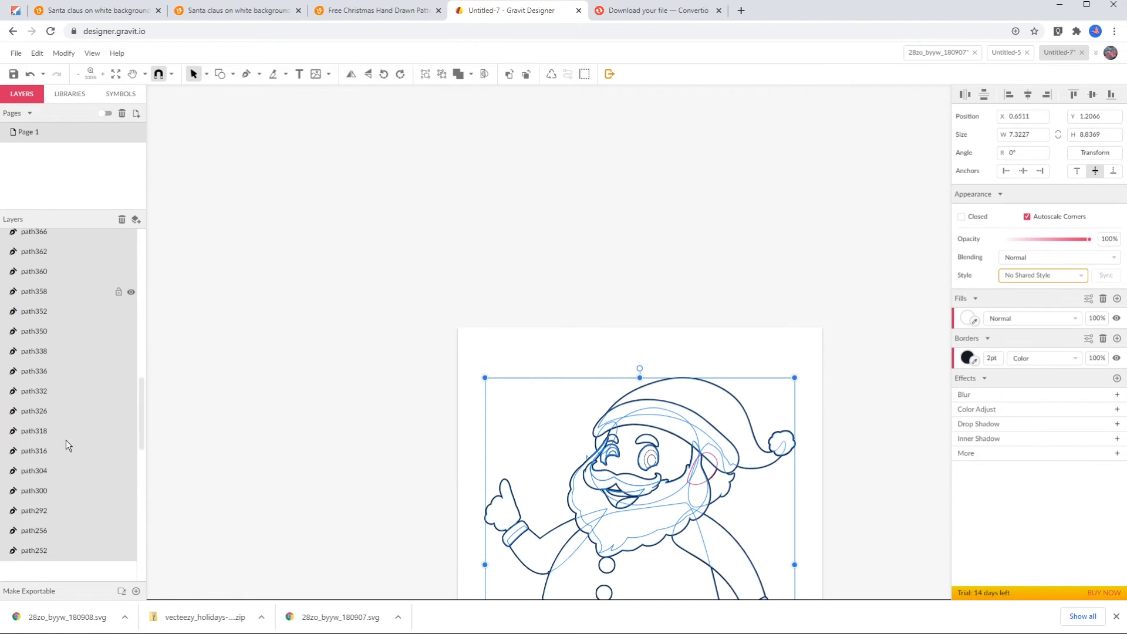
- Gather the Santa paths into Layer 0 and deselect to view the clean line art
{"action": "scroll", "scroll_direction": "down", "scroll_amount": 3}
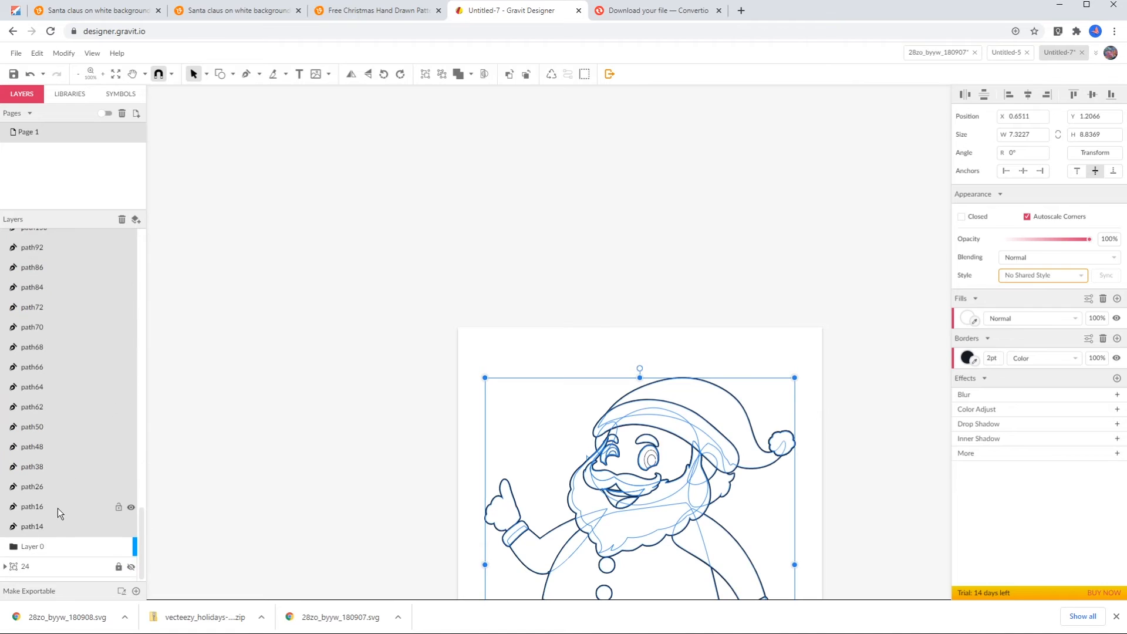
{"action": "left_click", "coordinate": [64, 546]}
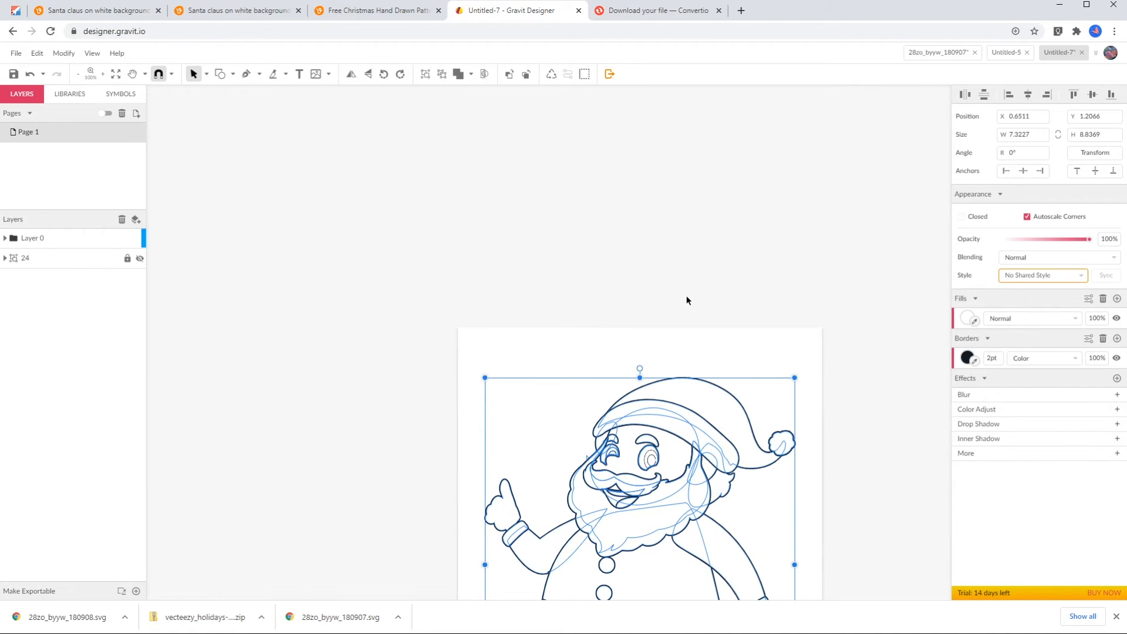
{"action": "left_click", "coordinate": [226, 284]}
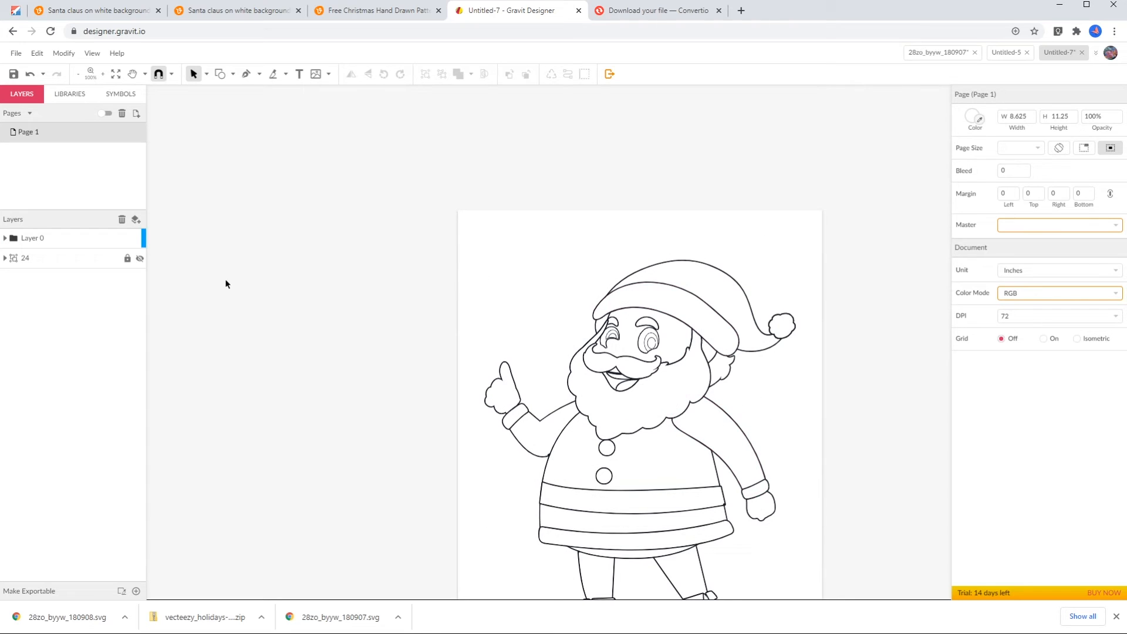
{"action": "mouse_move", "coordinate": [406, 356]}
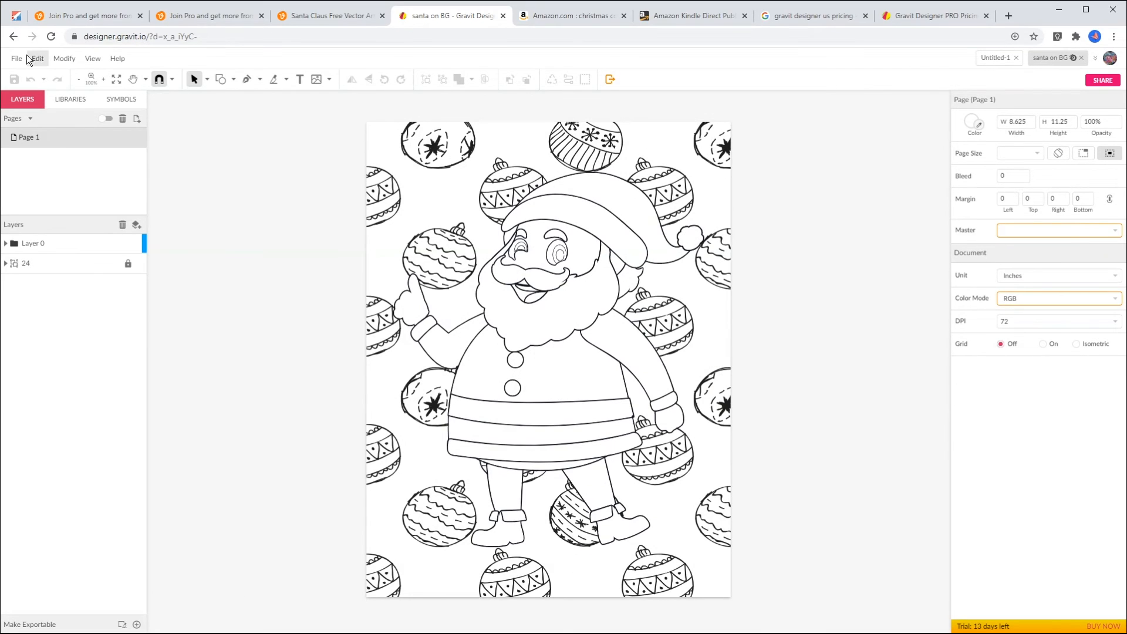
- Export the page with Santa over the ornament pattern as a PNG image
{"action": "left_click", "coordinate": [15, 59]}
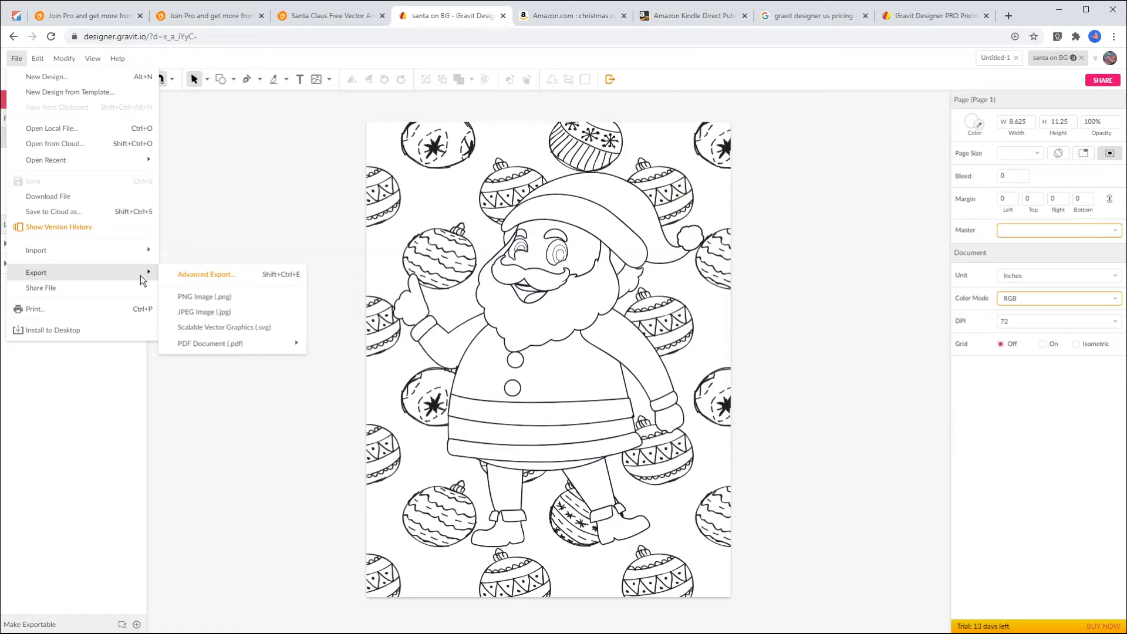
{"action": "left_click", "coordinate": [212, 303]}
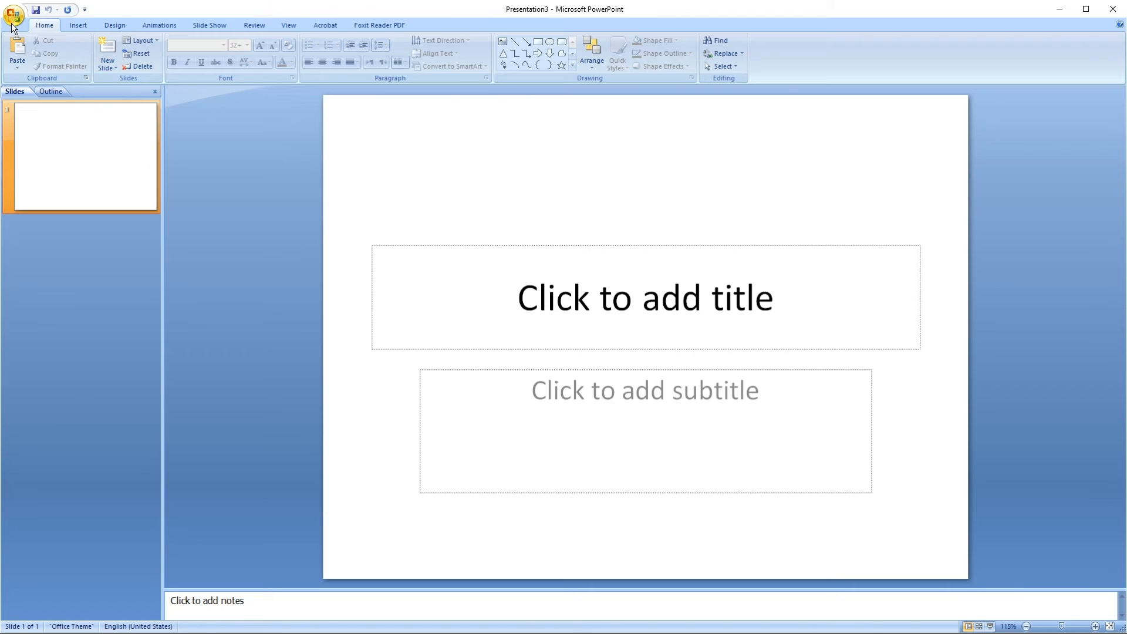
- Start a new blank presentation and remove the placeholder boxes from the slide
{"action": "left_click", "coordinate": [13, 13]}
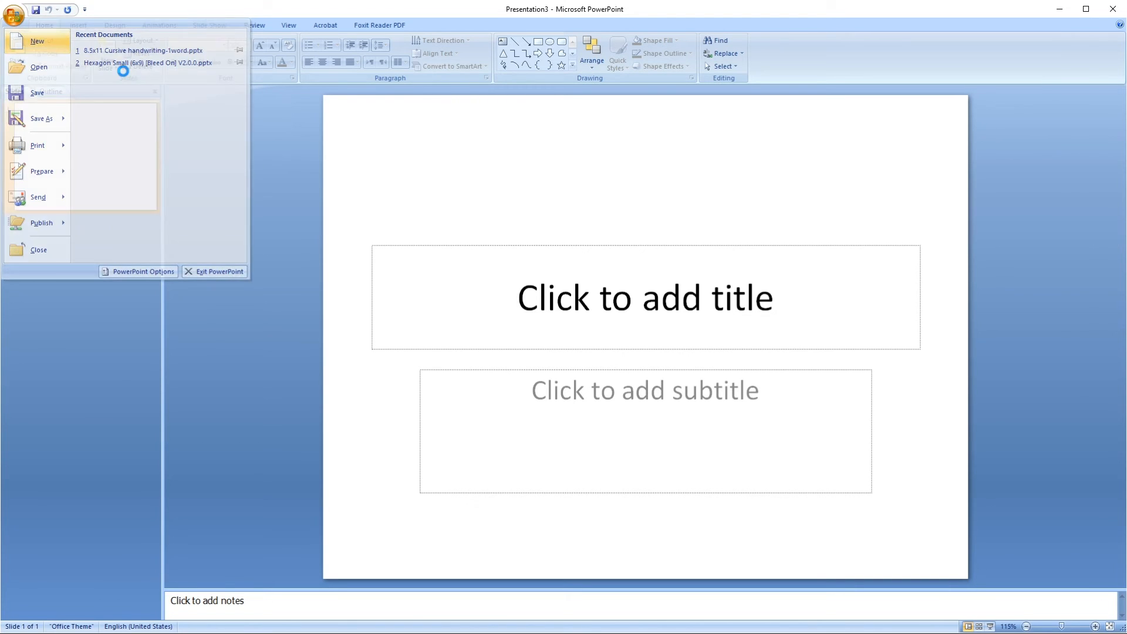
{"action": "left_click", "coordinate": [36, 41]}
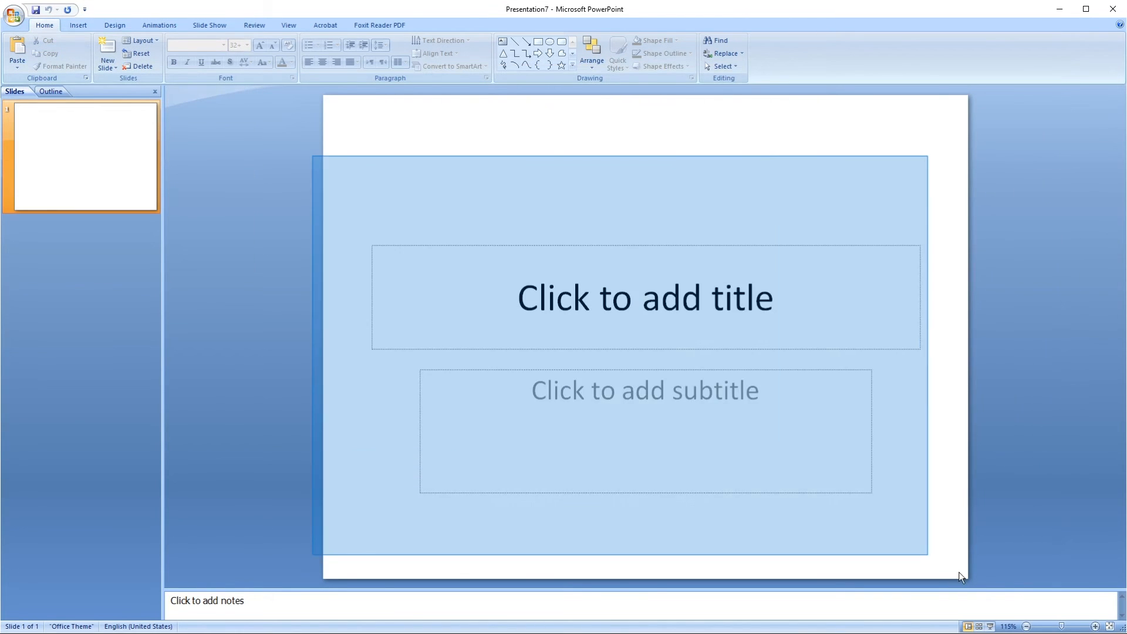
{"action": "left_click", "coordinate": [114, 25]}
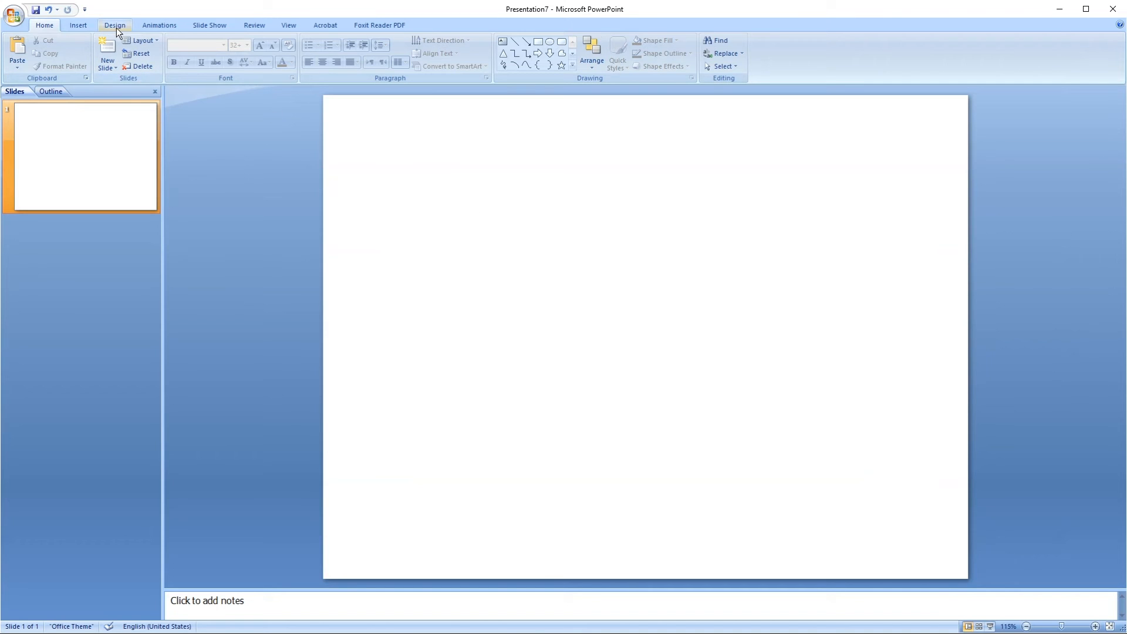
{"action": "left_click", "coordinate": [114, 24]}
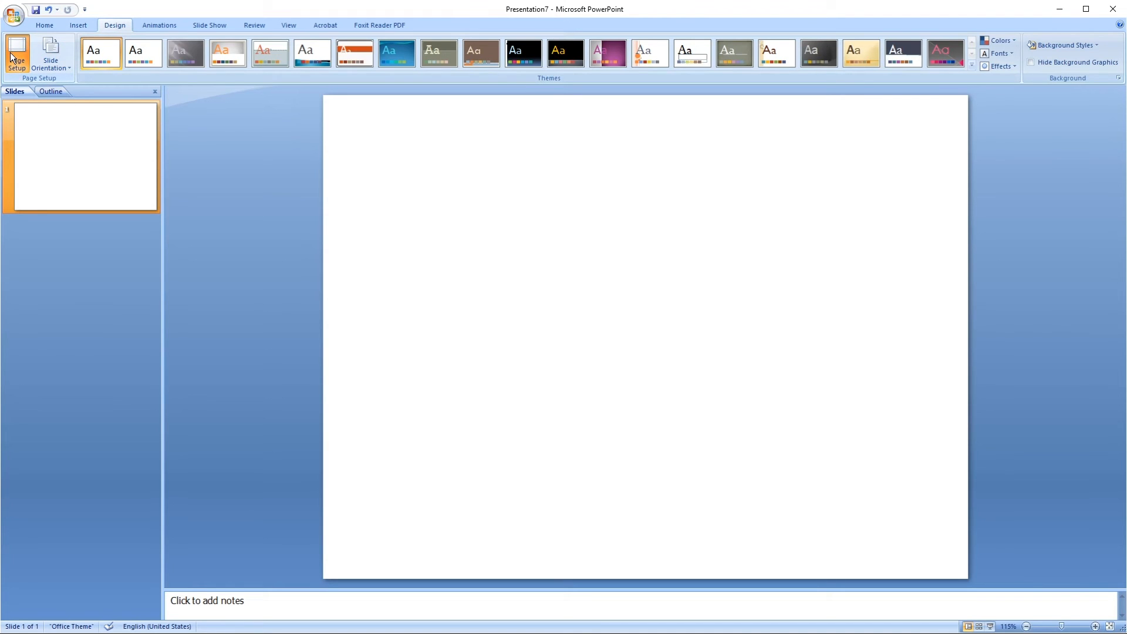
- Set the slide size to 8.625 by 11.25 inches in Portrait orientation
{"action": "left_click", "coordinate": [15, 54]}
{"action": "type", "text": "8.62"}
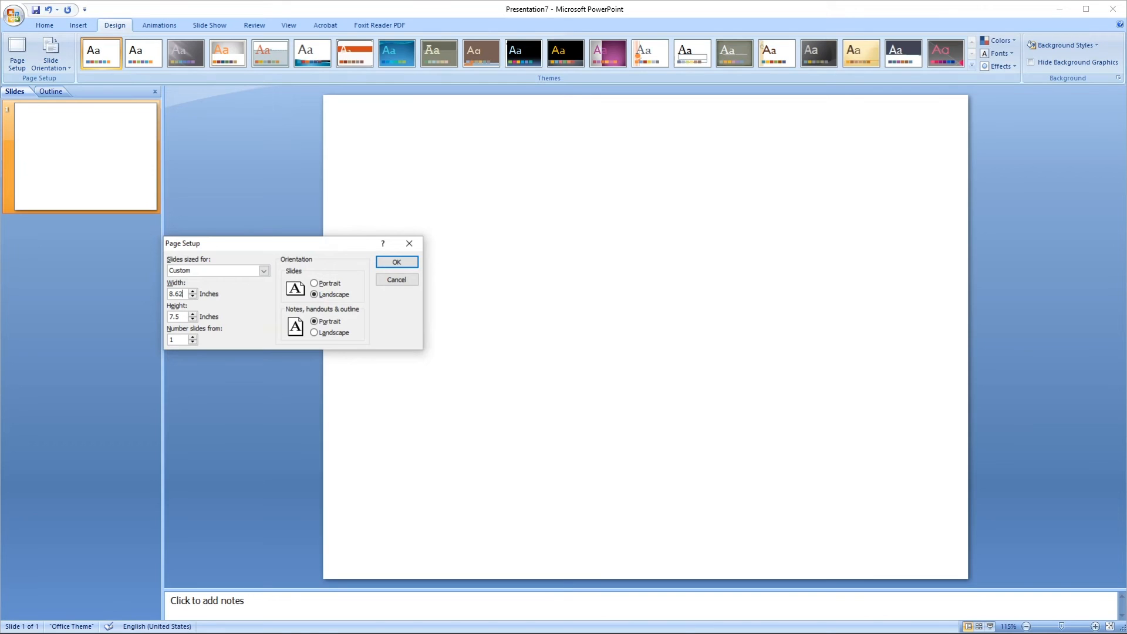
{"action": "left_click", "coordinate": [314, 283]}
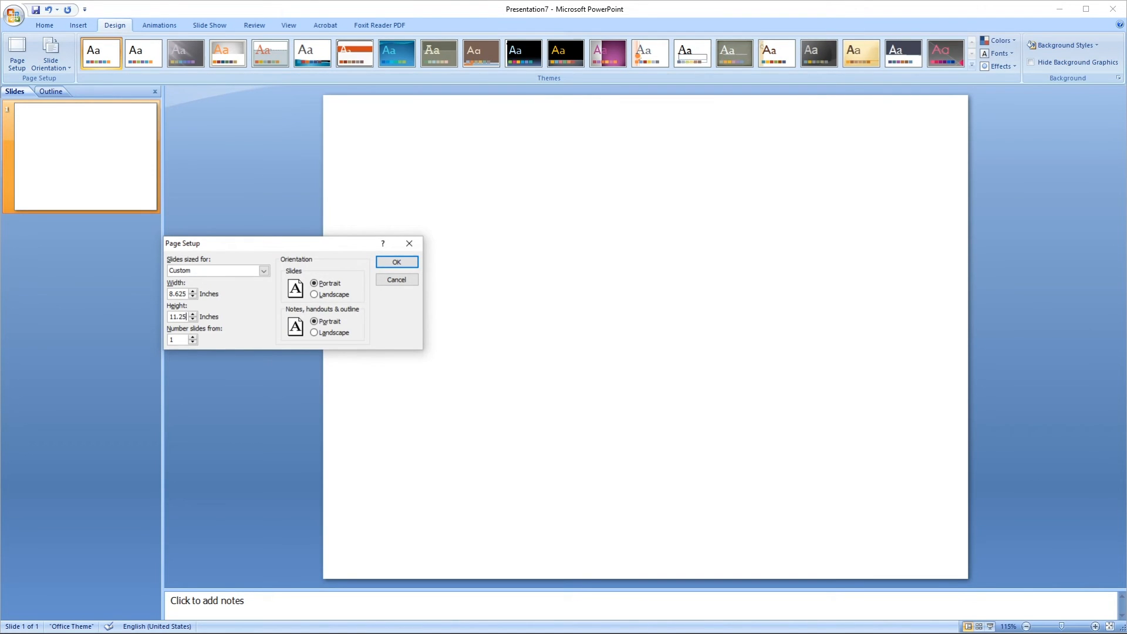
{"action": "left_click", "coordinate": [395, 261]}
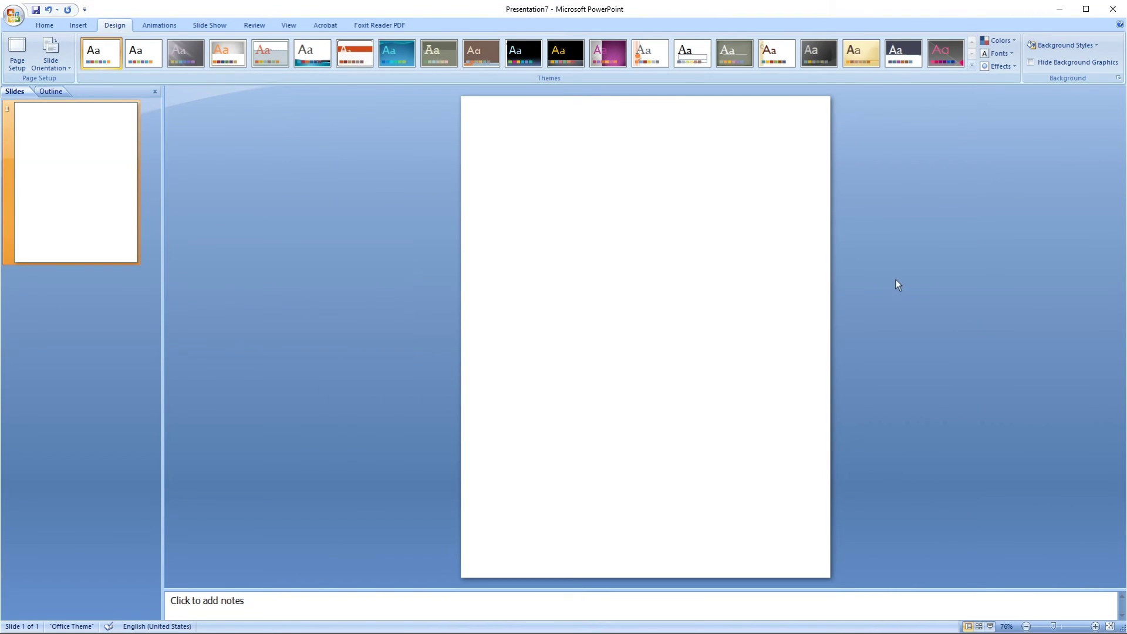
{"action": "mouse_move", "coordinate": [453, 255]}
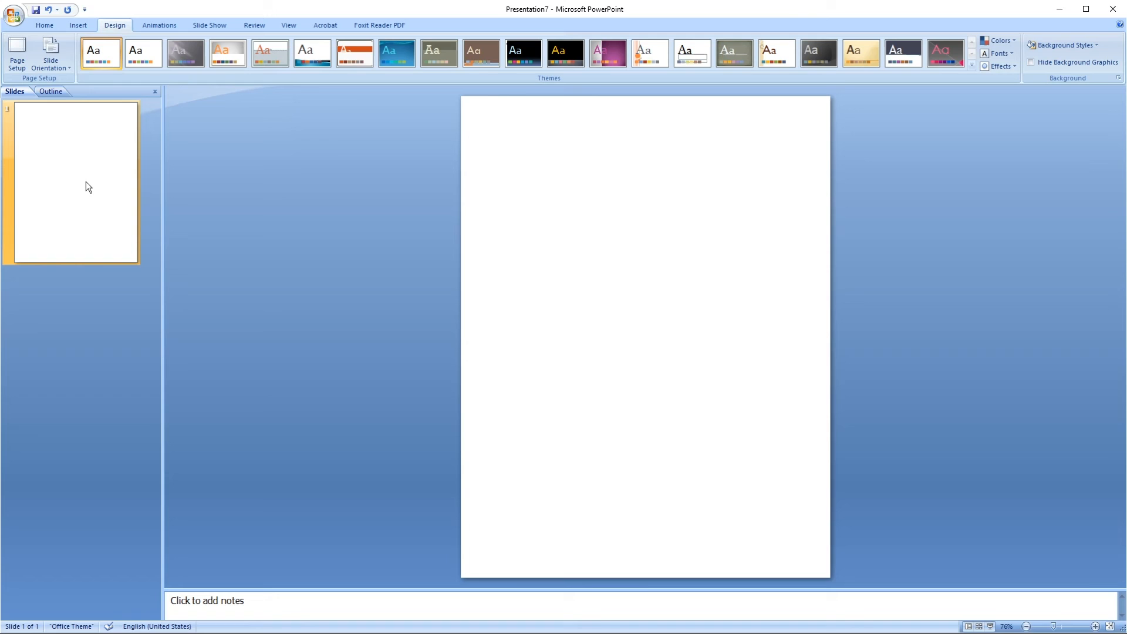
- Copy the blank slide to add slides and place santa on BG.png on slide 4
{"action": "right_click", "coordinate": [76, 180]}
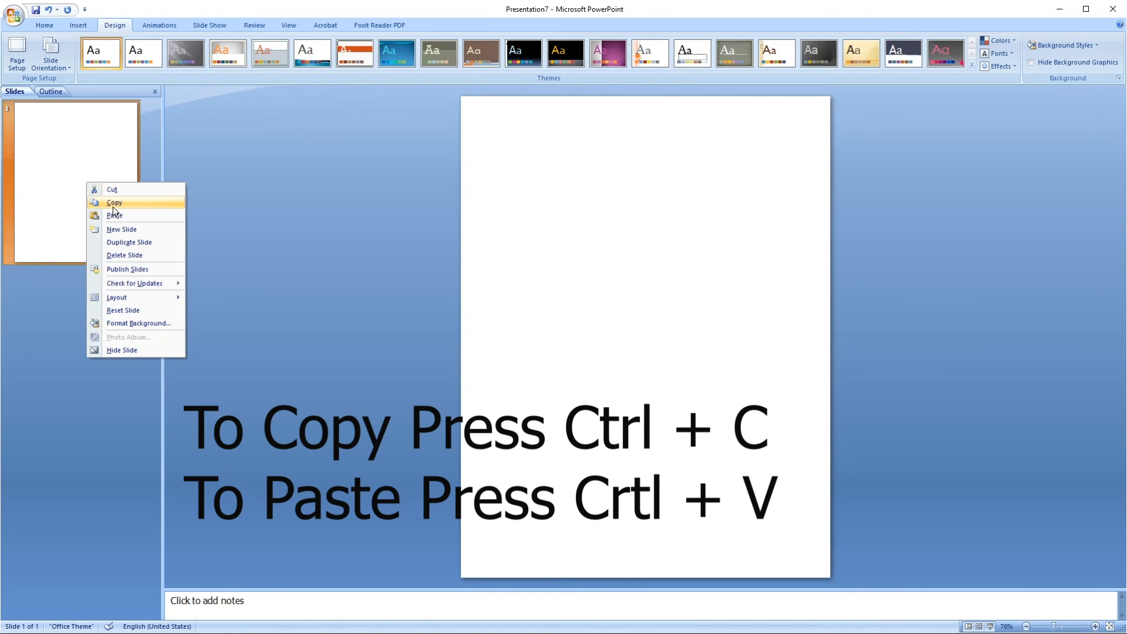
{"action": "left_click", "coordinate": [121, 229]}
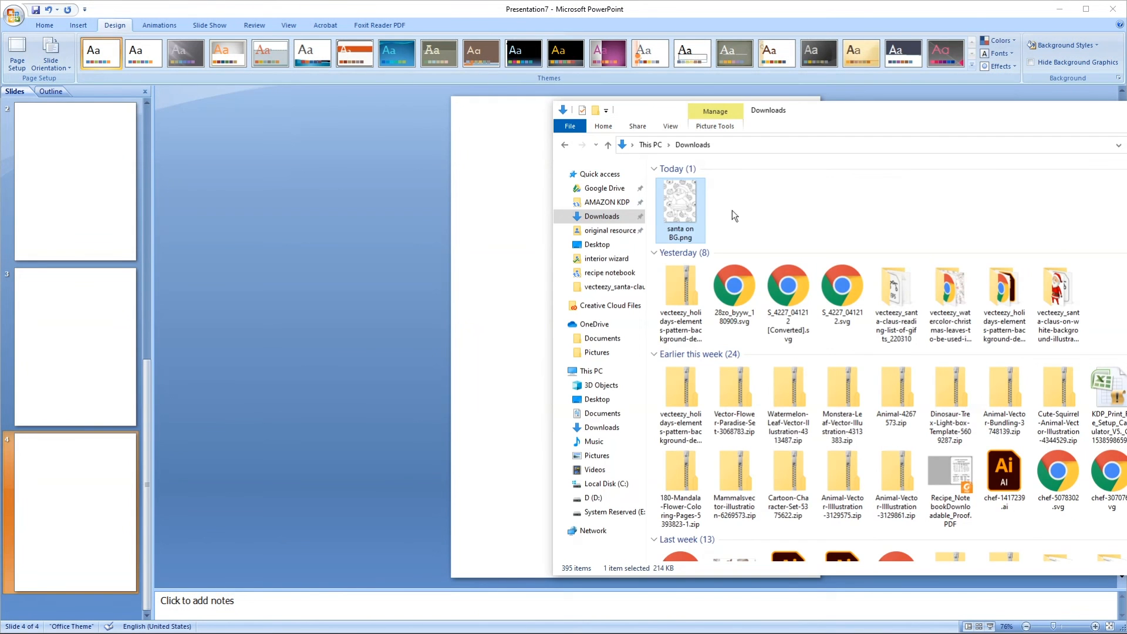
{"action": "mouse_move", "coordinate": [521, 235]}
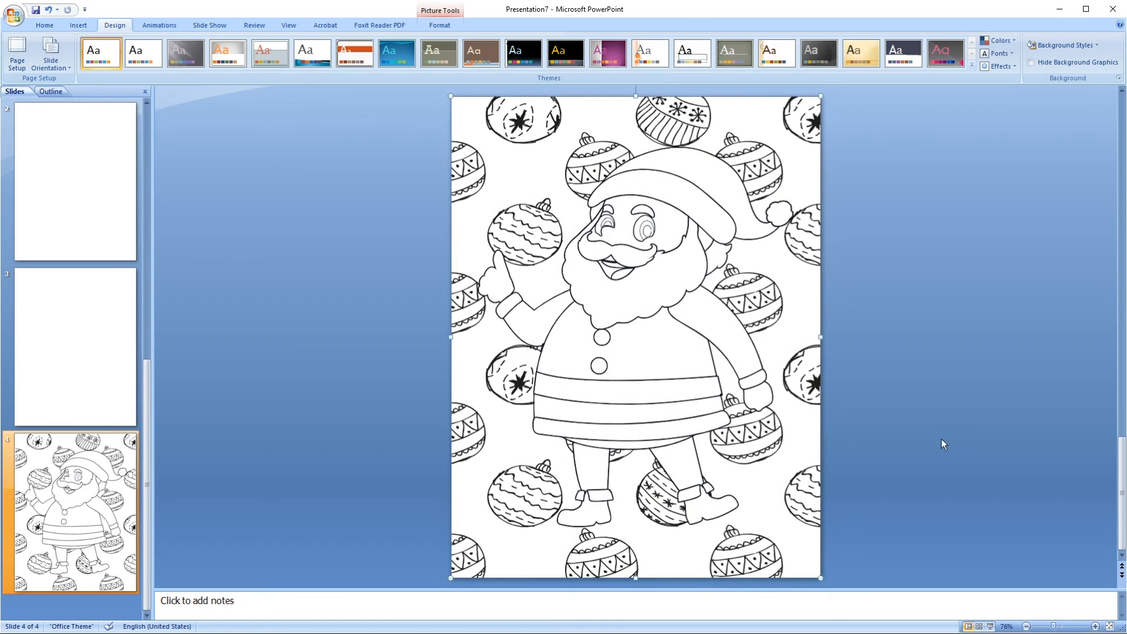
{"action": "mouse_move", "coordinate": [972, 425]}
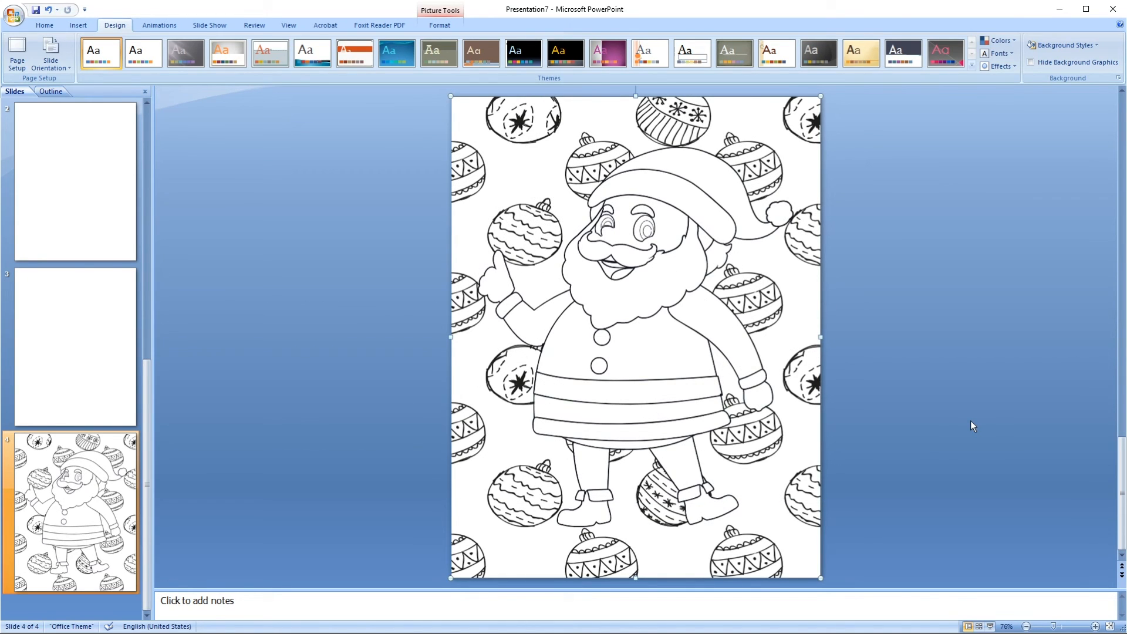
{"action": "mouse_move", "coordinate": [1067, 423]}
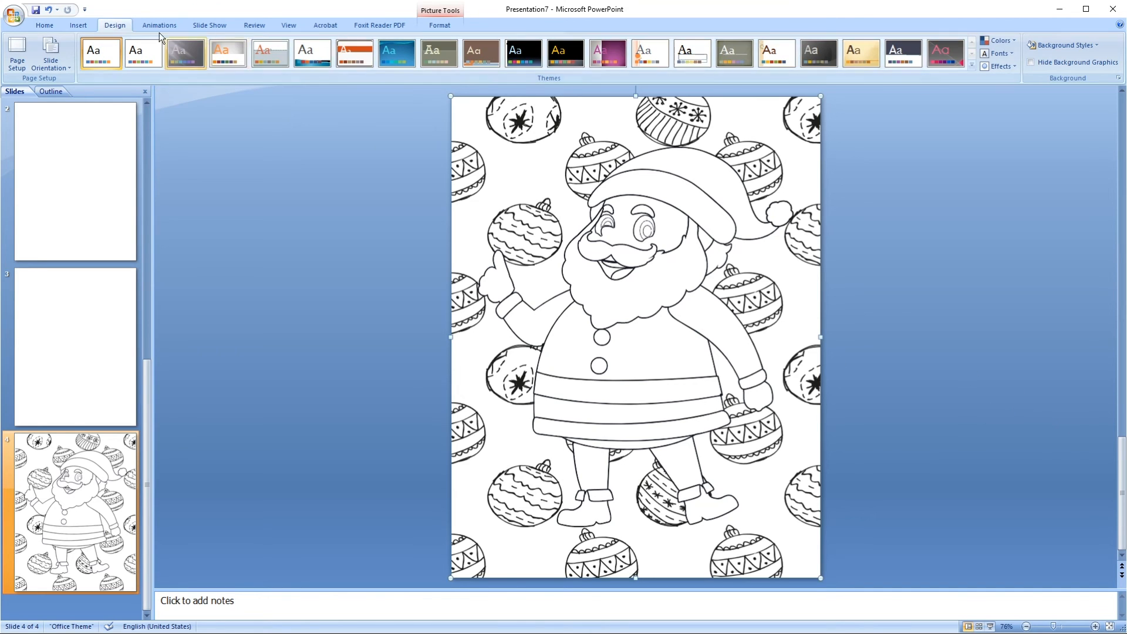
- Save the presentation as a PDF
{"action": "left_click", "coordinate": [43, 24]}
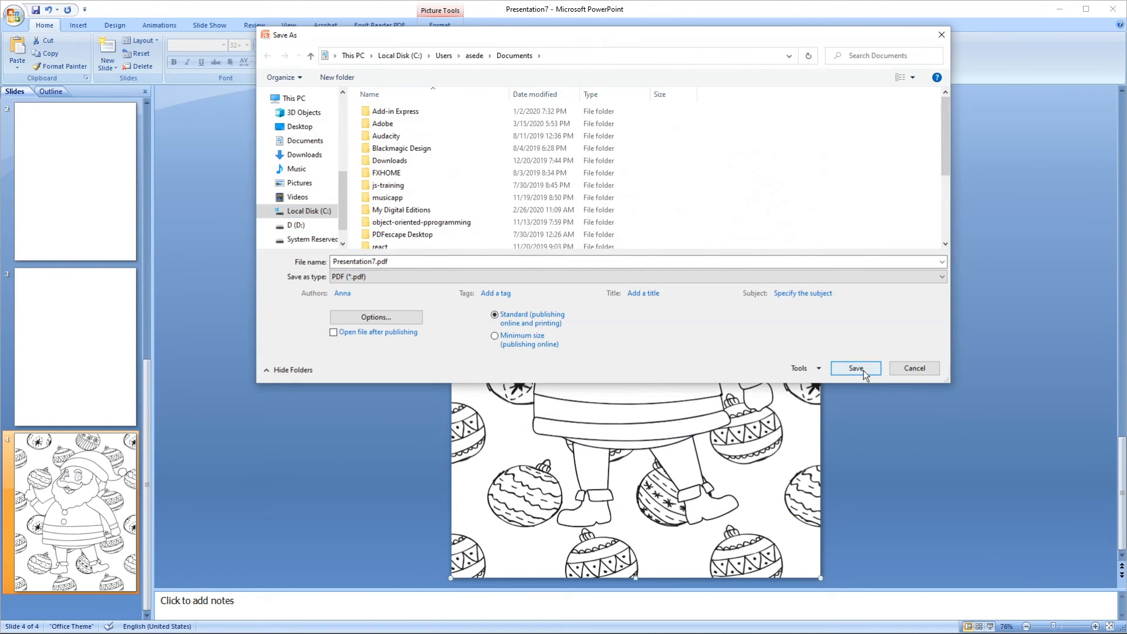
{"action": "left_click", "coordinate": [854, 367]}
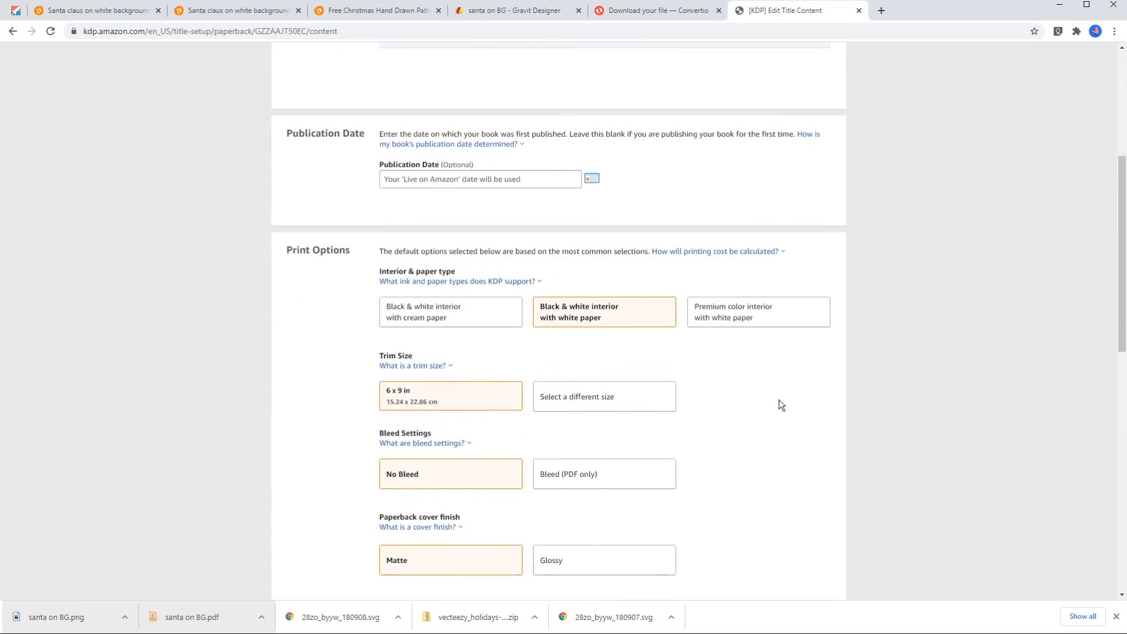
- Choose Bleed (PDF only) for the KDP paperback and return to the Vecteezy Santa tab
{"action": "scroll", "scroll_direction": "down", "scroll_amount": 3}
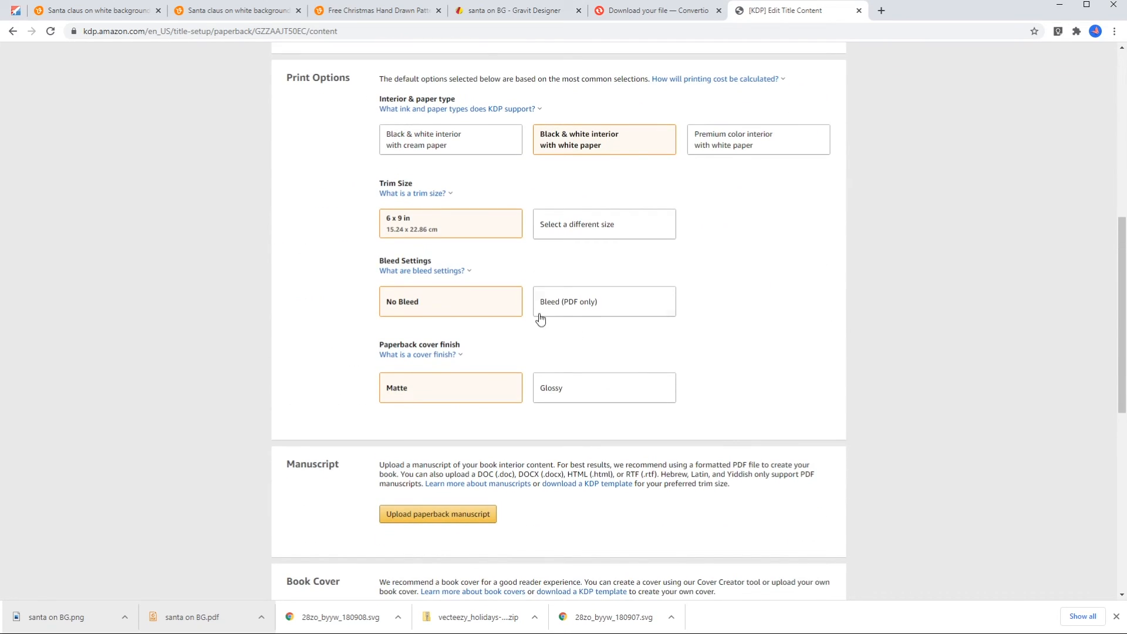
{"action": "mouse_move", "coordinate": [600, 321]}
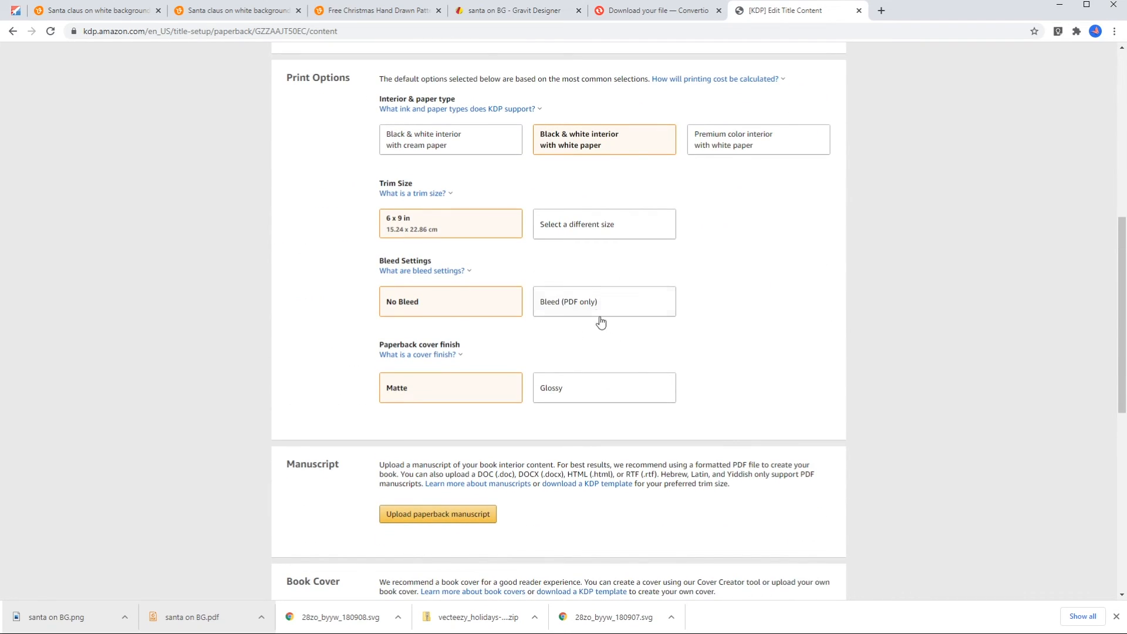
{"action": "left_click", "coordinate": [603, 301]}
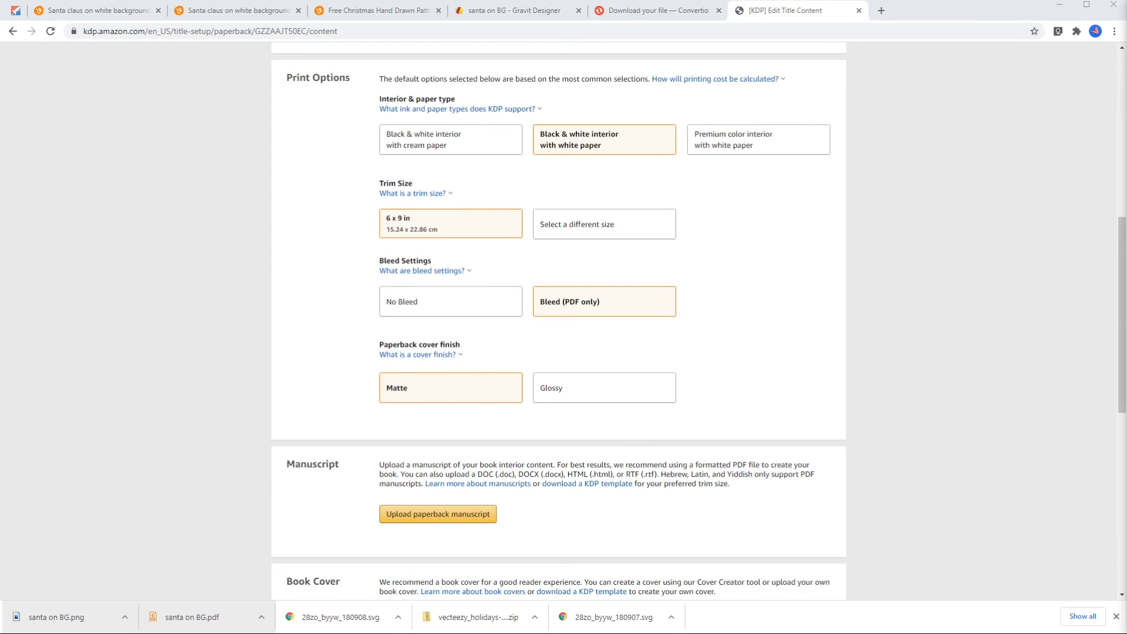
{"action": "left_click", "coordinate": [236, 11]}
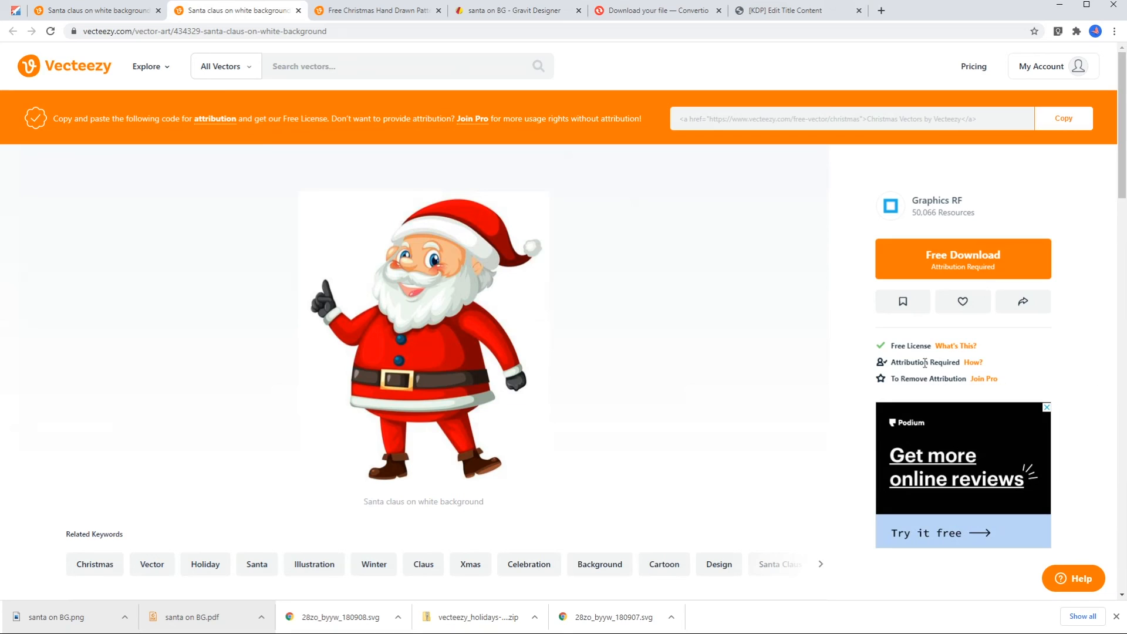
{"action": "mouse_move", "coordinate": [779, 394]}
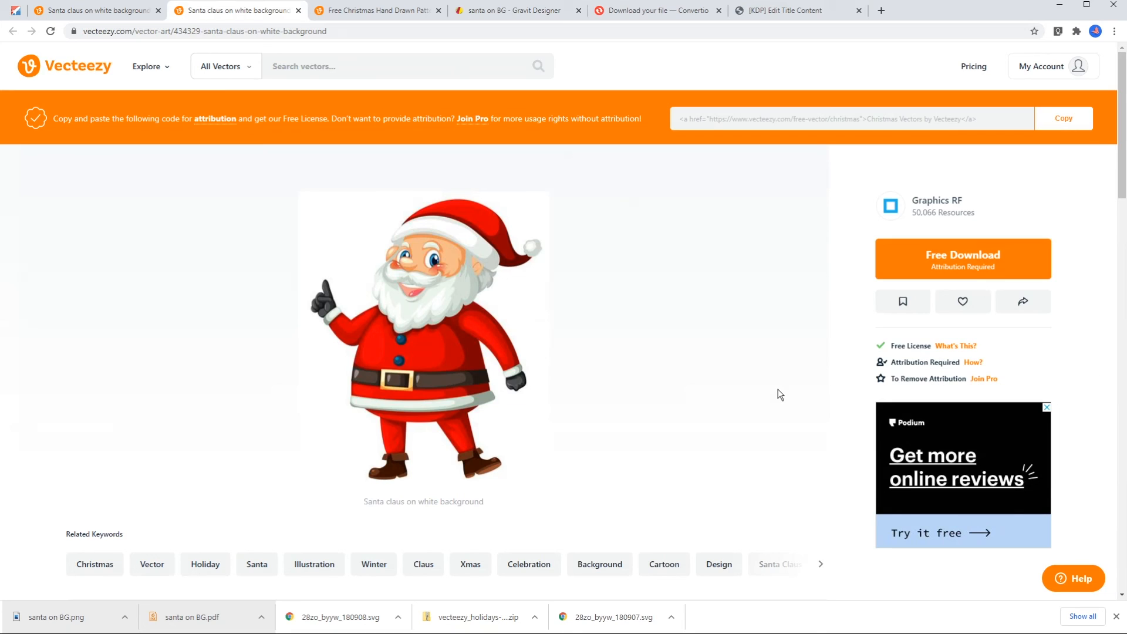
{"action": "mouse_move", "coordinate": [963, 302]}
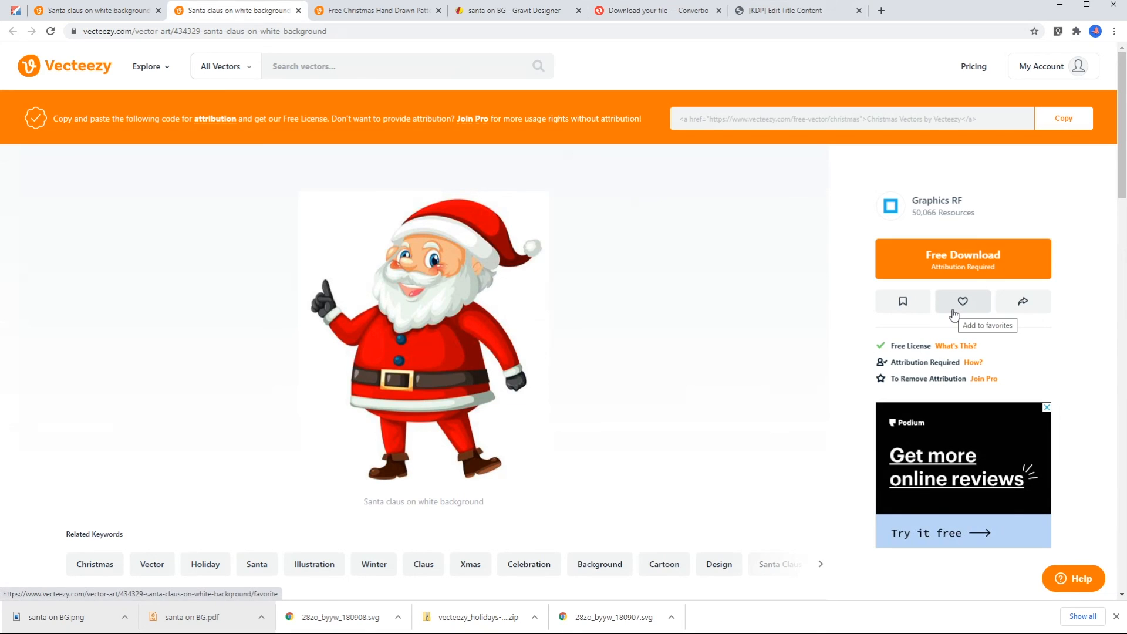
{"action": "mouse_move", "coordinate": [941, 223]}
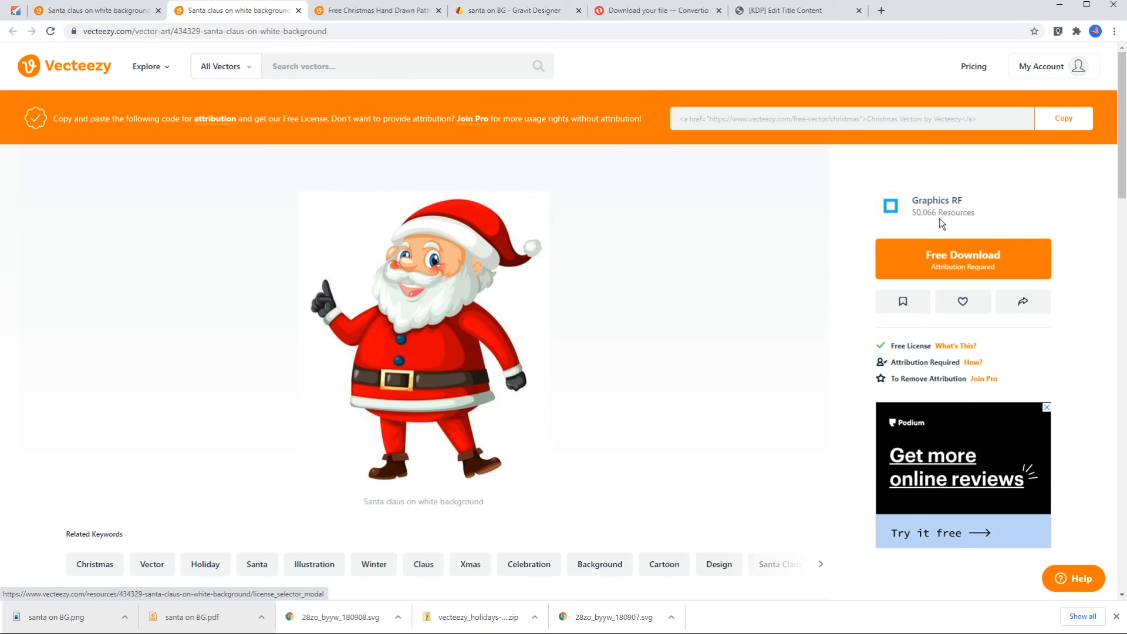
- Open the Graphics RF contributor profile, search it for 'christmas' and browse the results
{"action": "left_click", "coordinate": [936, 200]}
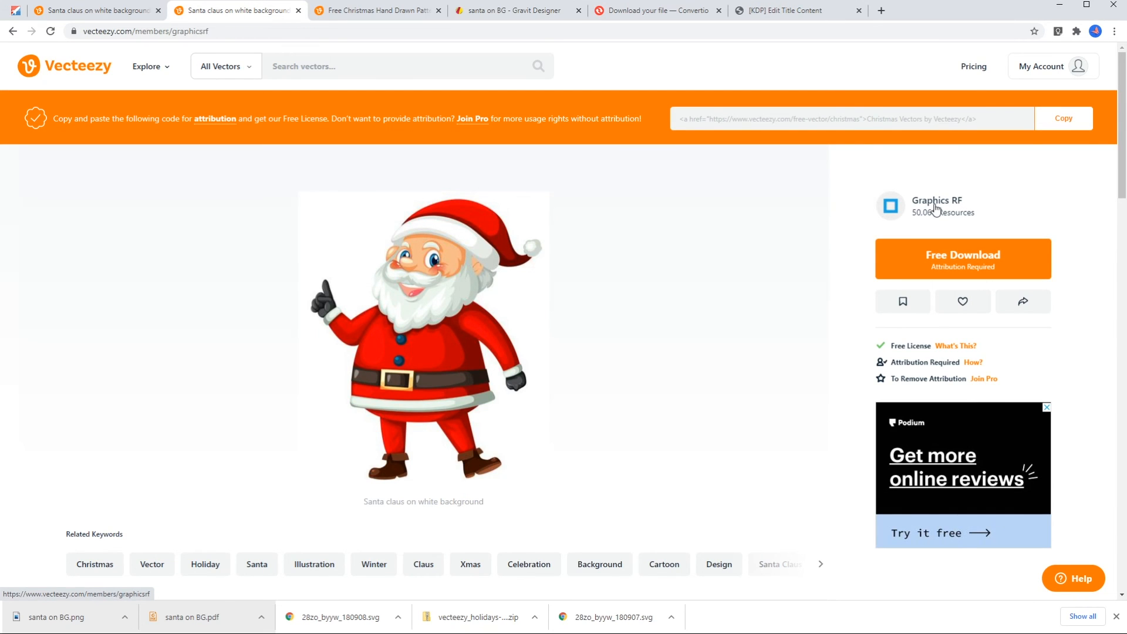
{"action": "left_click", "coordinate": [935, 205]}
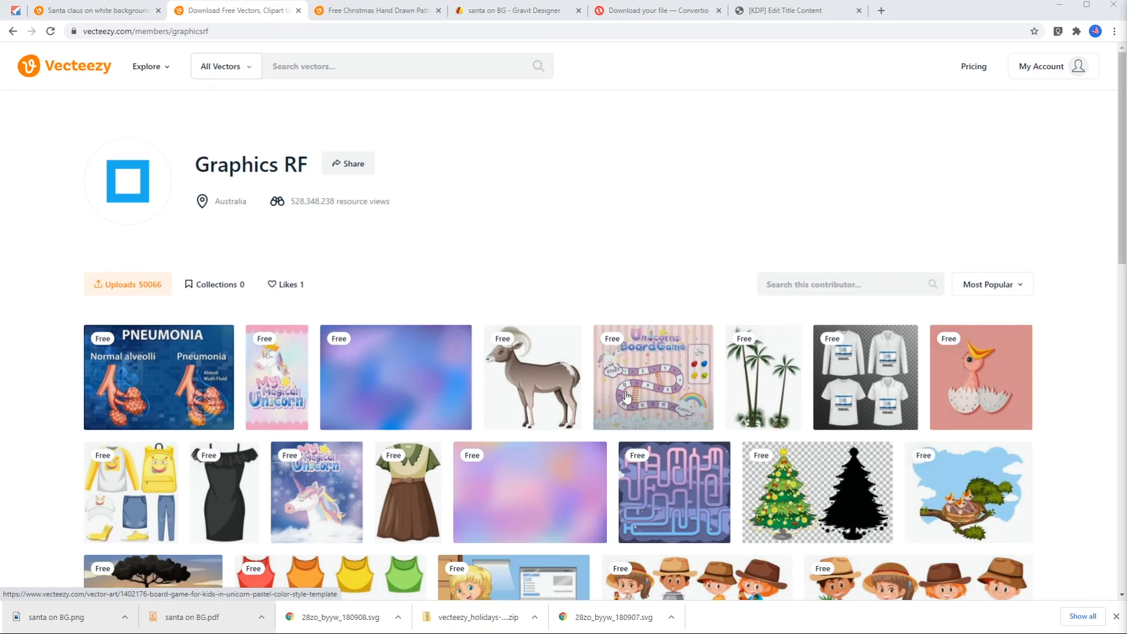
{"action": "scroll", "scroll_direction": "down", "scroll_amount": 3}
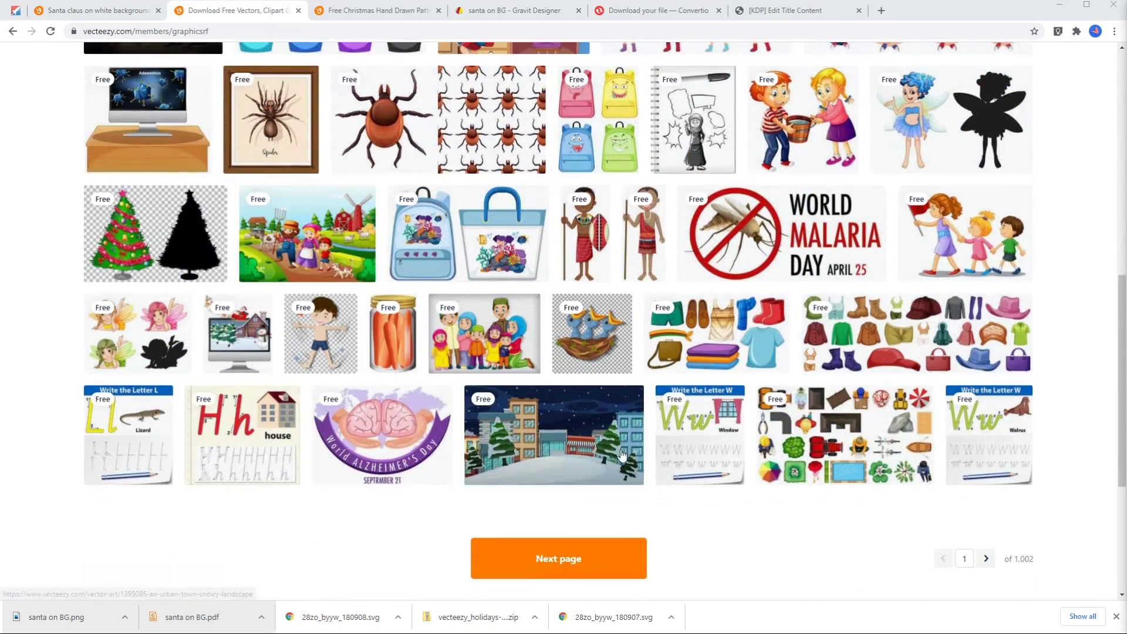
{"action": "scroll", "scroll_direction": "down", "scroll_amount": 3}
{"action": "type", "text": "christmas"}
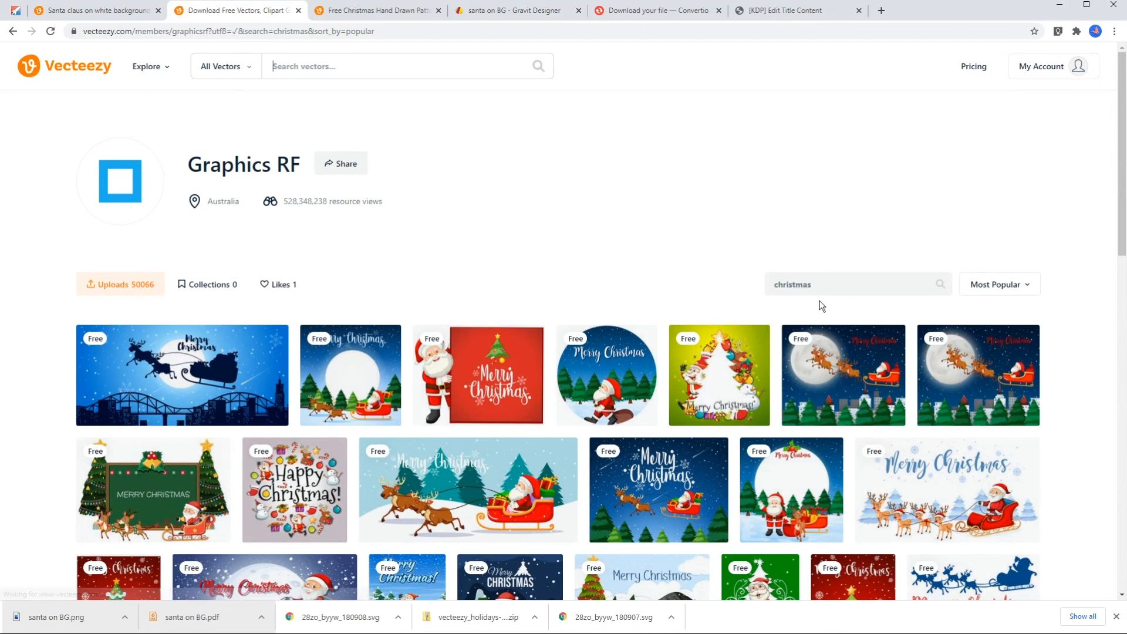
{"action": "scroll", "scroll_direction": "down", "scroll_amount": 3}
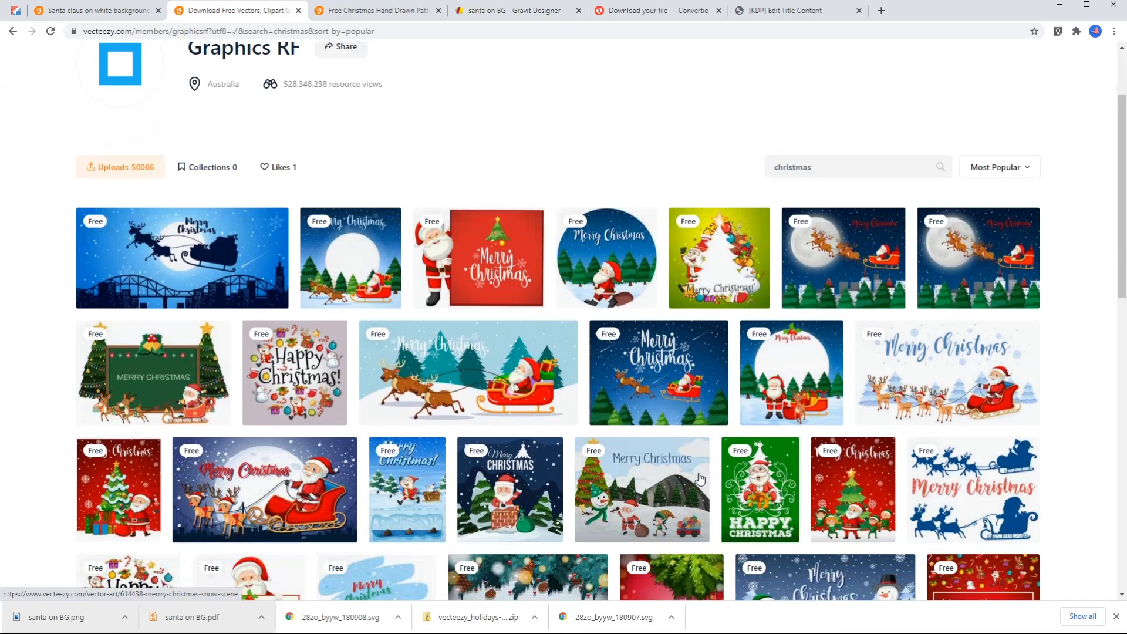
{"action": "scroll", "scroll_direction": "down", "scroll_amount": 3}
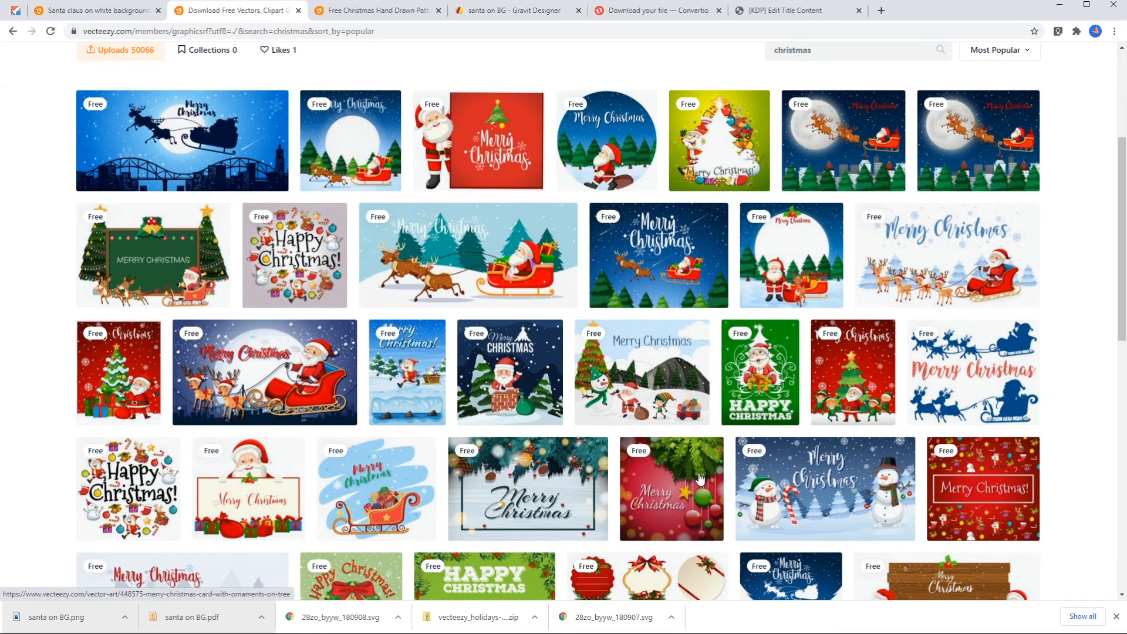
{"action": "mouse_move", "coordinate": [671, 488]}
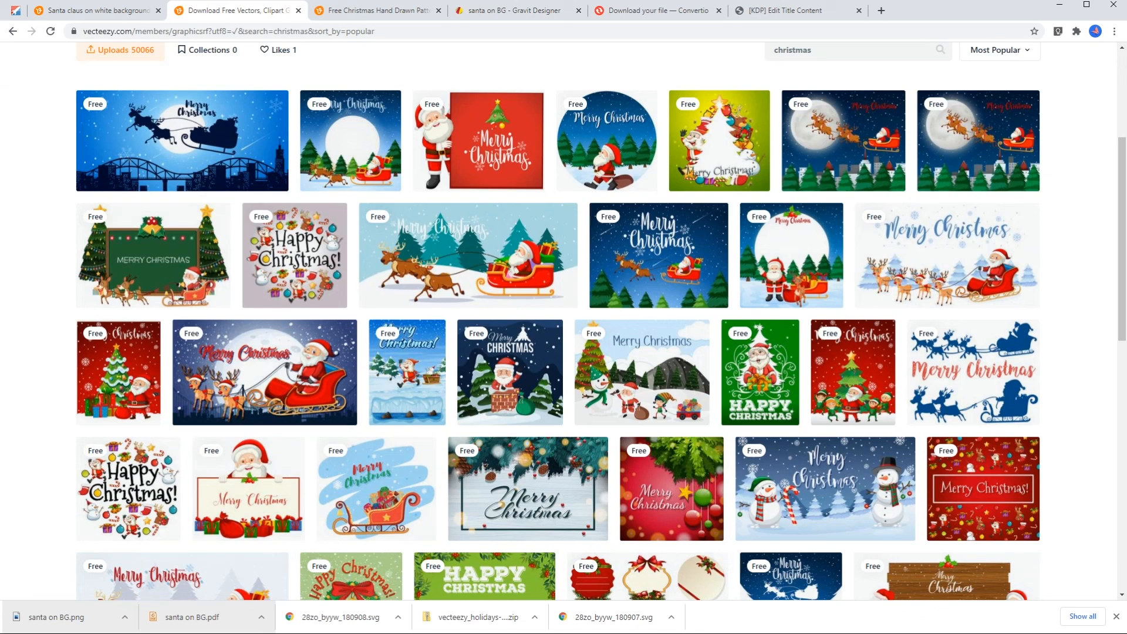
{"action": "mouse_move", "coordinate": [794, 428]}
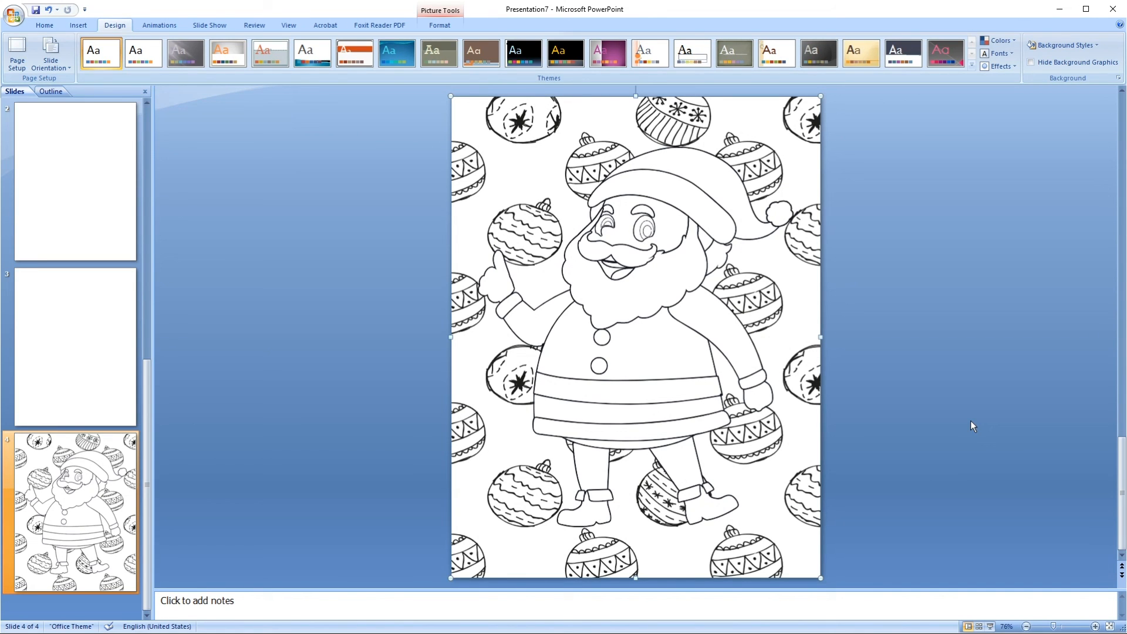
{"action": "mouse_move", "coordinate": [917, 473]}
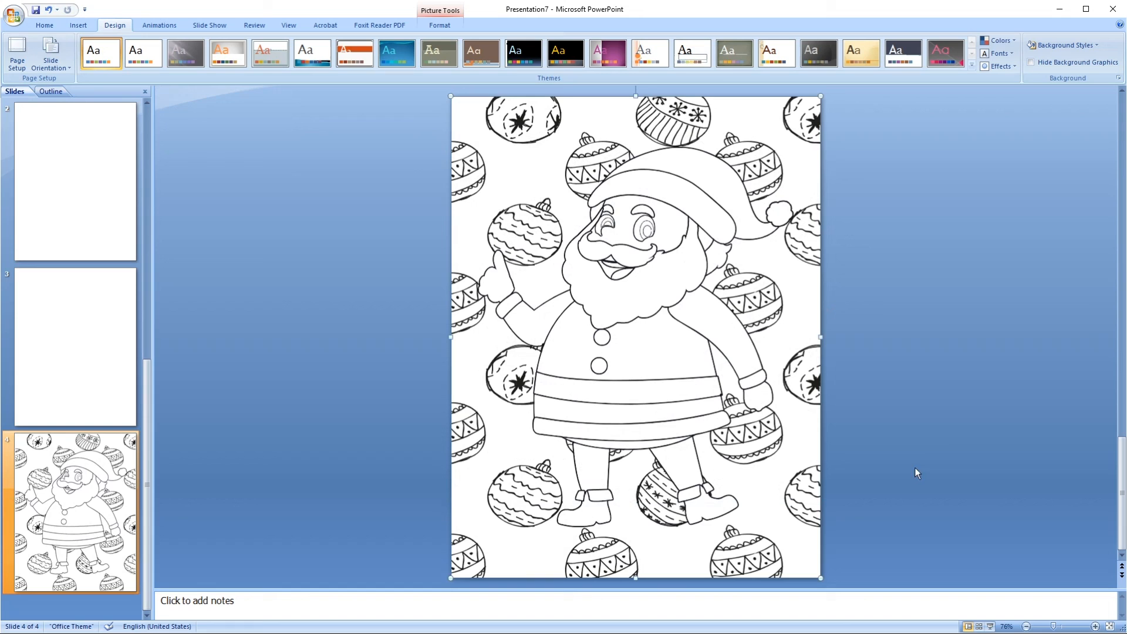
{"action": "mouse_move", "coordinate": [971, 425]}
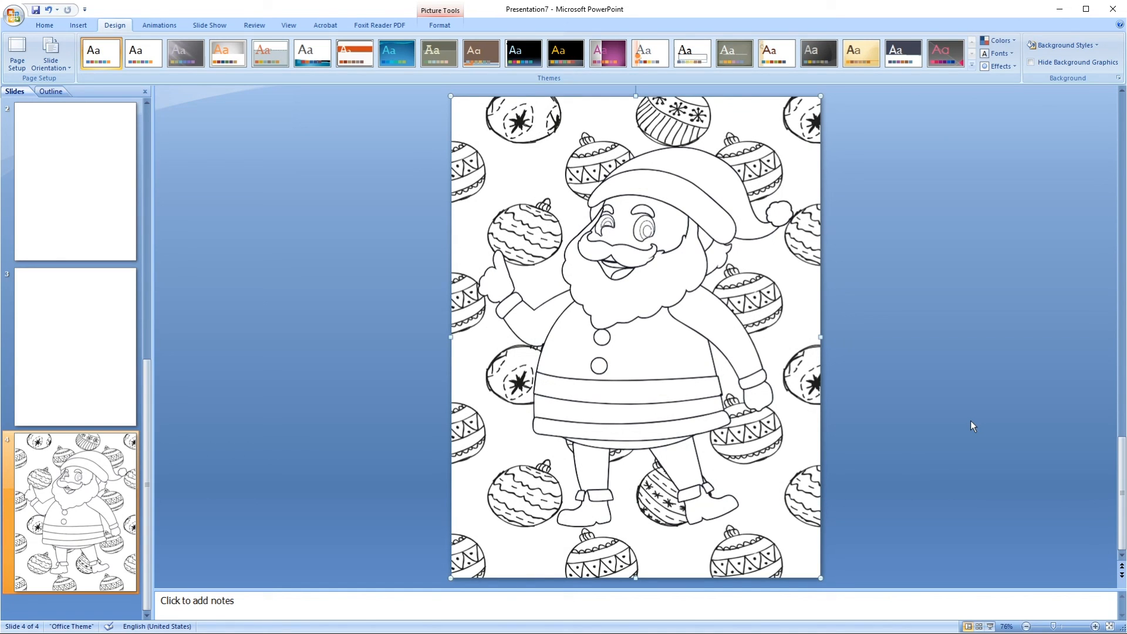
{"action": "mouse_move", "coordinate": [1065, 428]}
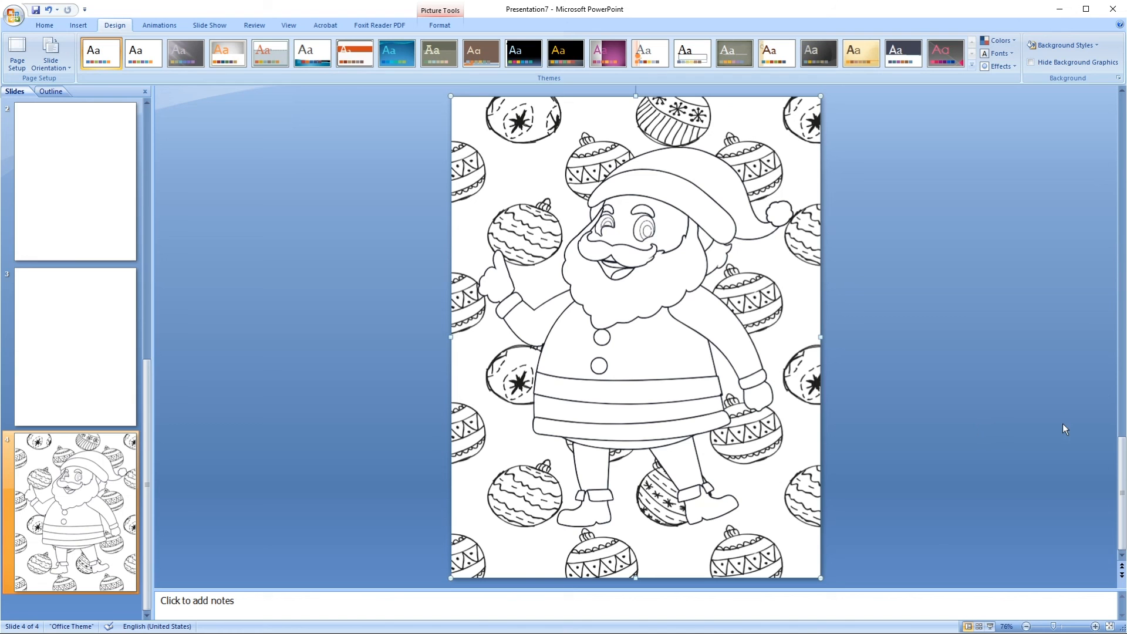